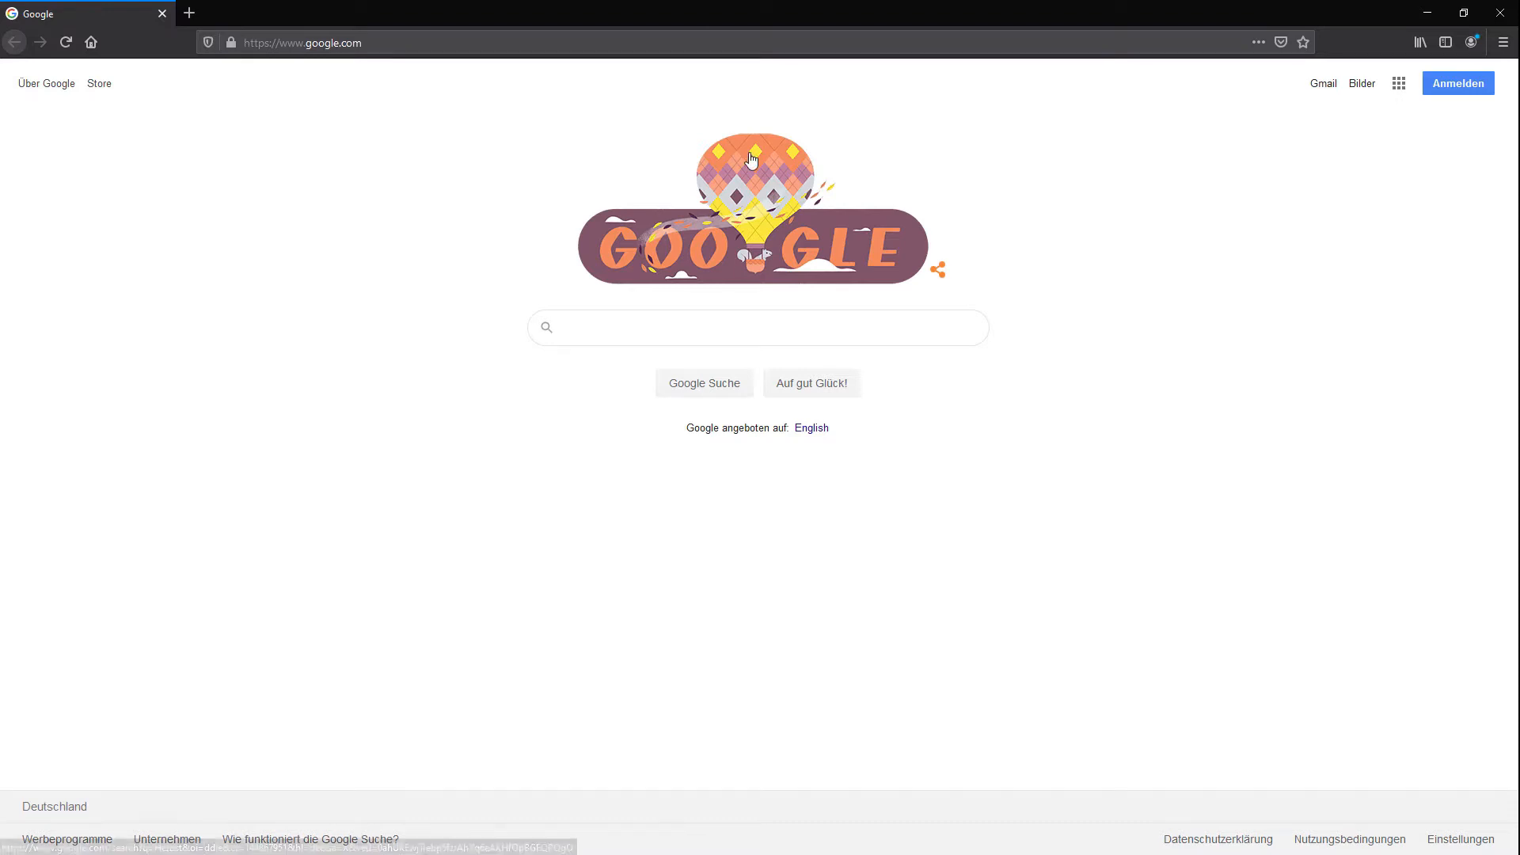
# - Search Google for sy.factory and open the xfactory librarians Products page
pyautogui.write('sy.f')
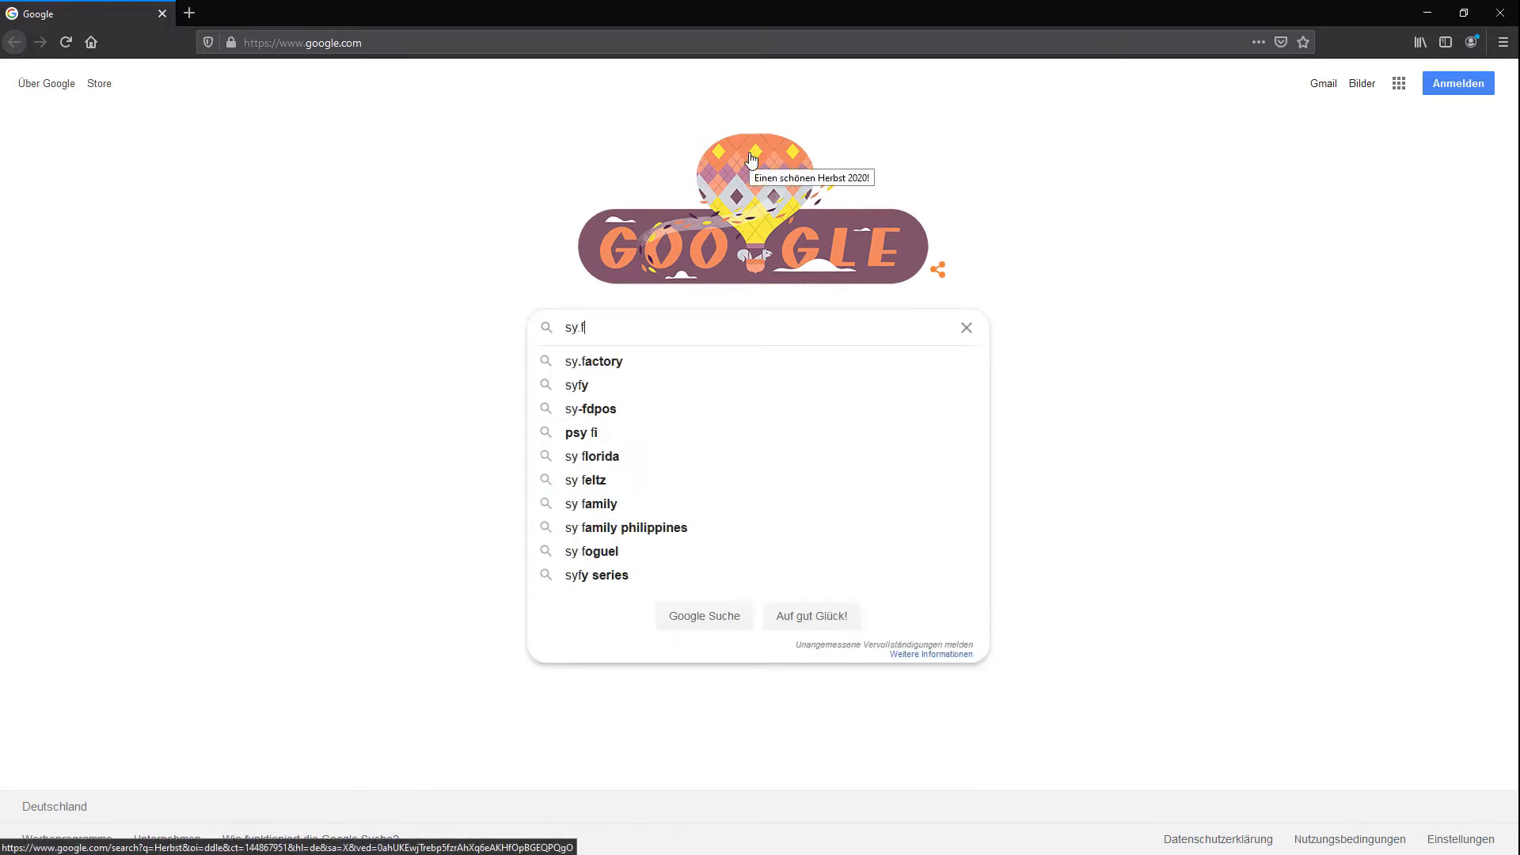
pyautogui.click(593, 361)
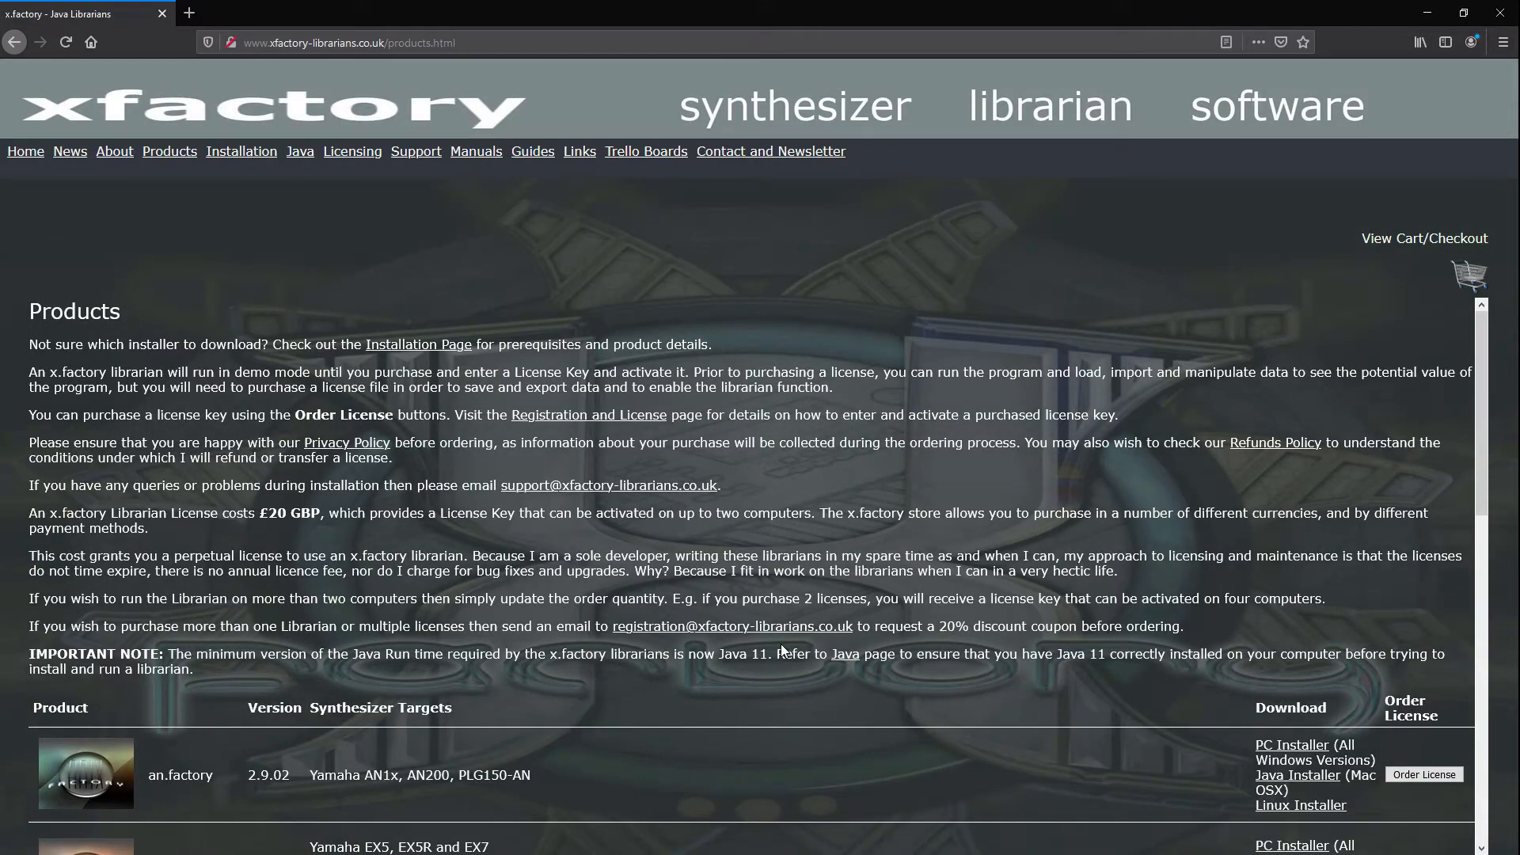
# - Scroll down to the sy.factory SY77 librarian row, then close the browser
pyautogui.scroll(-3)
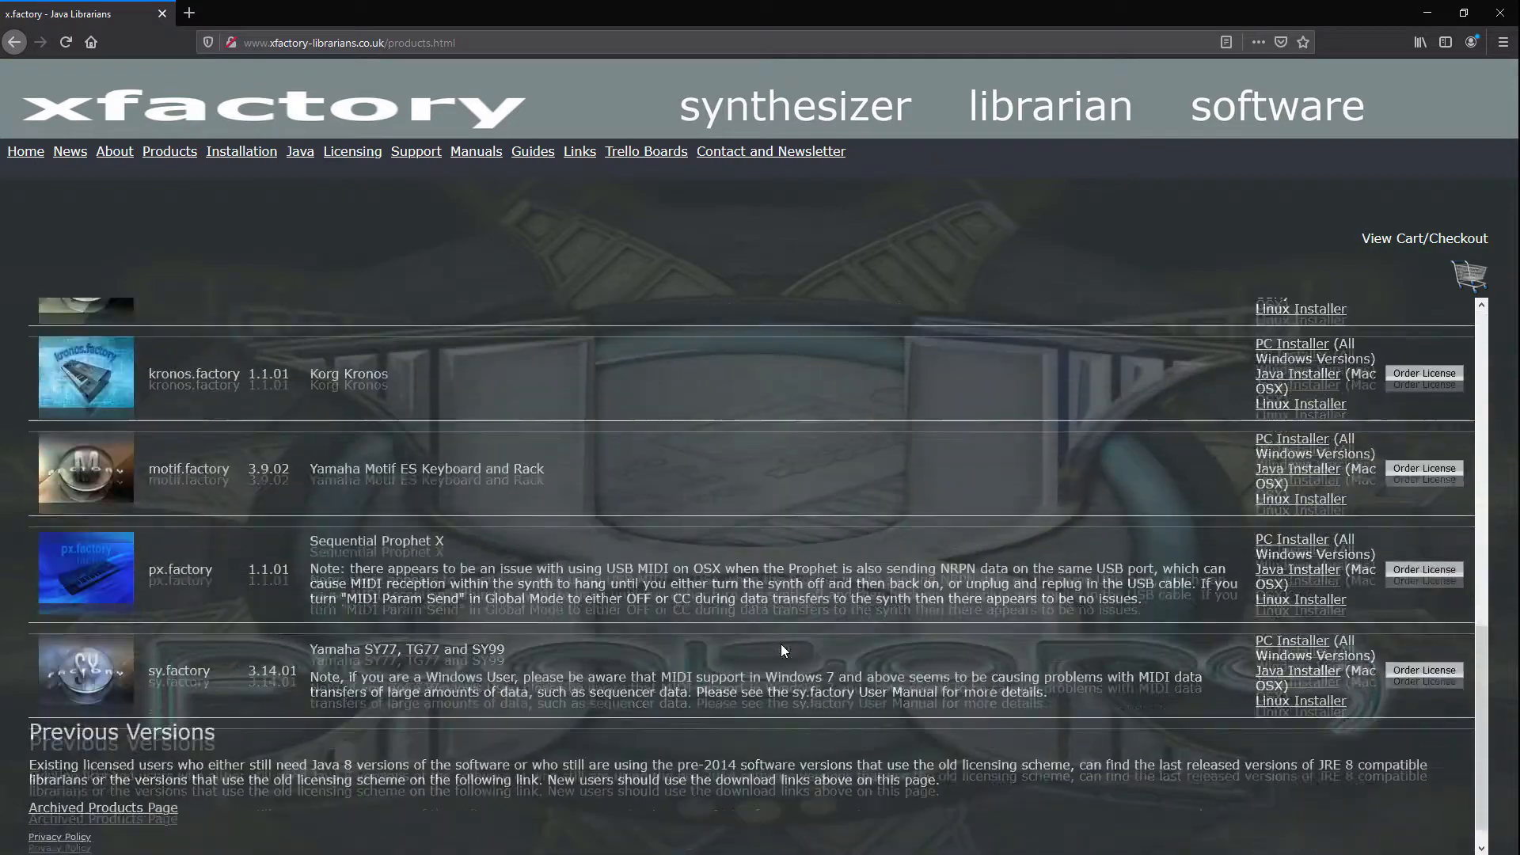
pyautogui.scroll(-3)
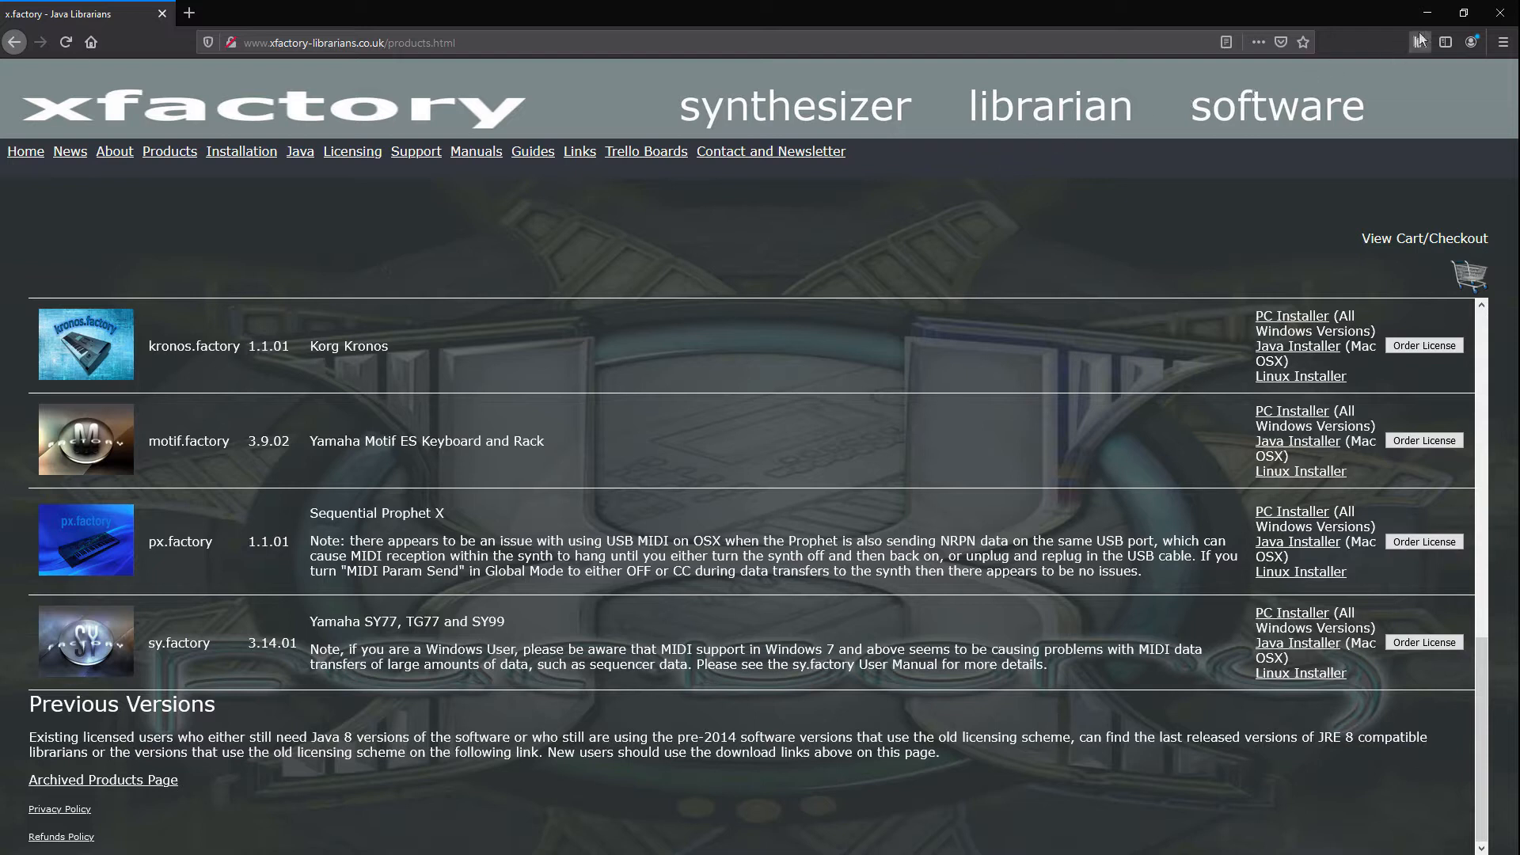
pyautogui.moveTo(1500, 12)
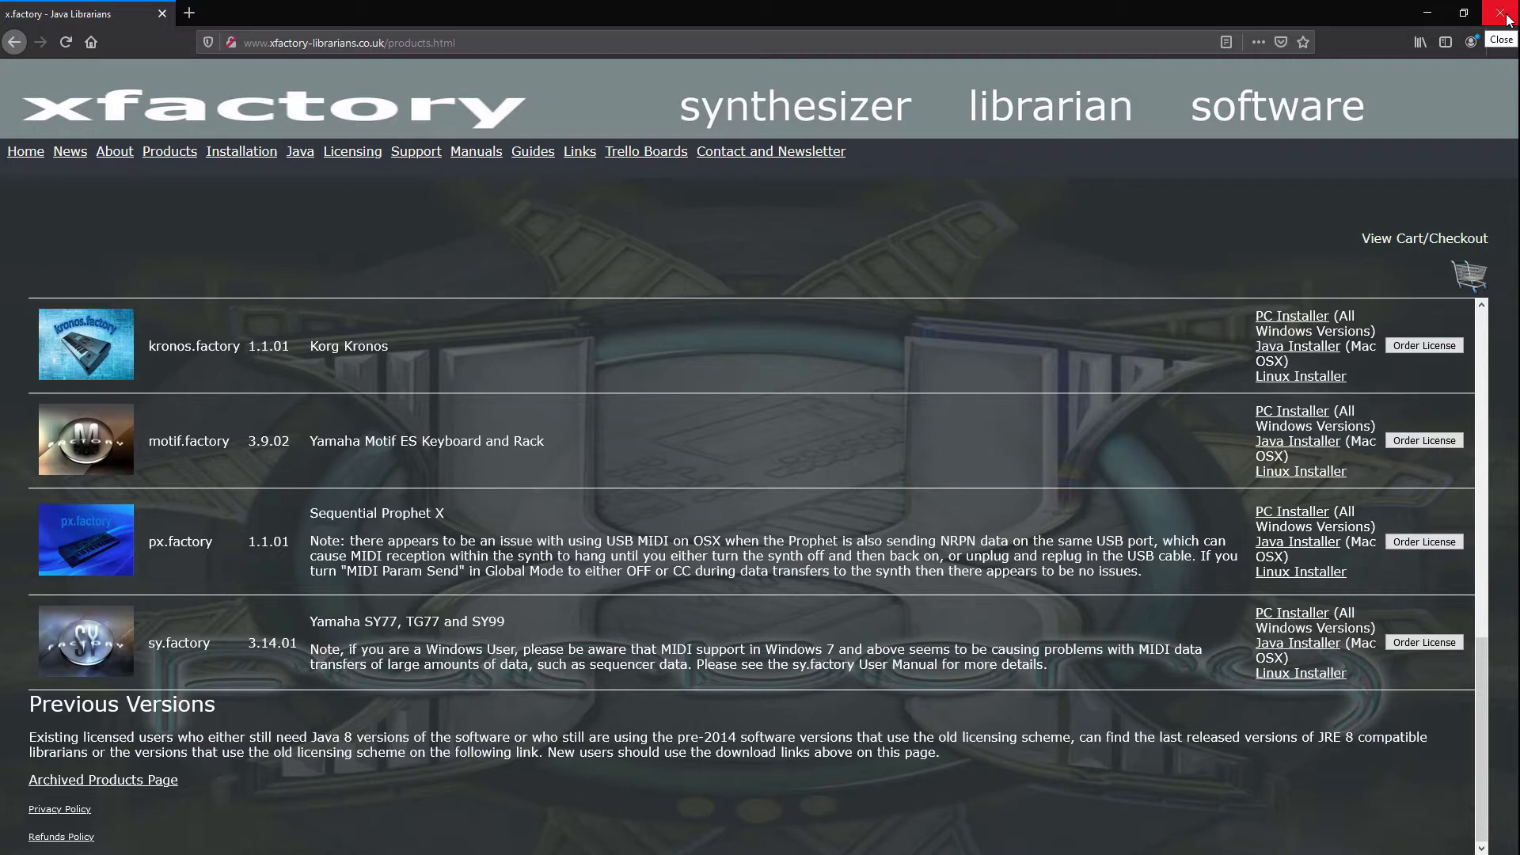
pyautogui.click(1499, 13)
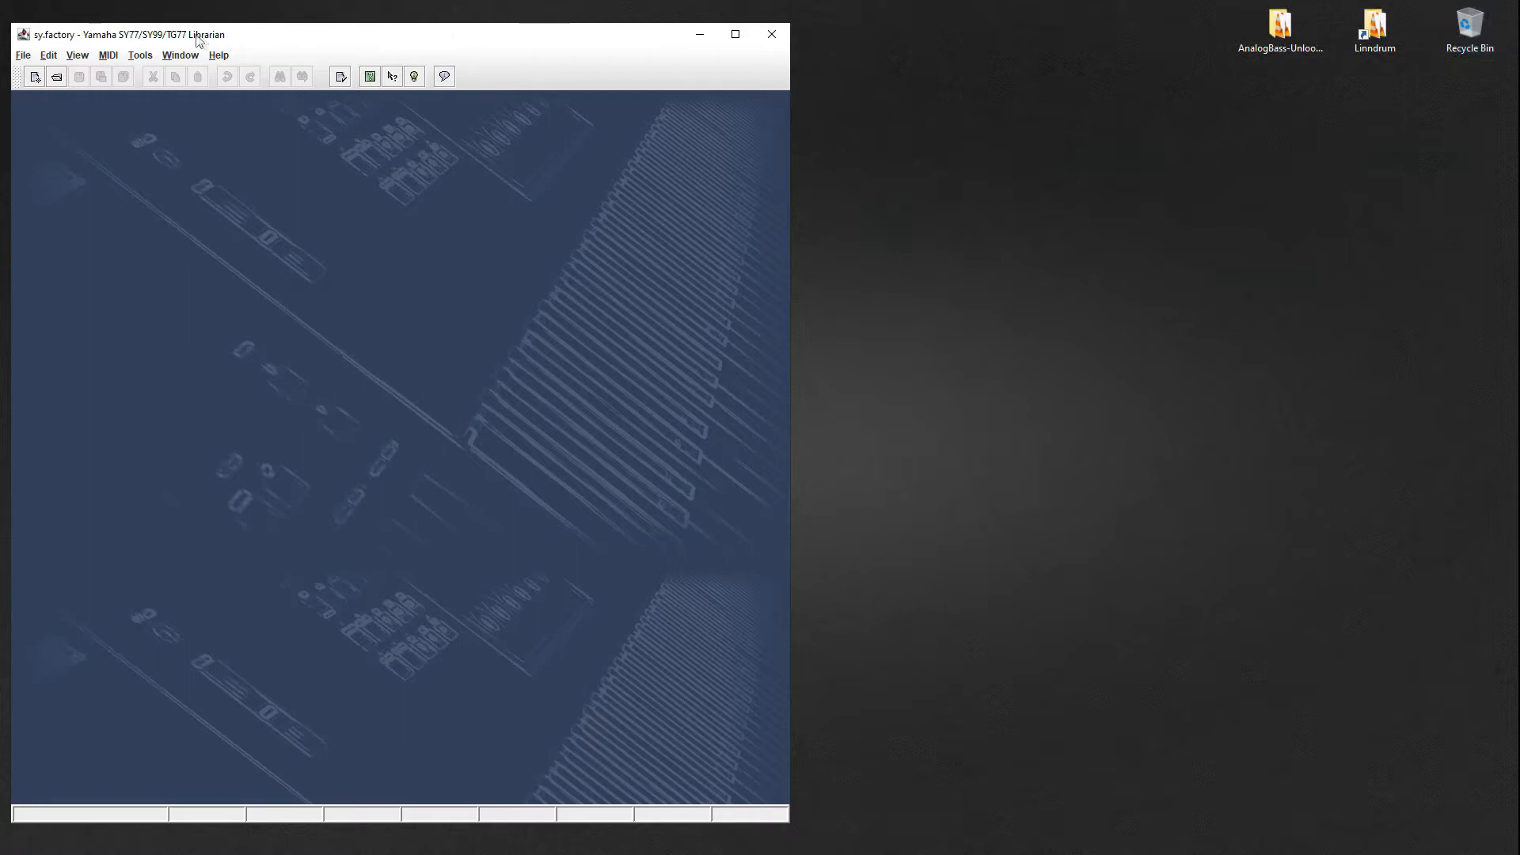
pyautogui.click(141, 54)
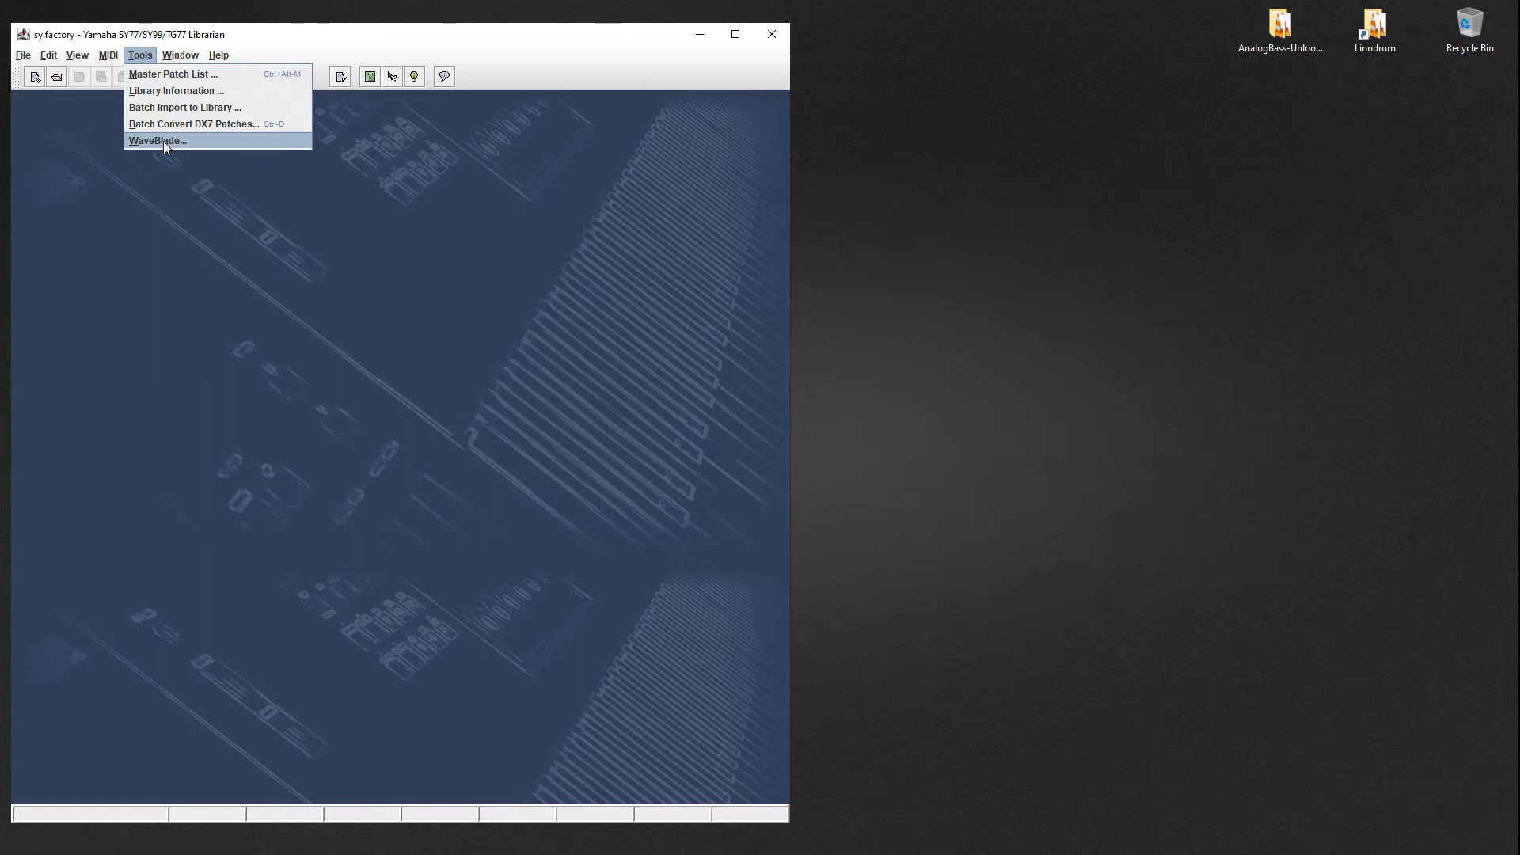
pyautogui.click(107, 55)
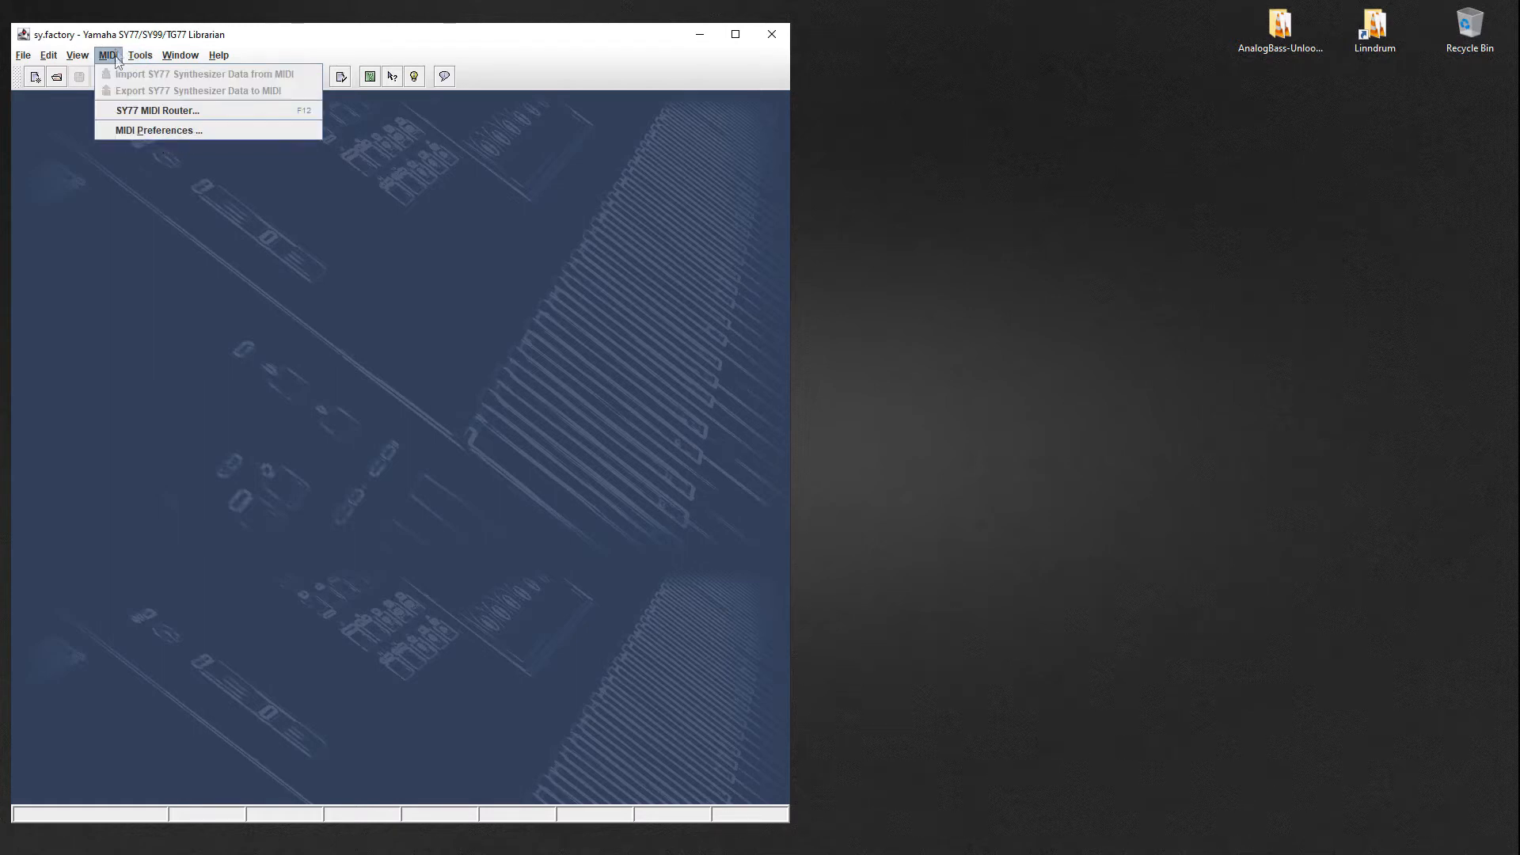
pyautogui.click(76, 55)
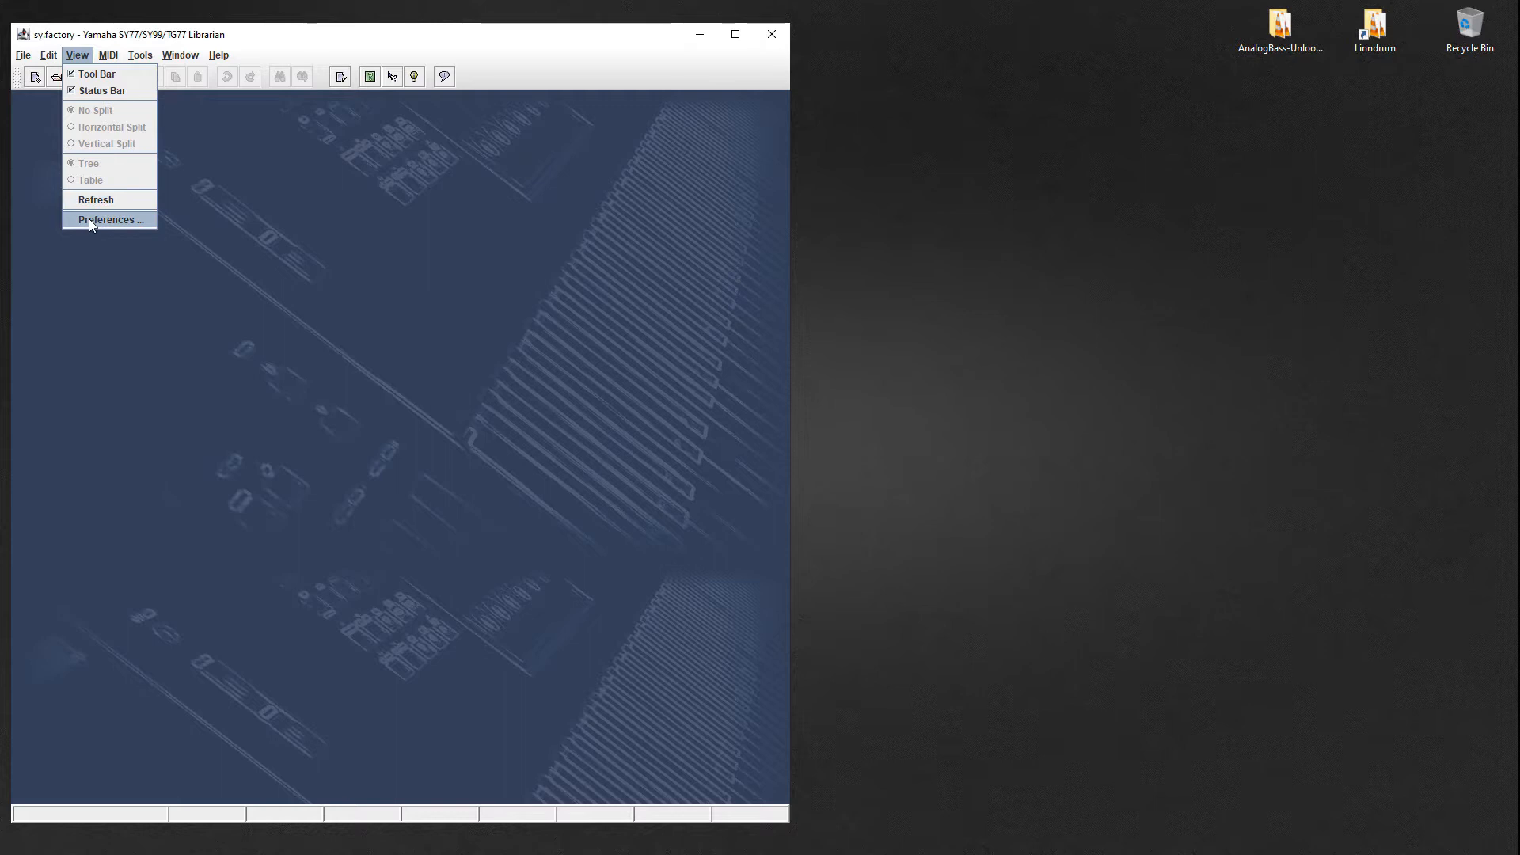
pyautogui.click(109, 219)
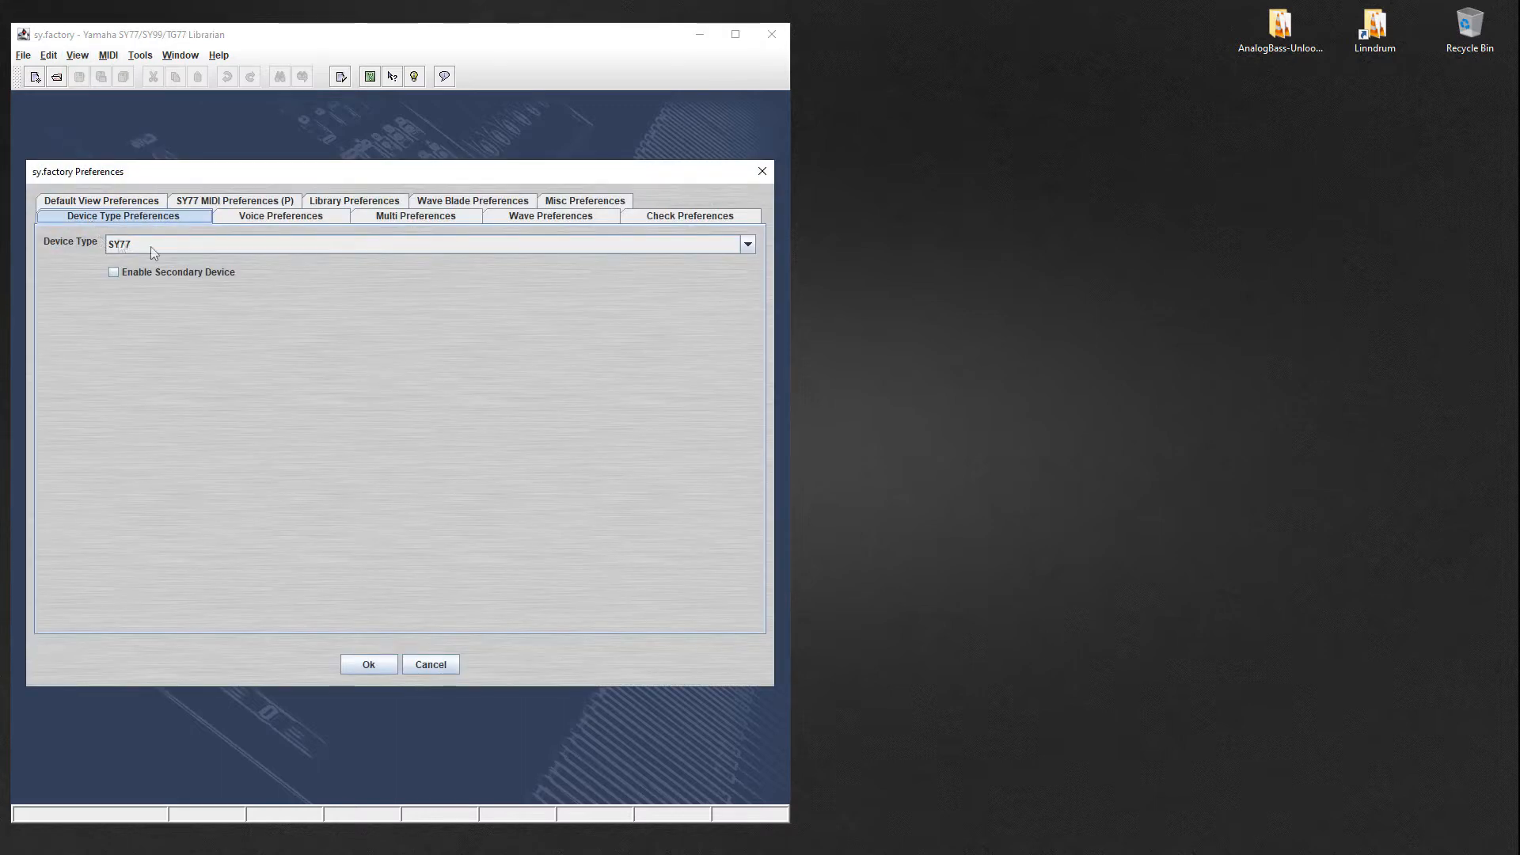
pyautogui.moveTo(303, 225)
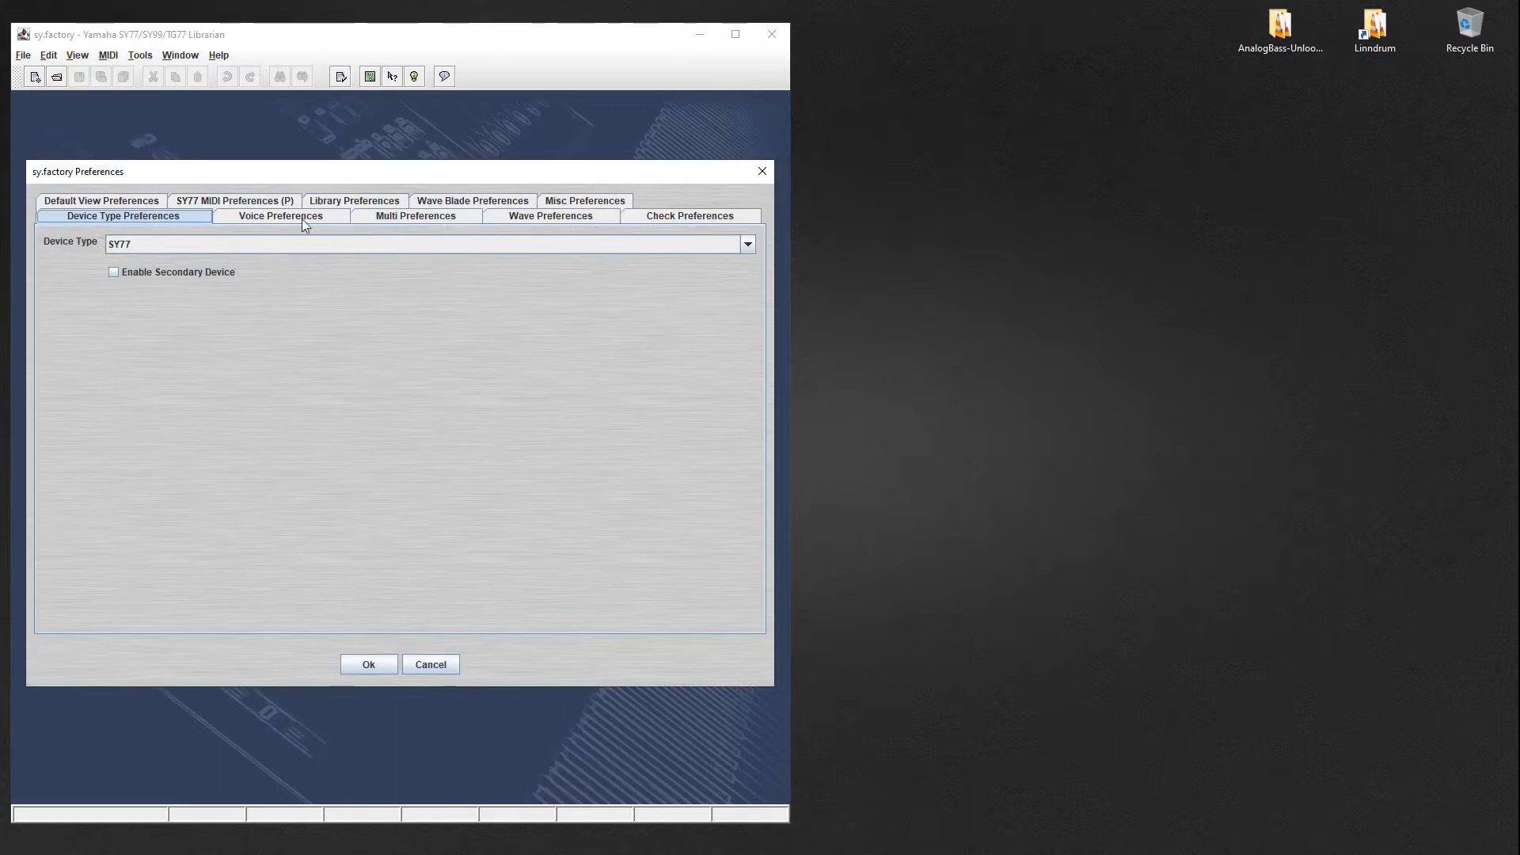
pyautogui.click(472, 200)
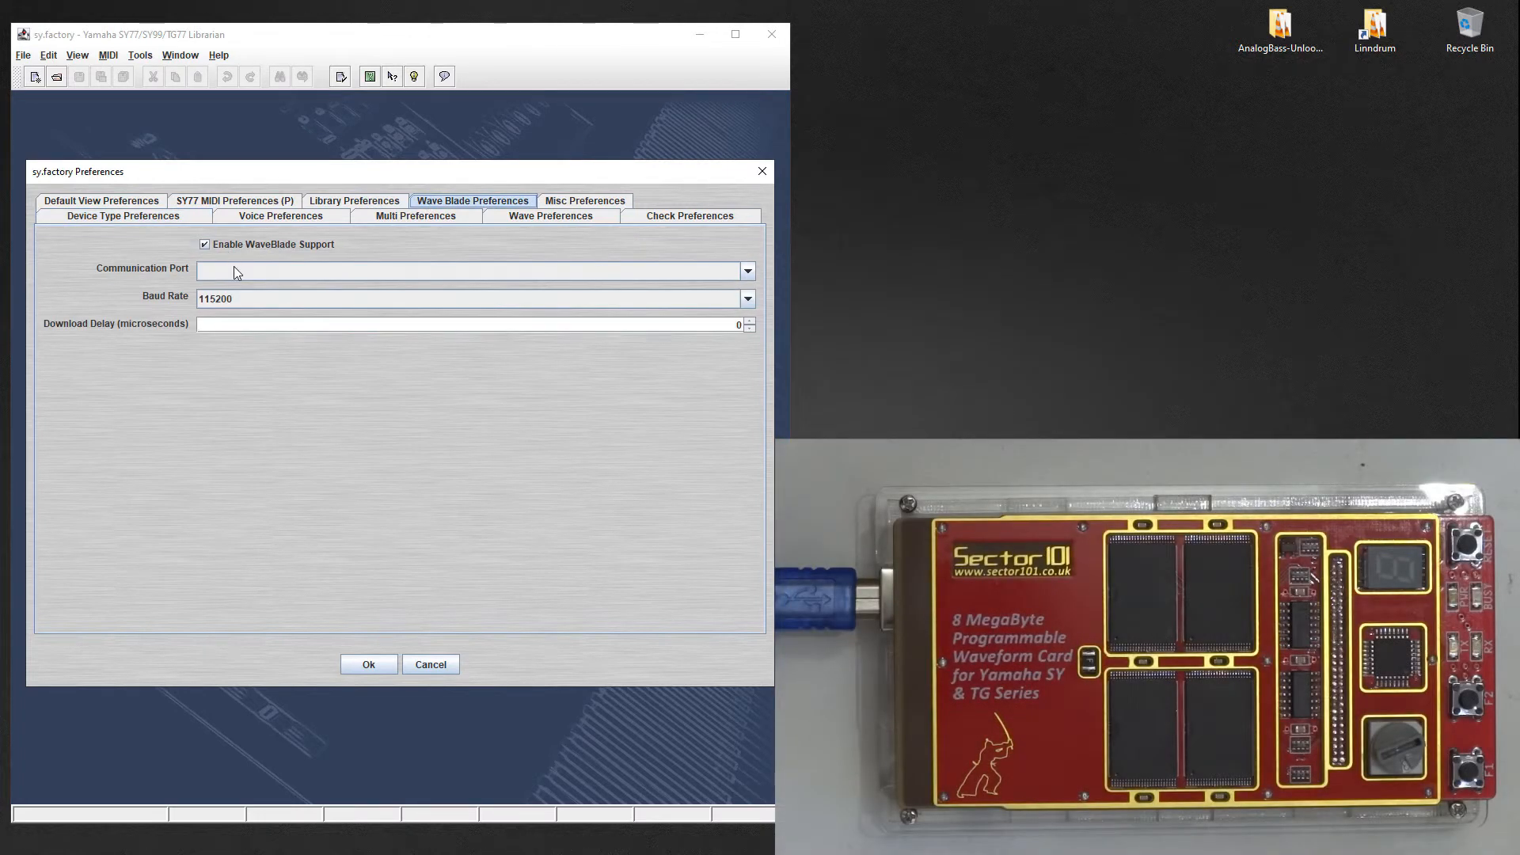
pyautogui.moveTo(255, 343)
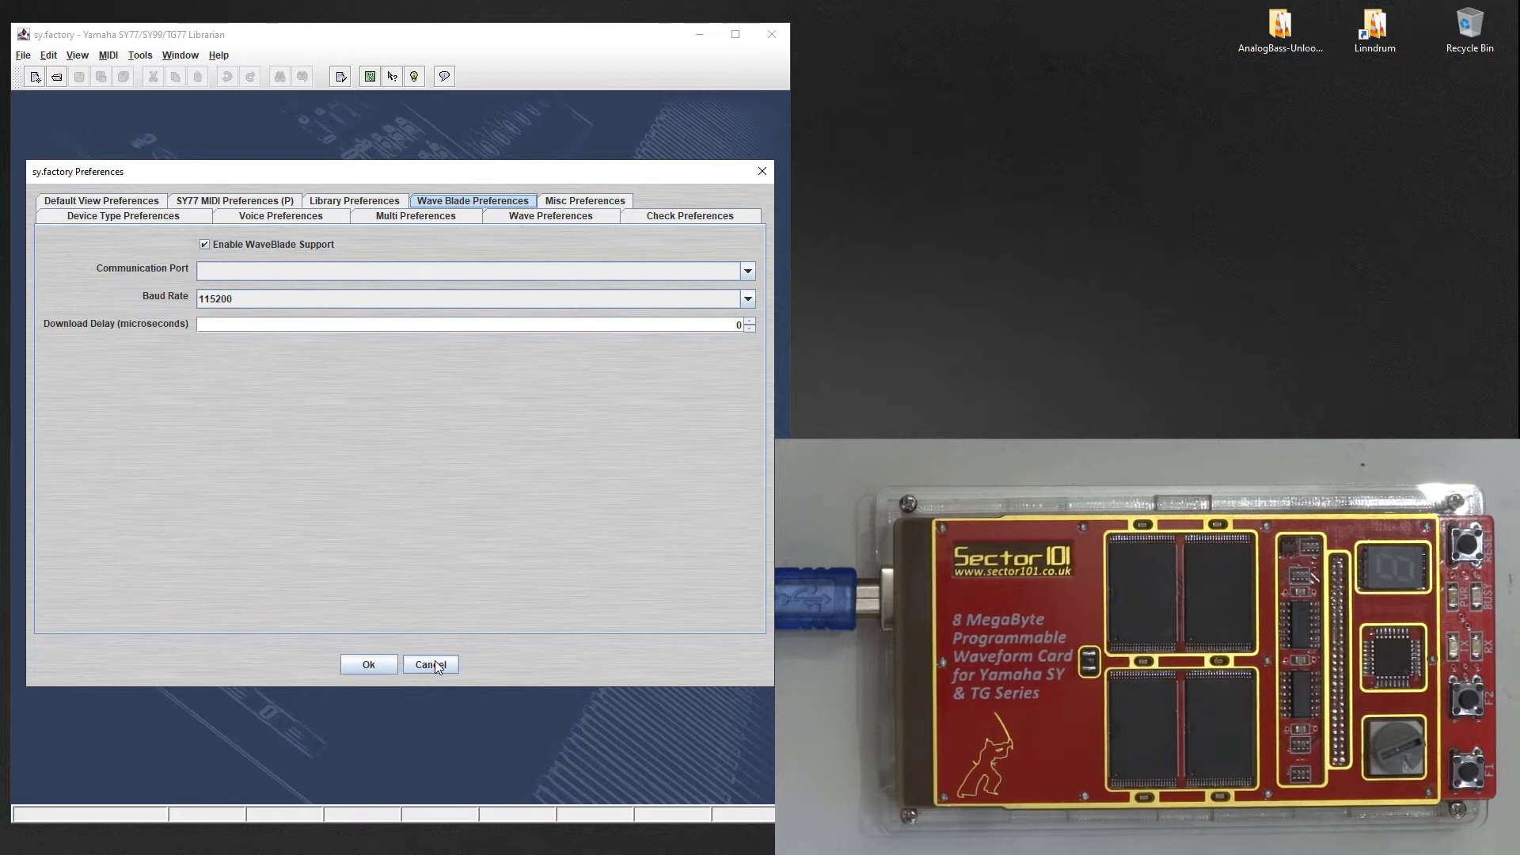
pyautogui.click(431, 664)
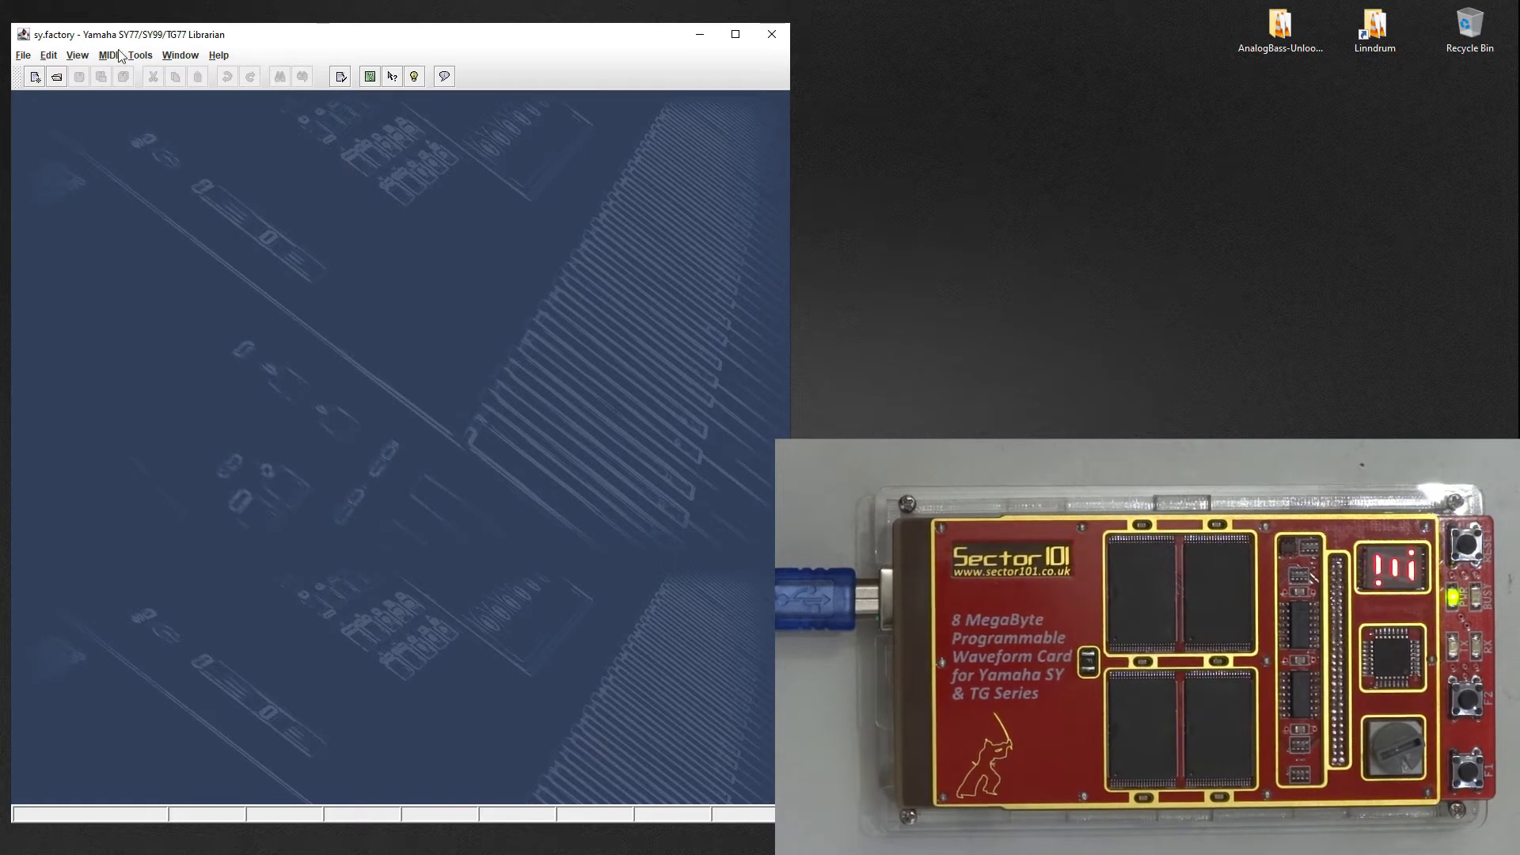
pyautogui.click(108, 55)
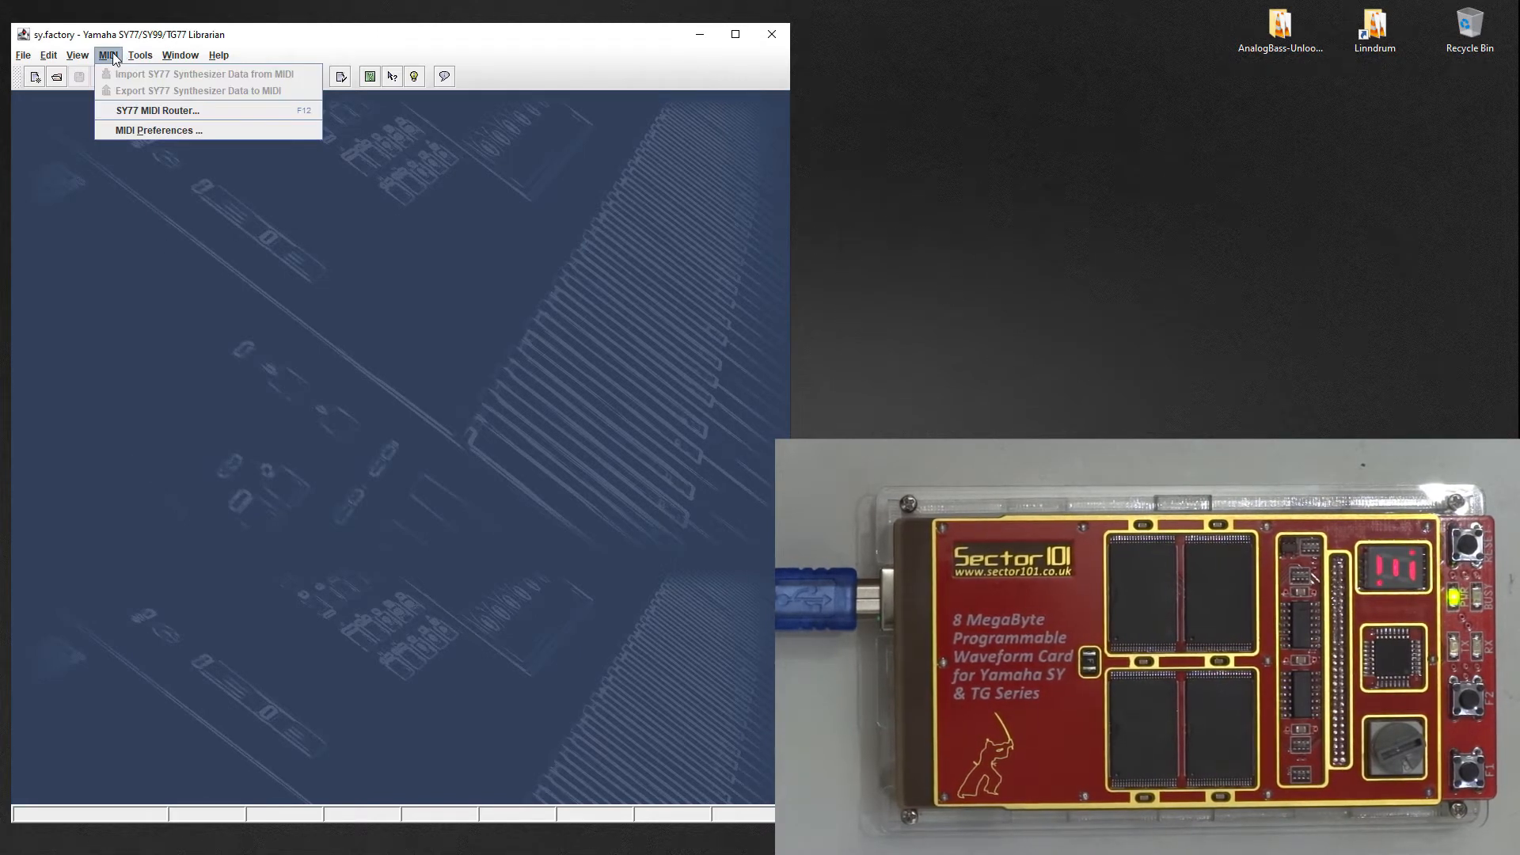
pyautogui.click(77, 56)
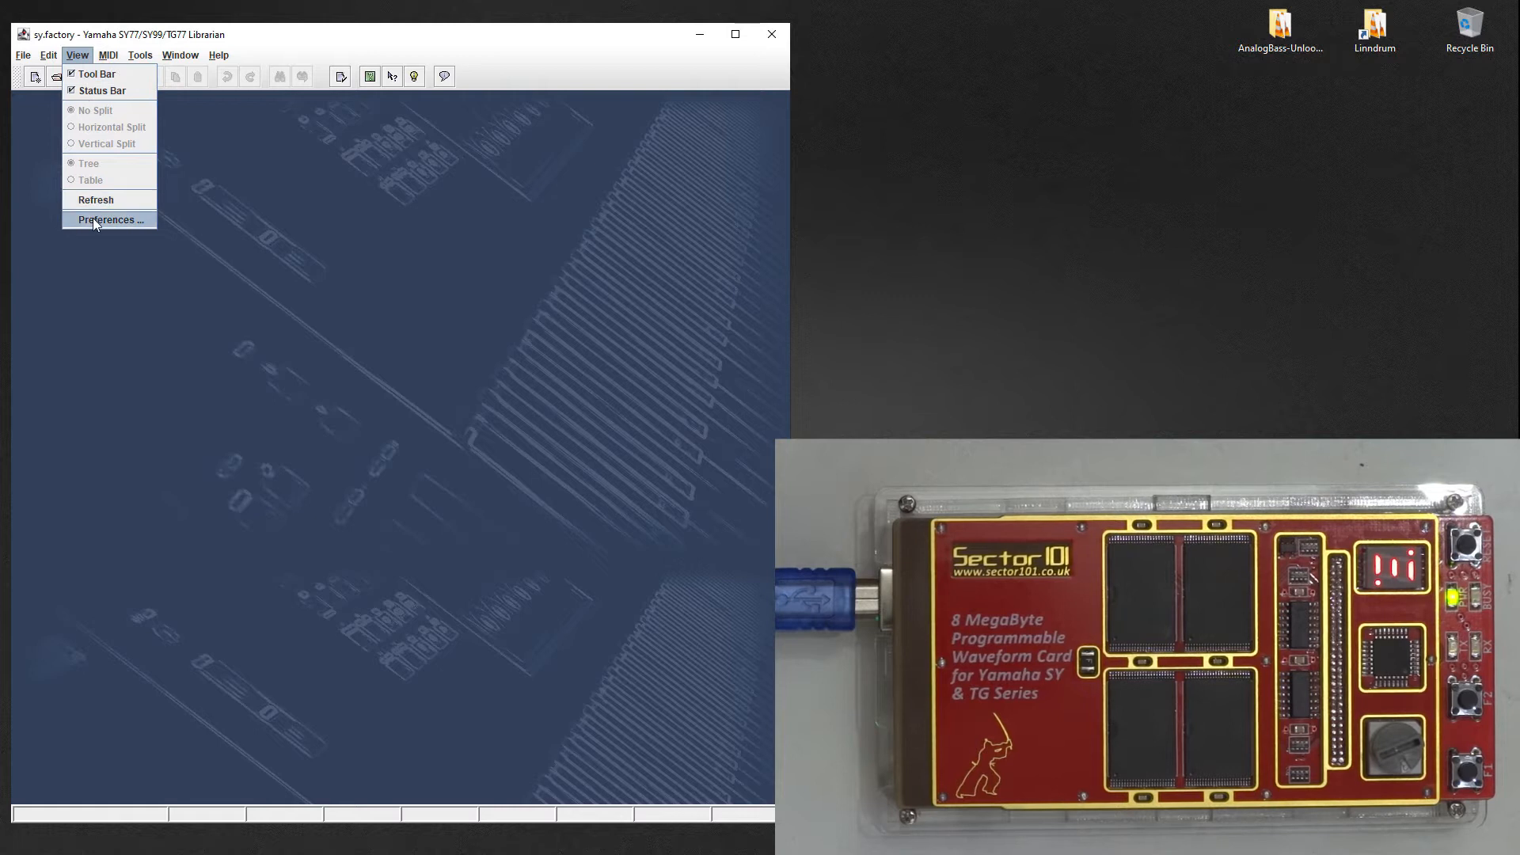
pyautogui.click(109, 219)
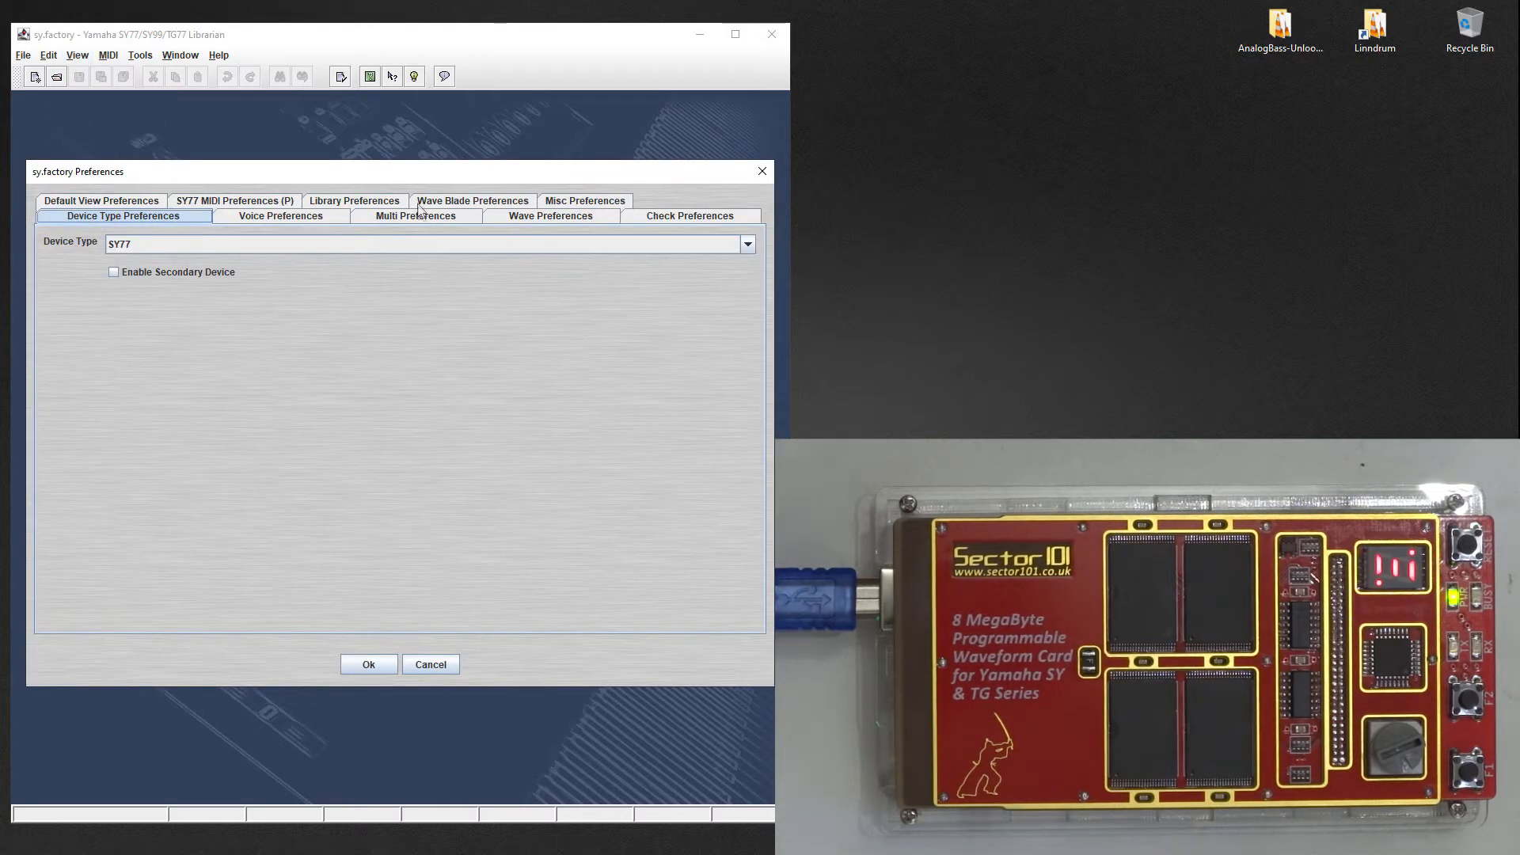
pyautogui.click(472, 200)
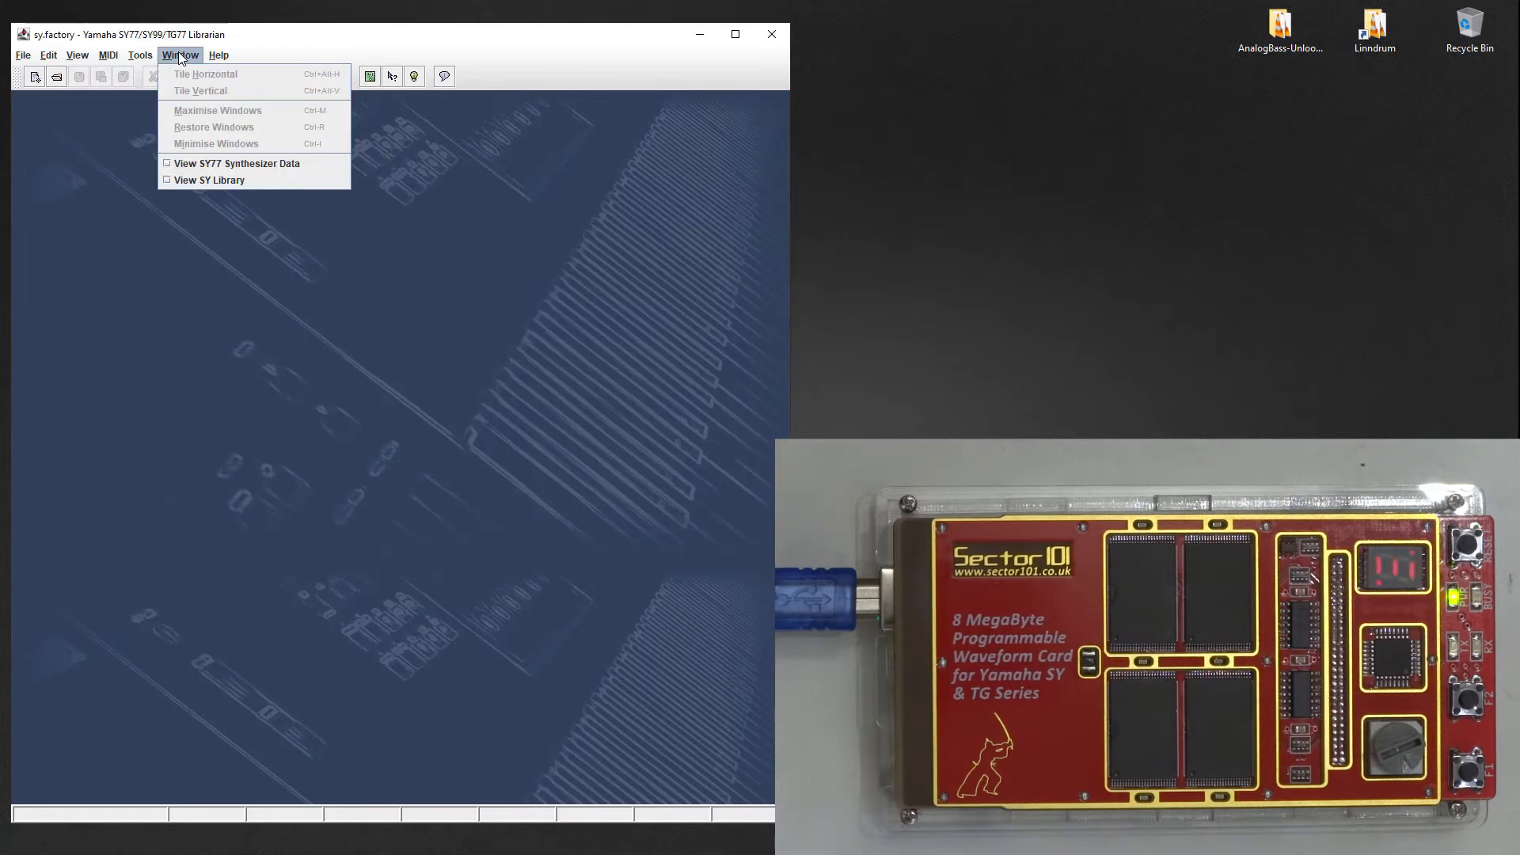
# - Open the WaveBlade dialog from the Tools menu to view the card slots
pyautogui.click(140, 55)
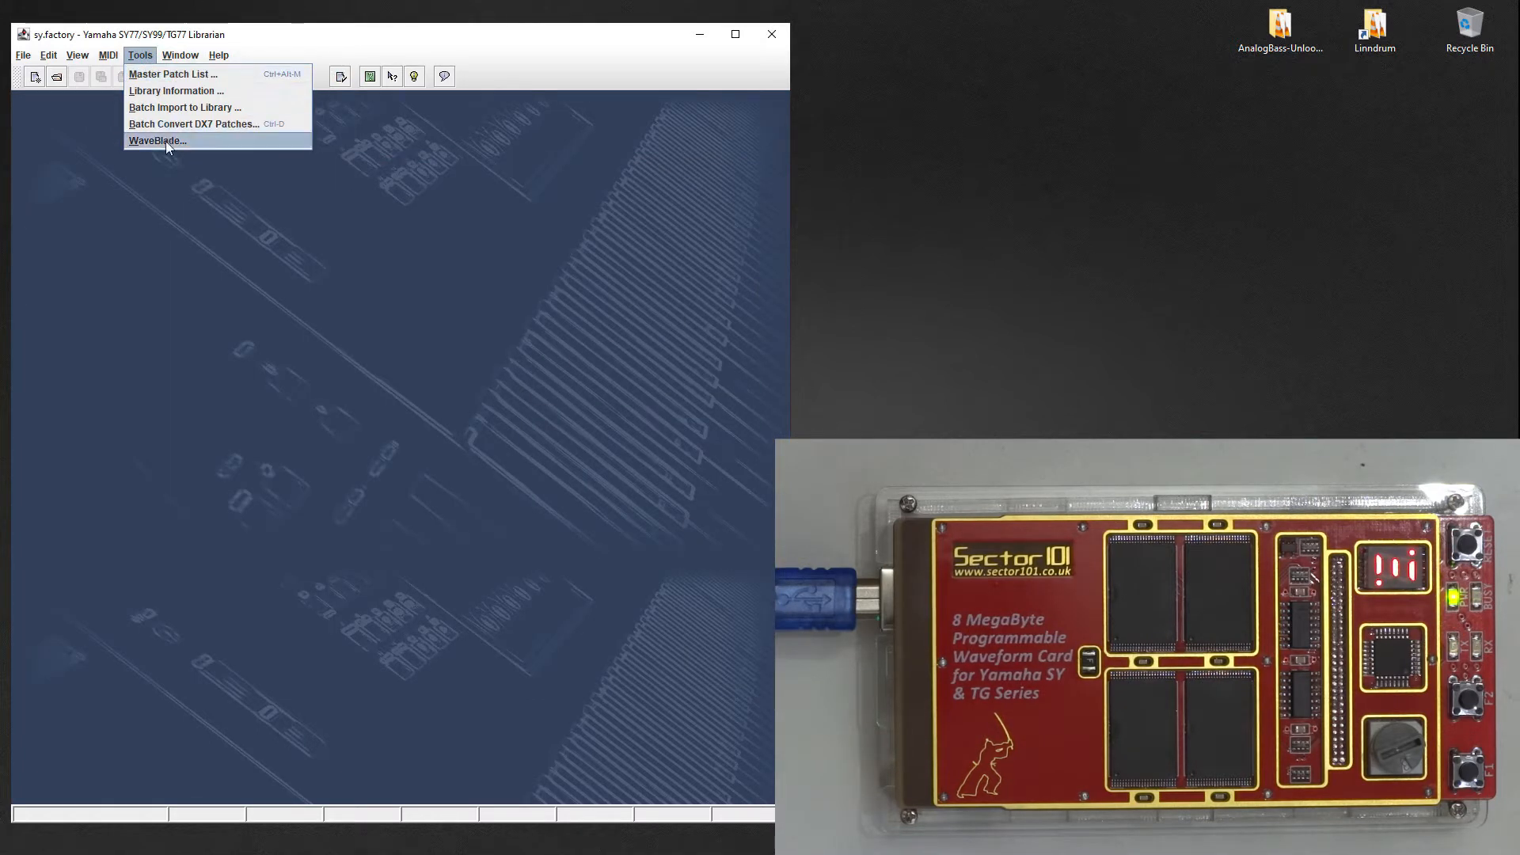
pyautogui.click(156, 141)
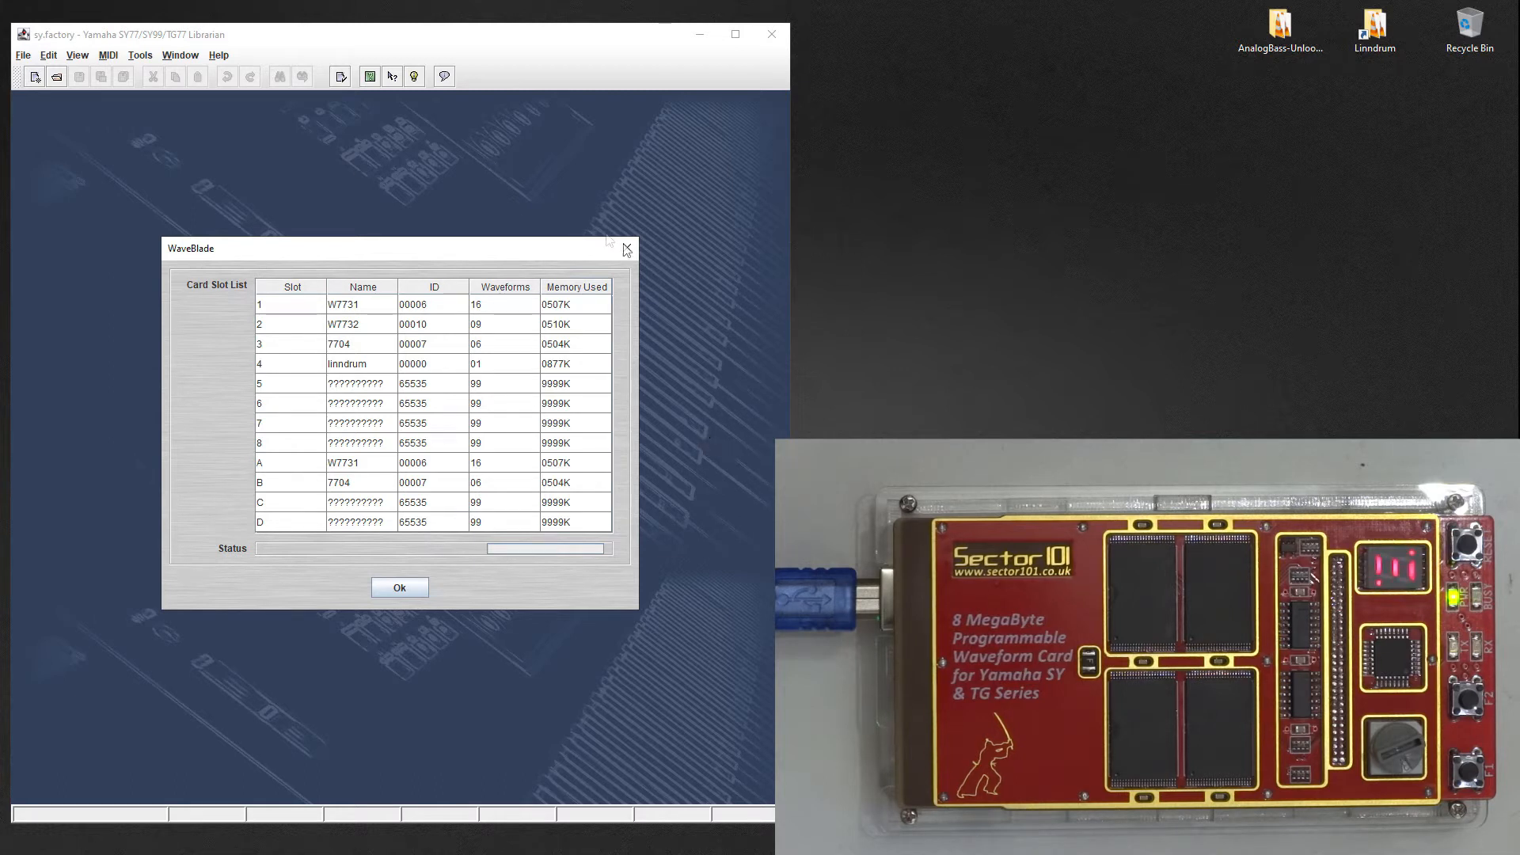
pyautogui.moveTo(319, 379)
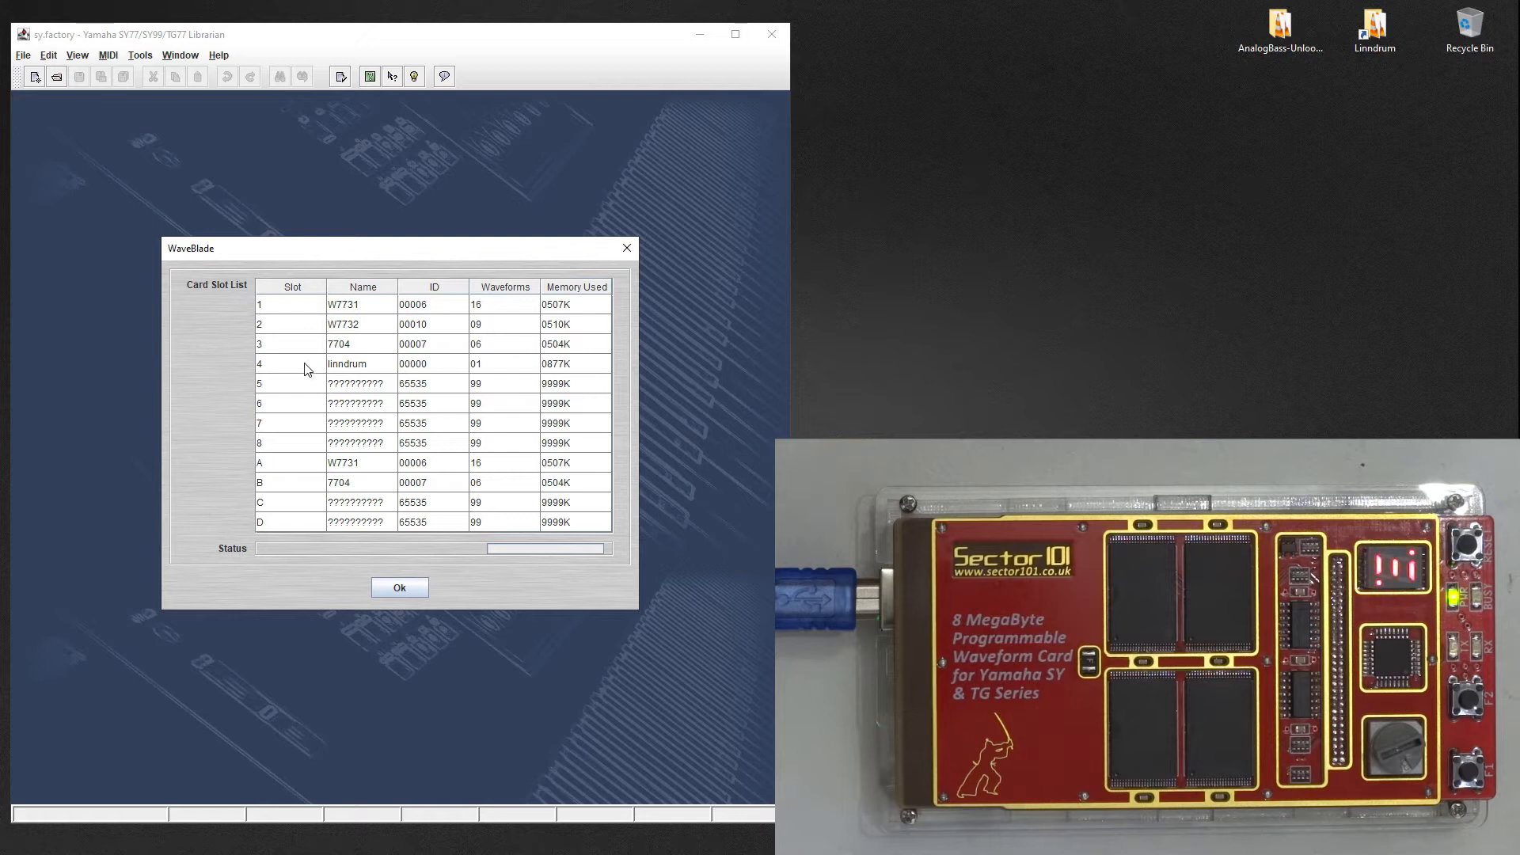
# - Erase the linndrum image from slot 4 and close the WaveBlade dialog
pyautogui.rightClick(309, 364)
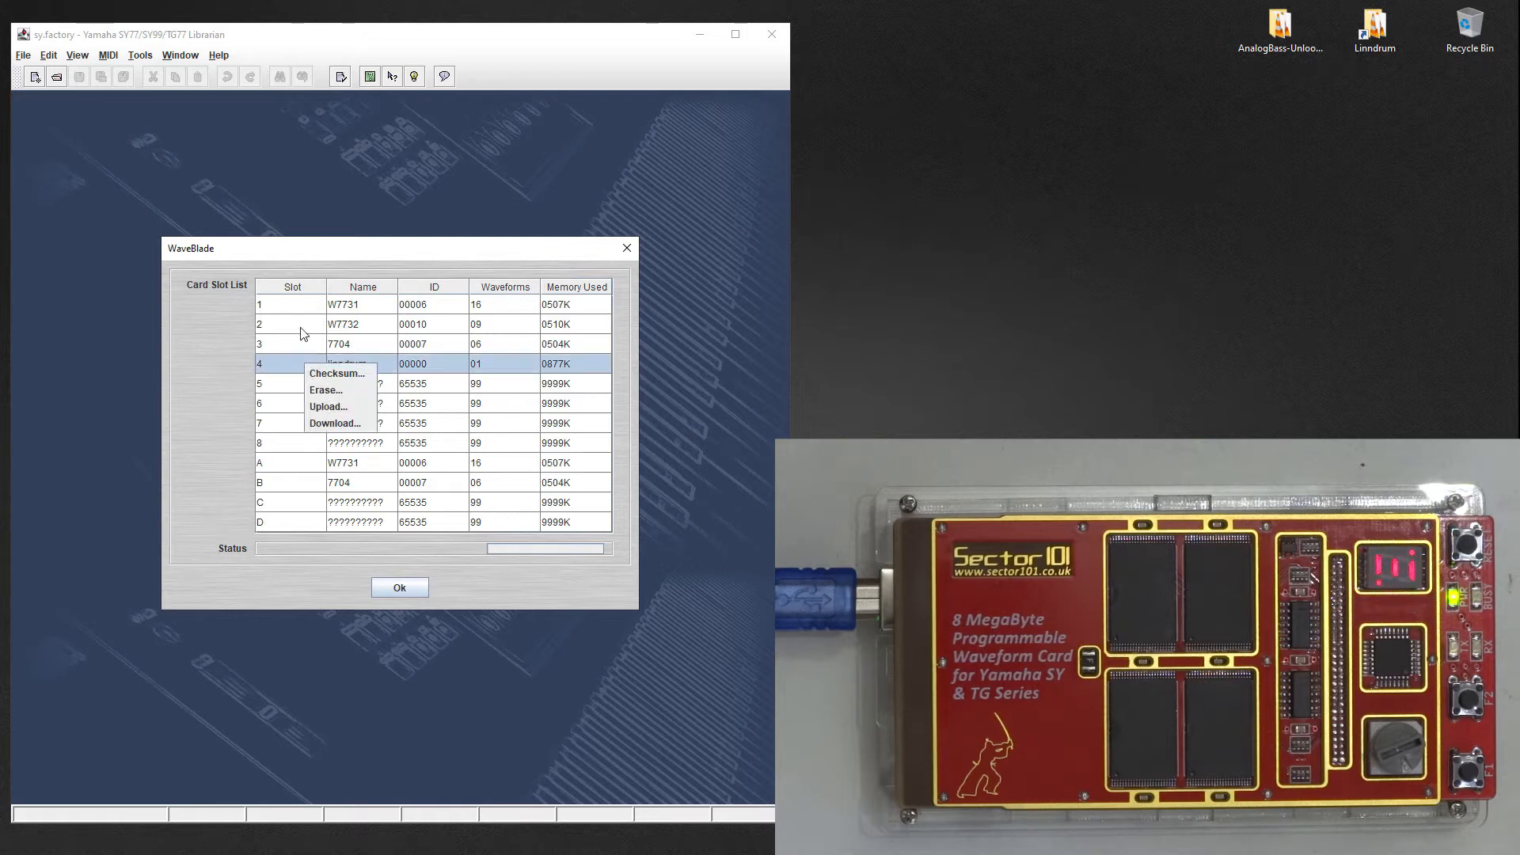
pyautogui.moveTo(337, 389)
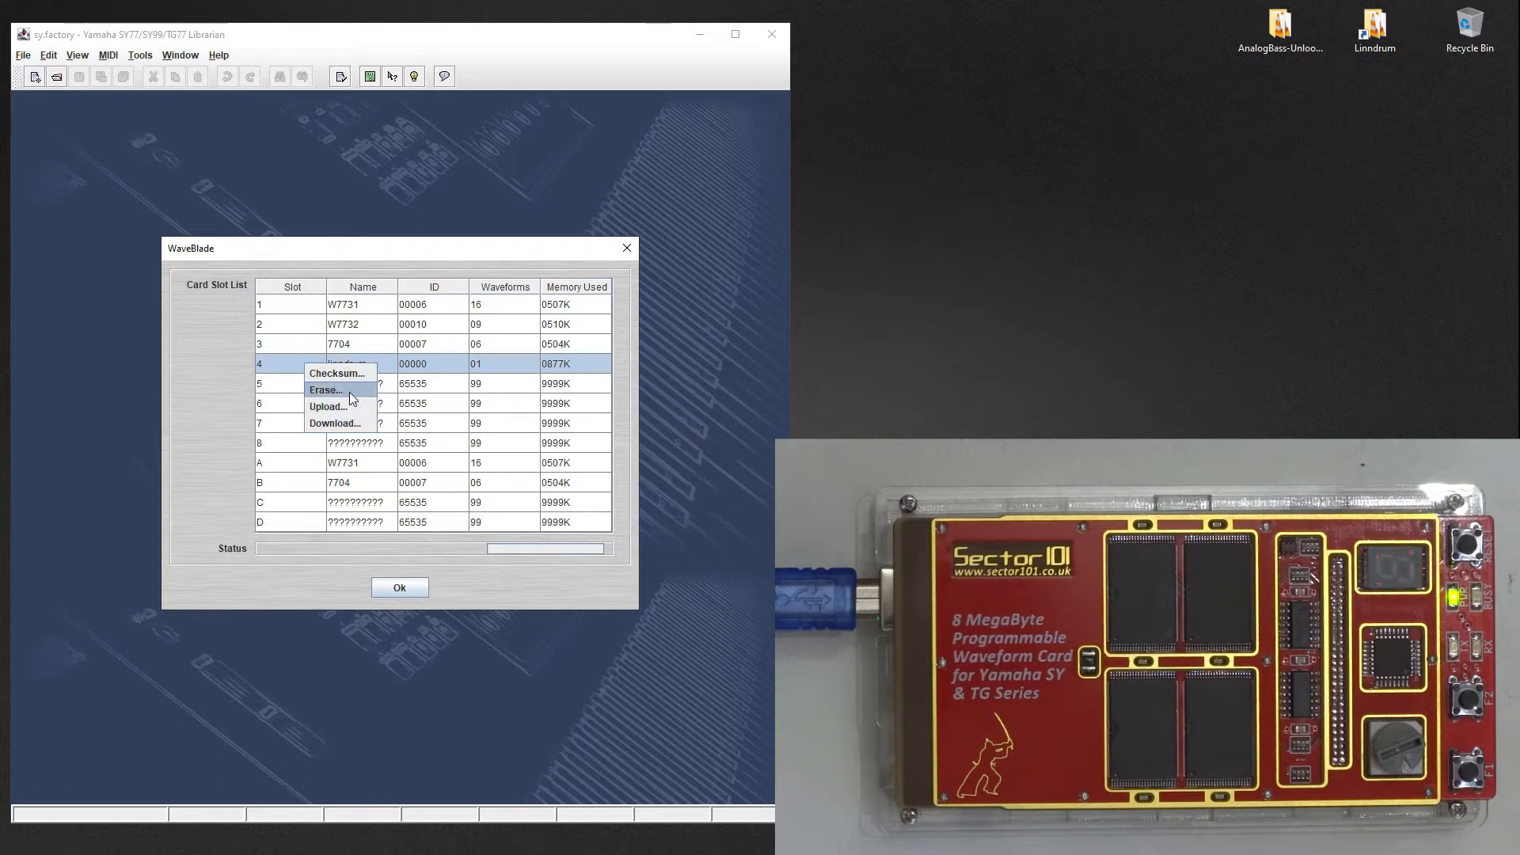
pyautogui.click(327, 390)
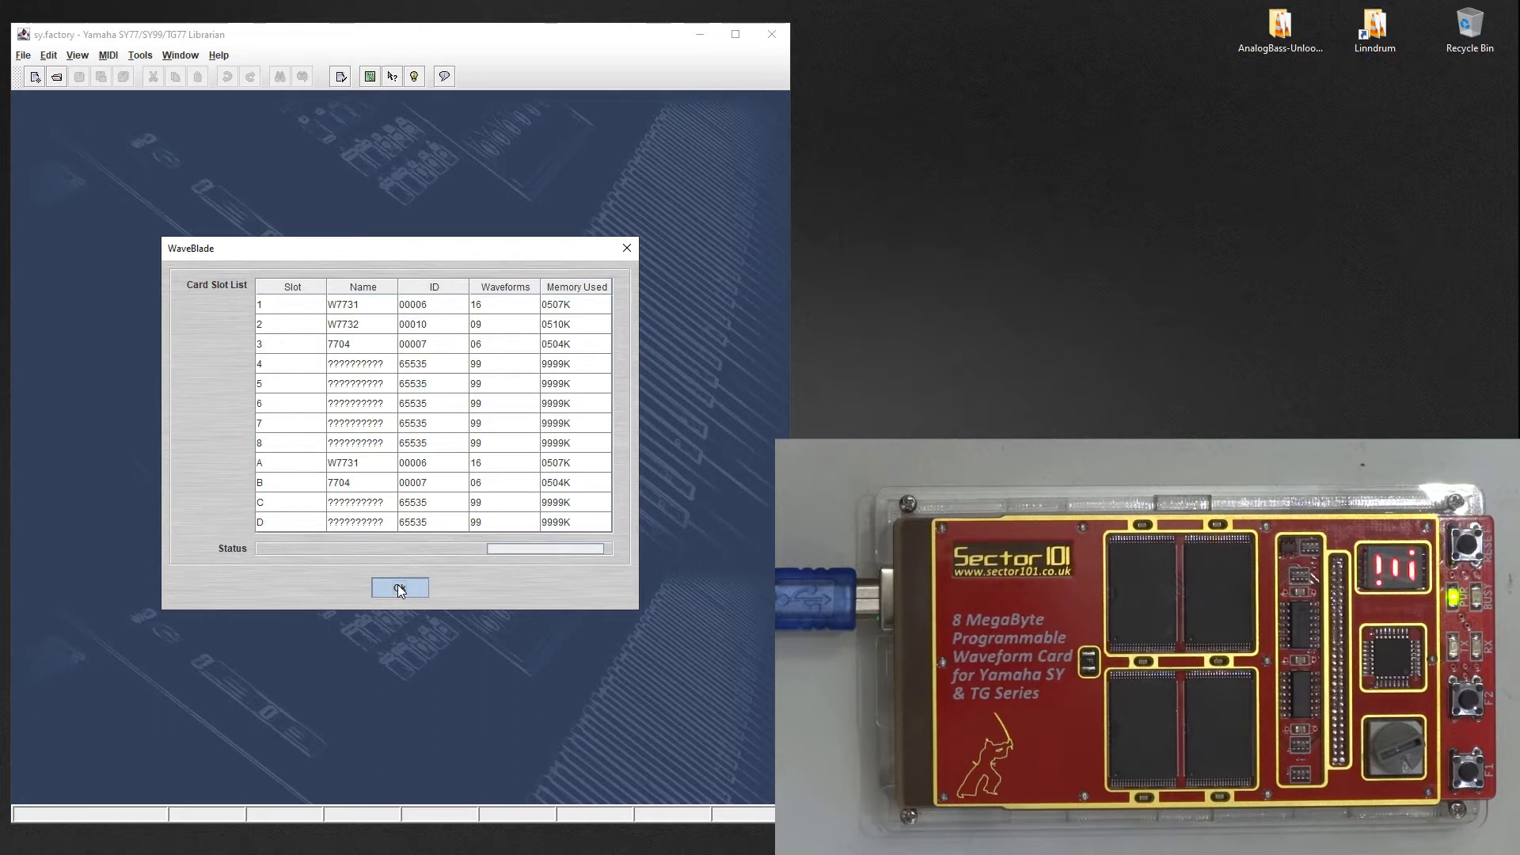
pyautogui.click(399, 587)
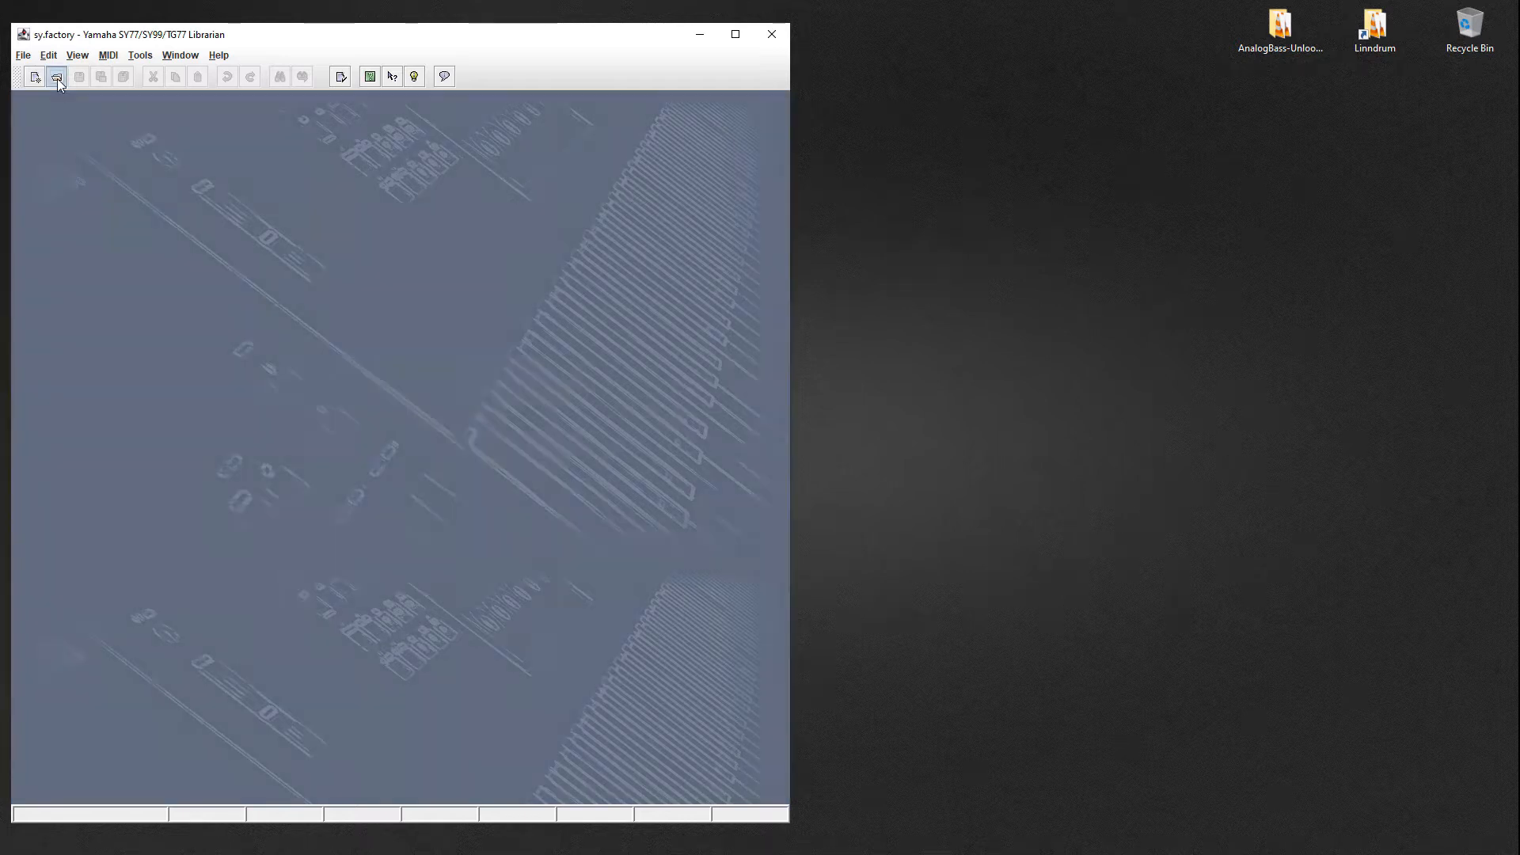
# - Open the W7731 Syn Wave 1 card file from the roms folder
pyautogui.click(56, 77)
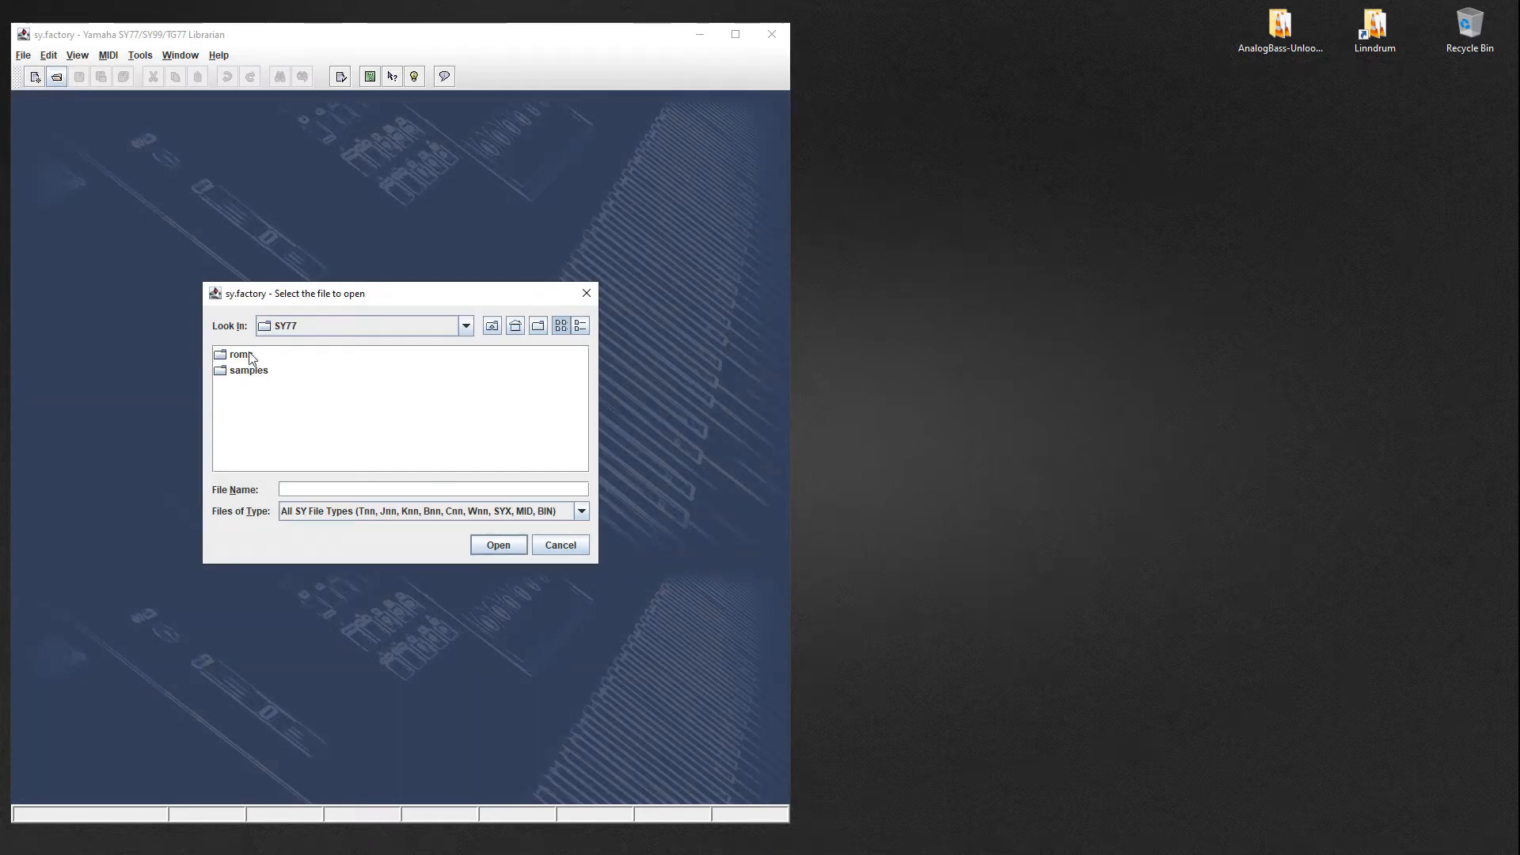
pyautogui.doubleClick(239, 355)
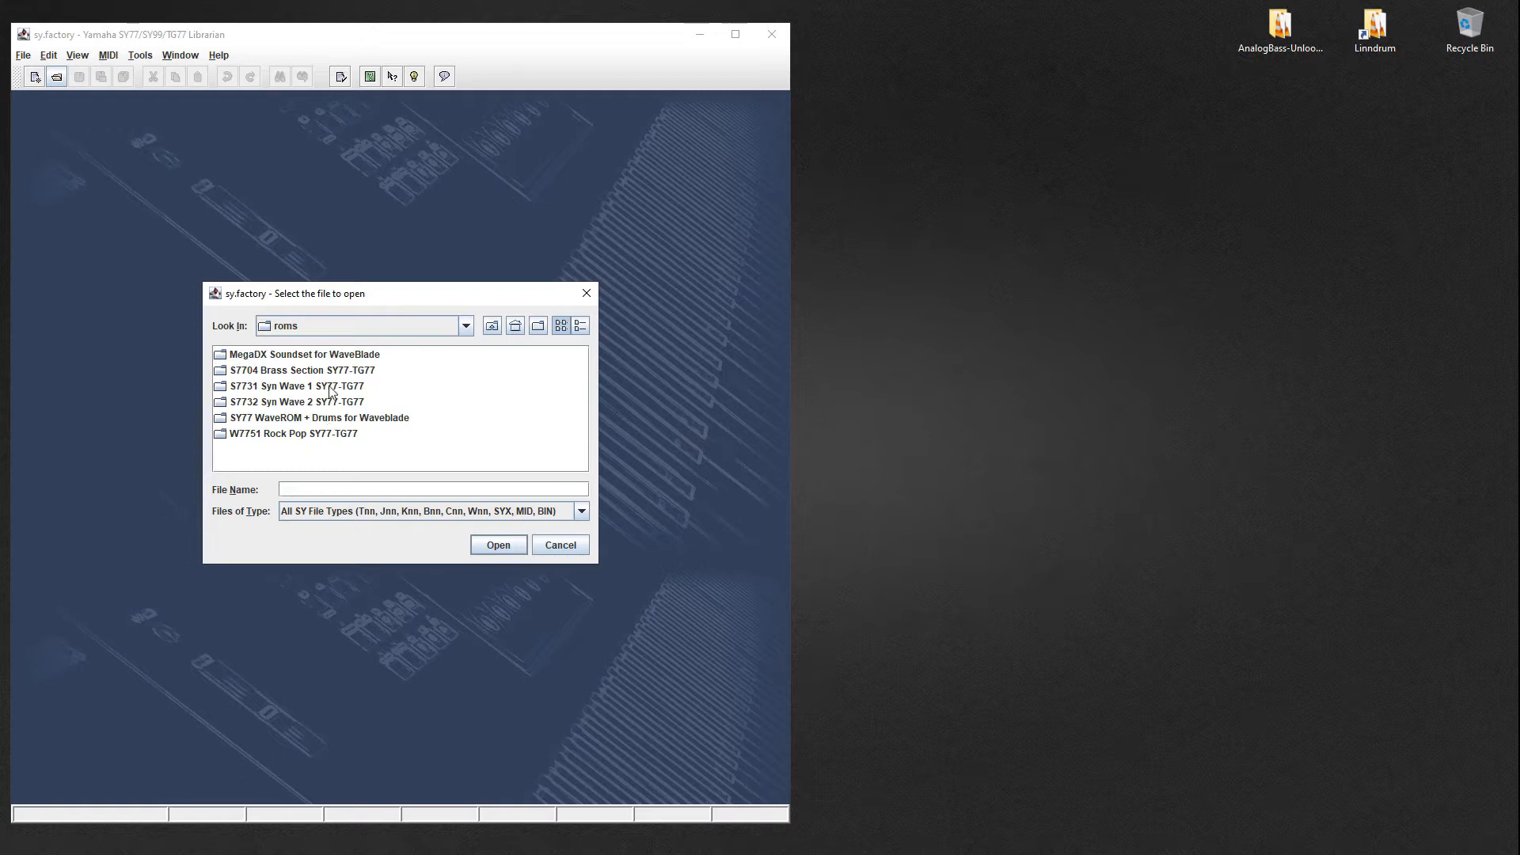
pyautogui.doubleClick(290, 386)
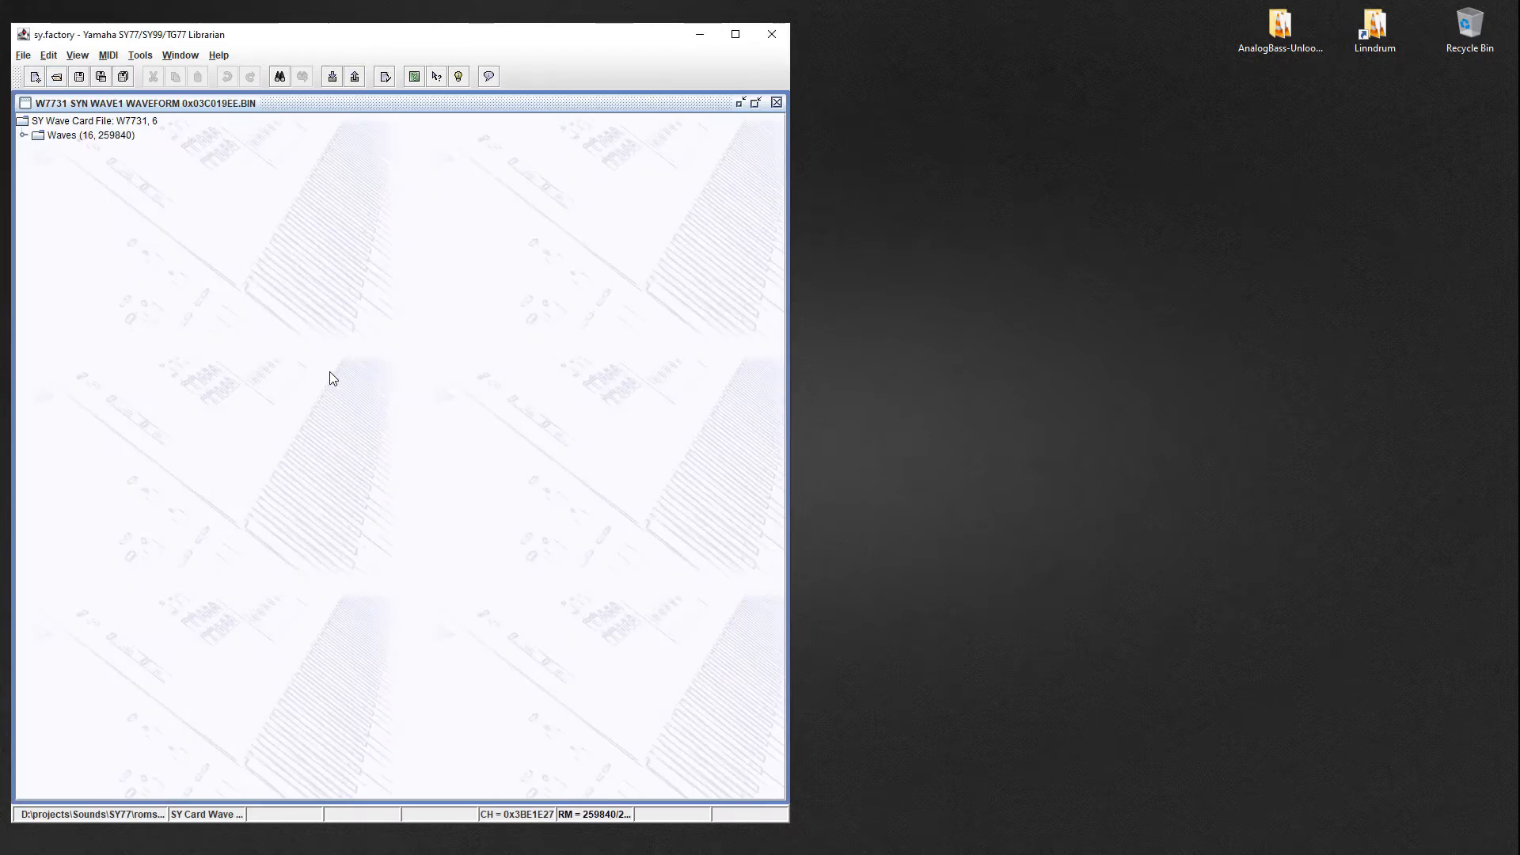
# - Expand Waves and list samples of waves 01 Syn Brs1, 02 AnlgSaw3 and 05 Glasphon
pyautogui.click(23, 141)
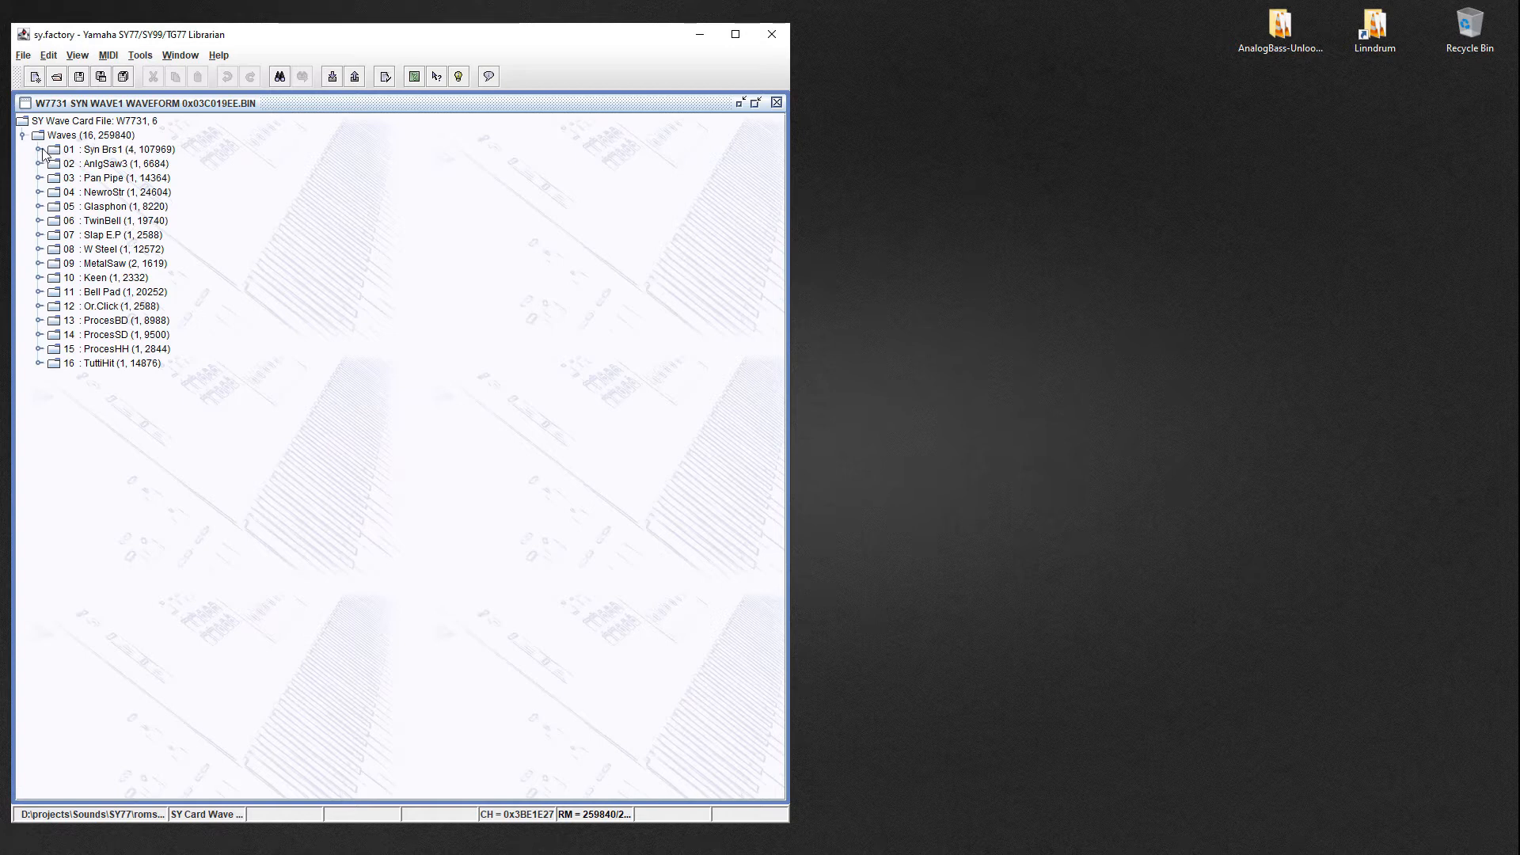
pyautogui.click(41, 150)
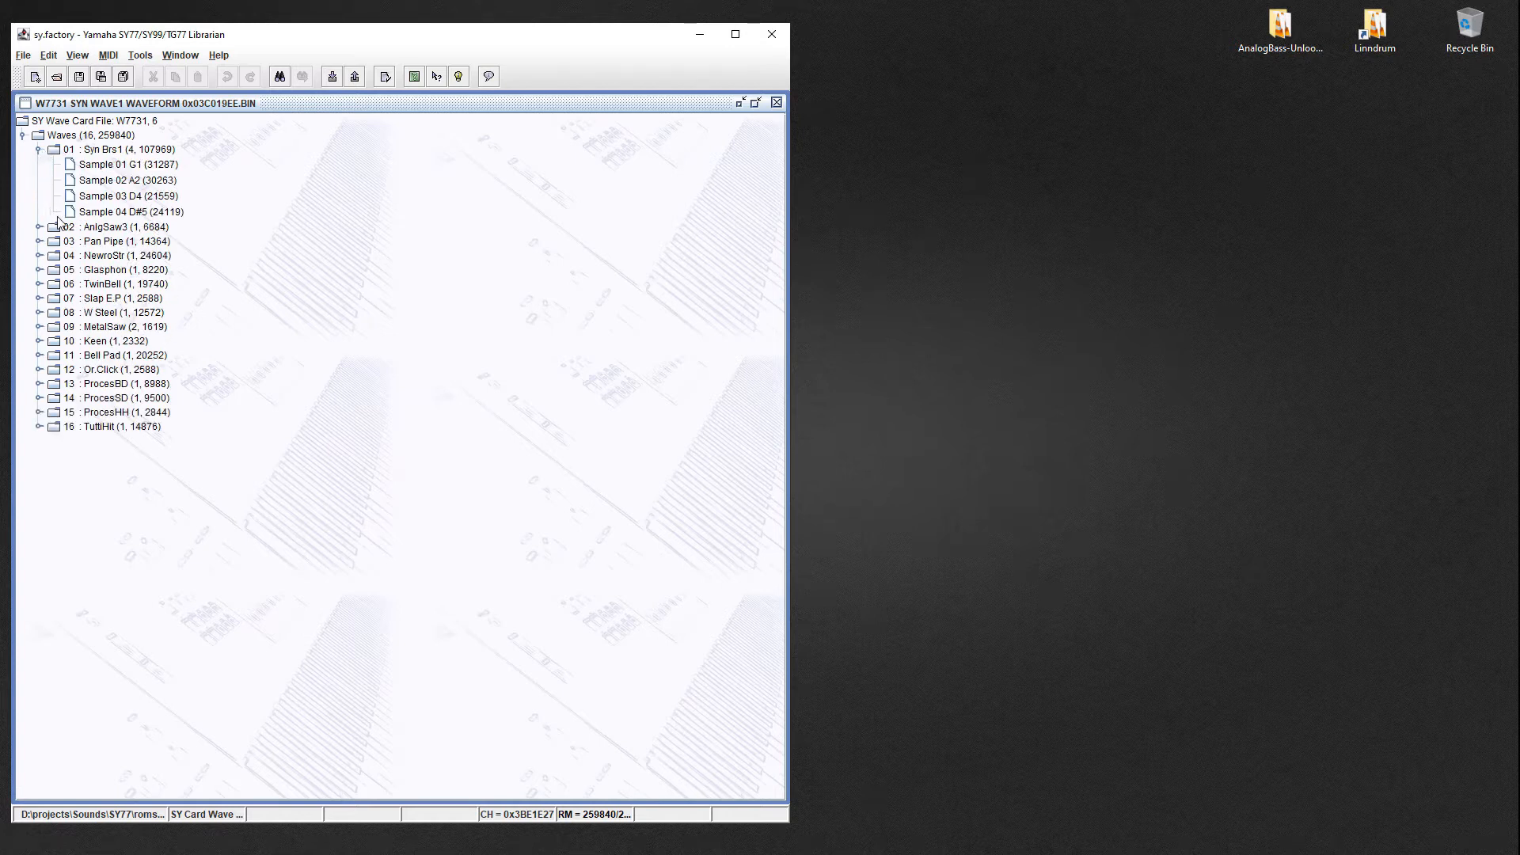
pyautogui.click(41, 227)
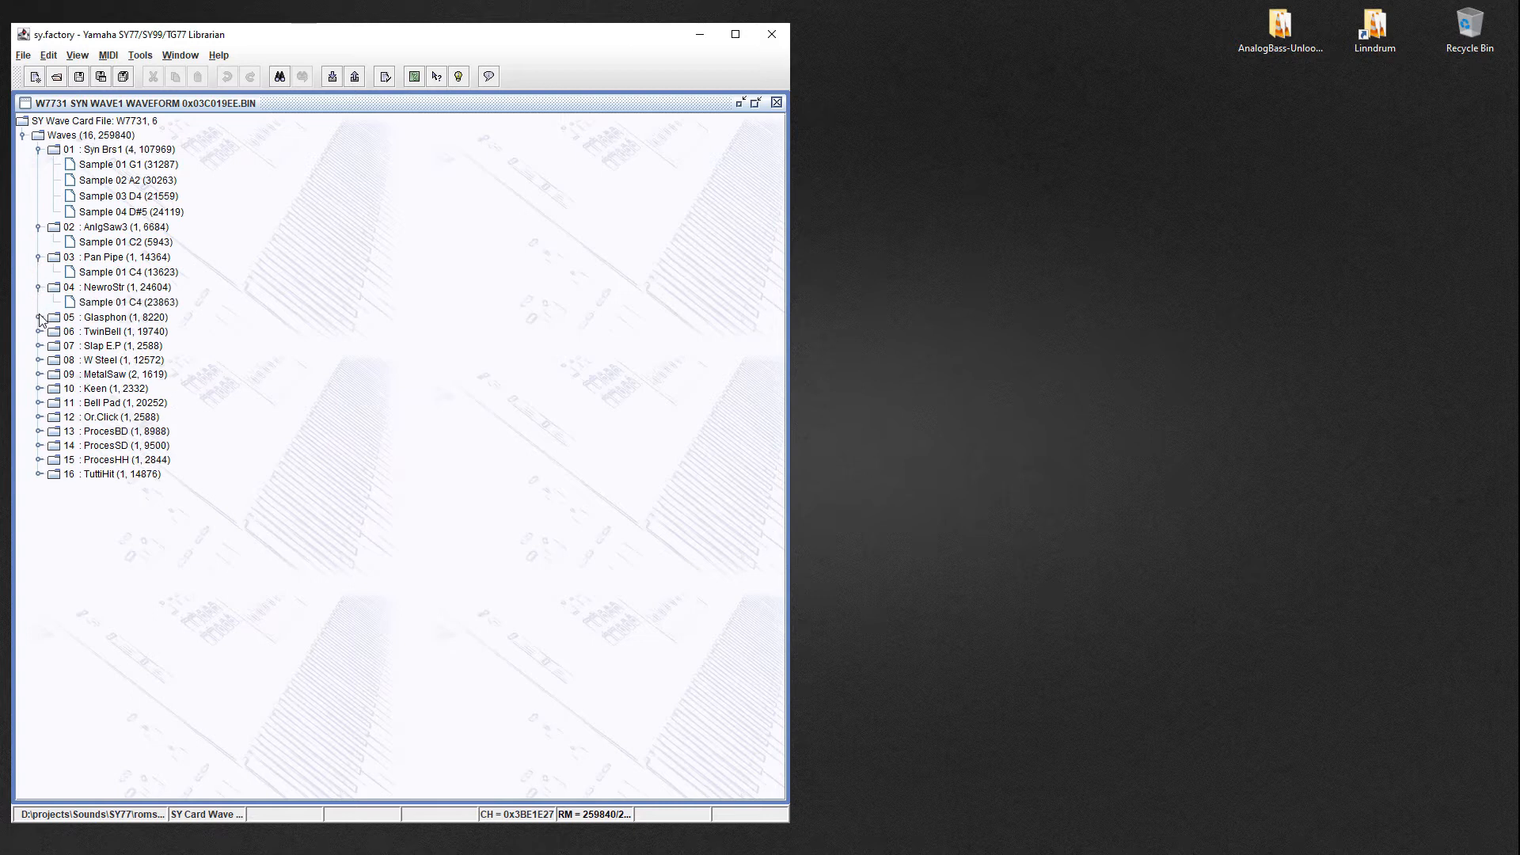
pyautogui.click(40, 317)
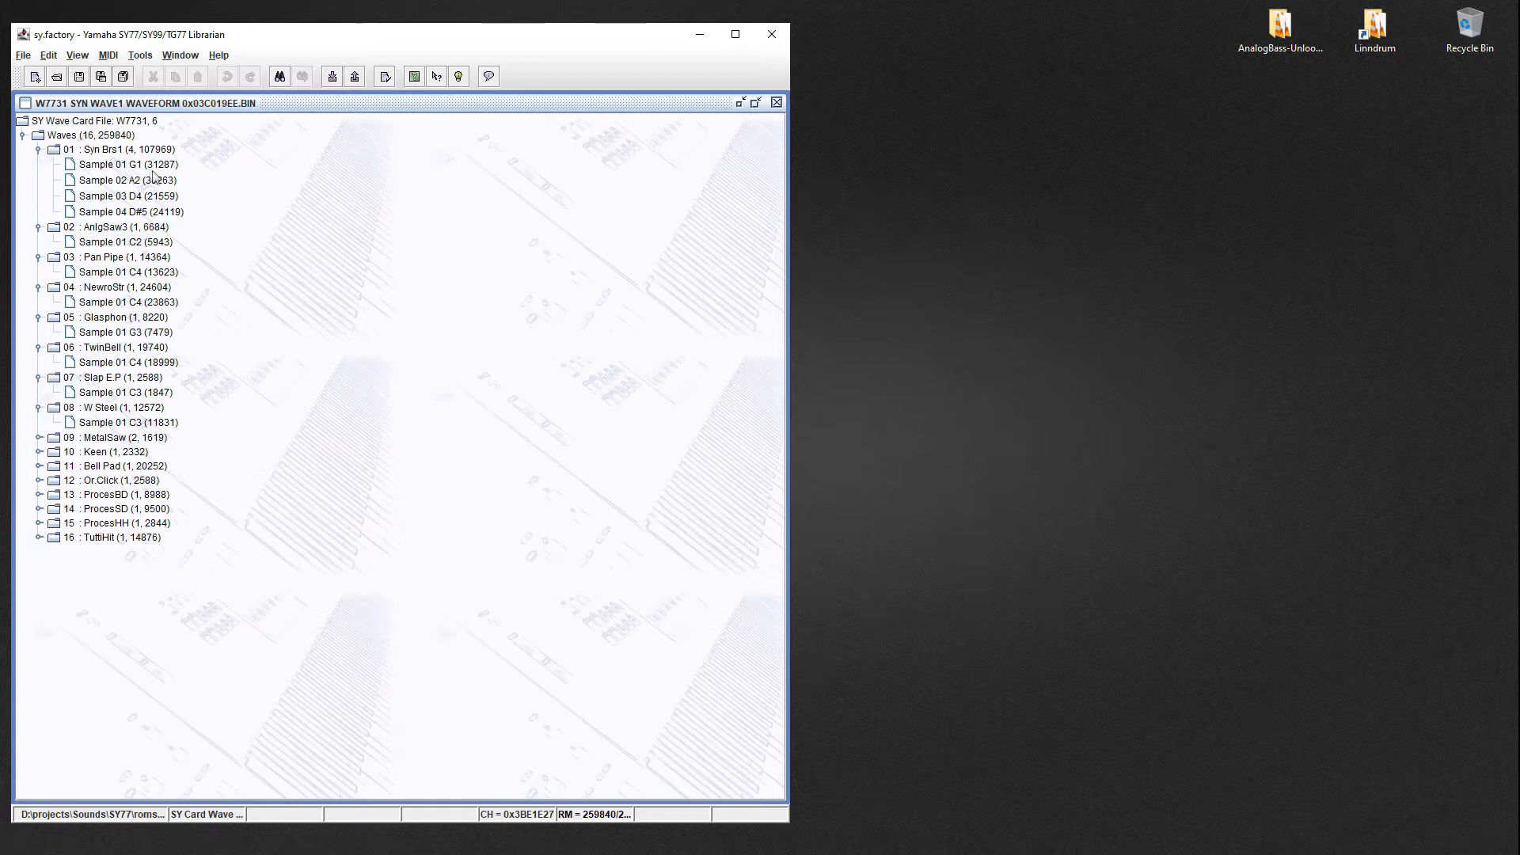
pyautogui.rightClick(111, 164)
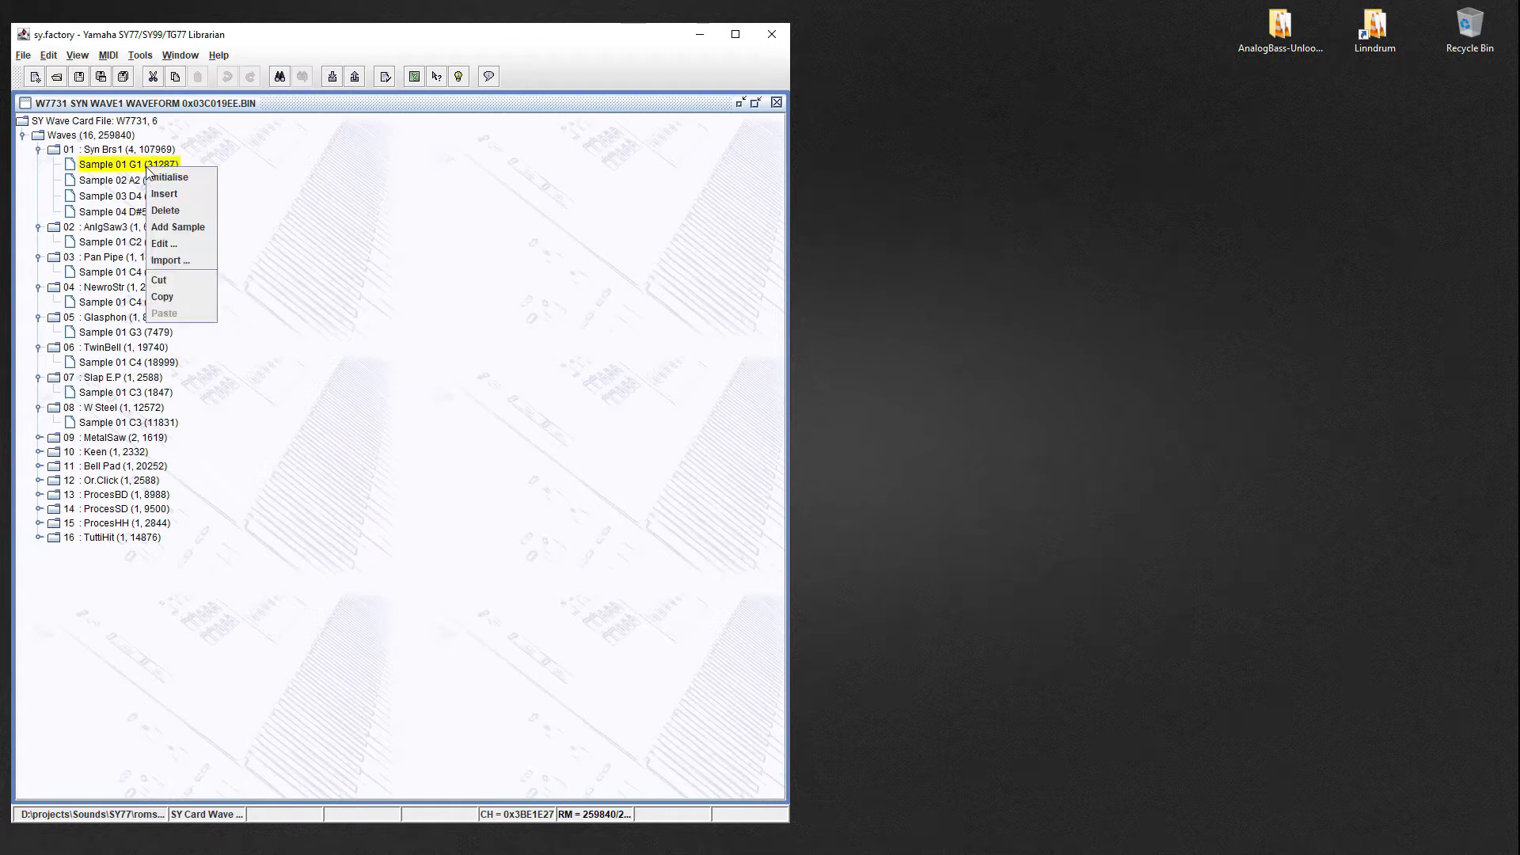
pyautogui.moveTo(190, 249)
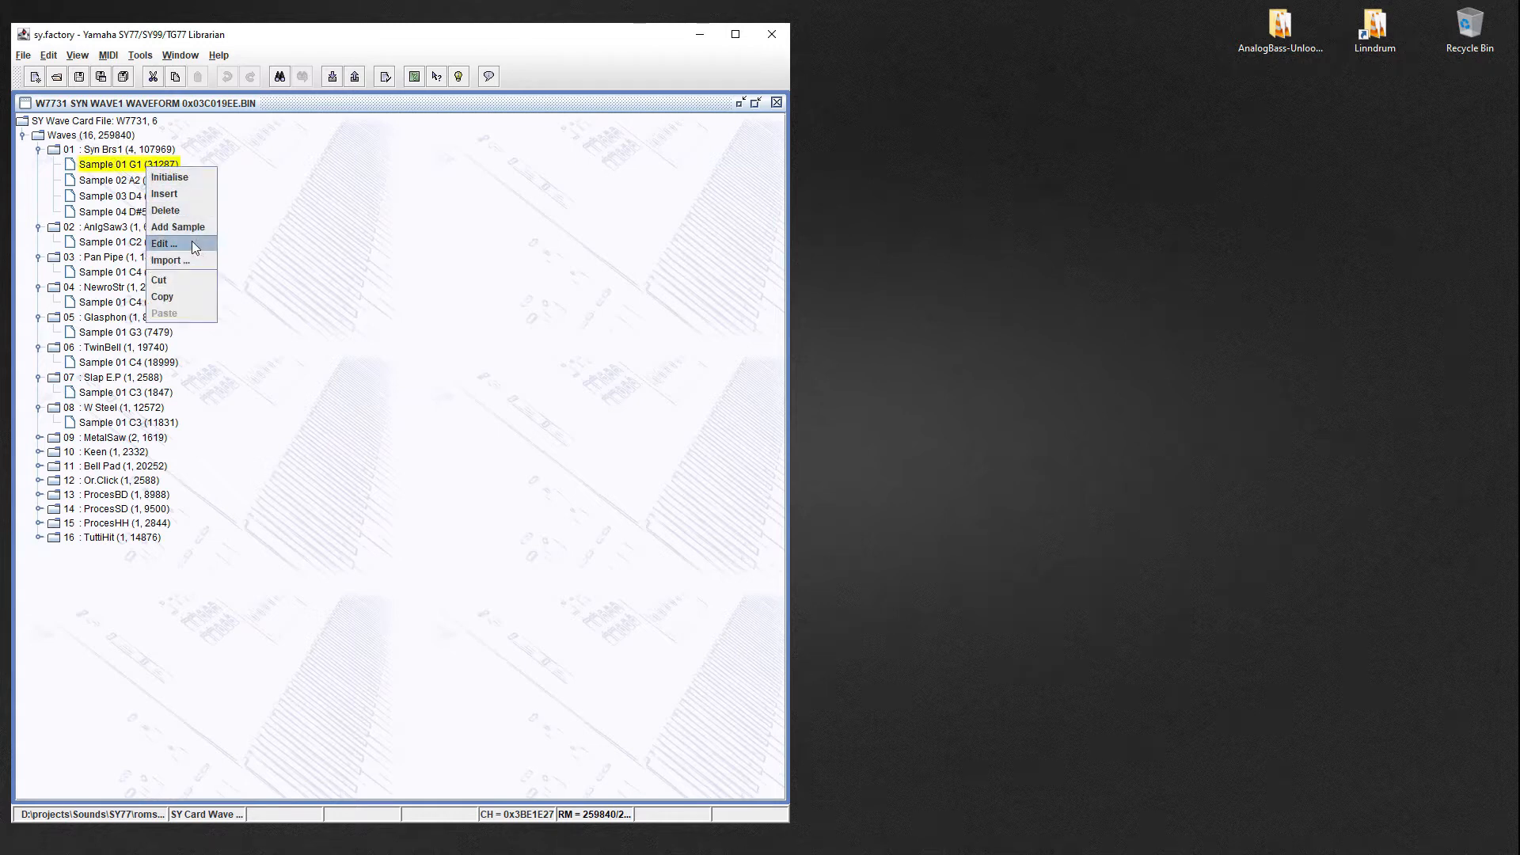
pyautogui.click(164, 243)
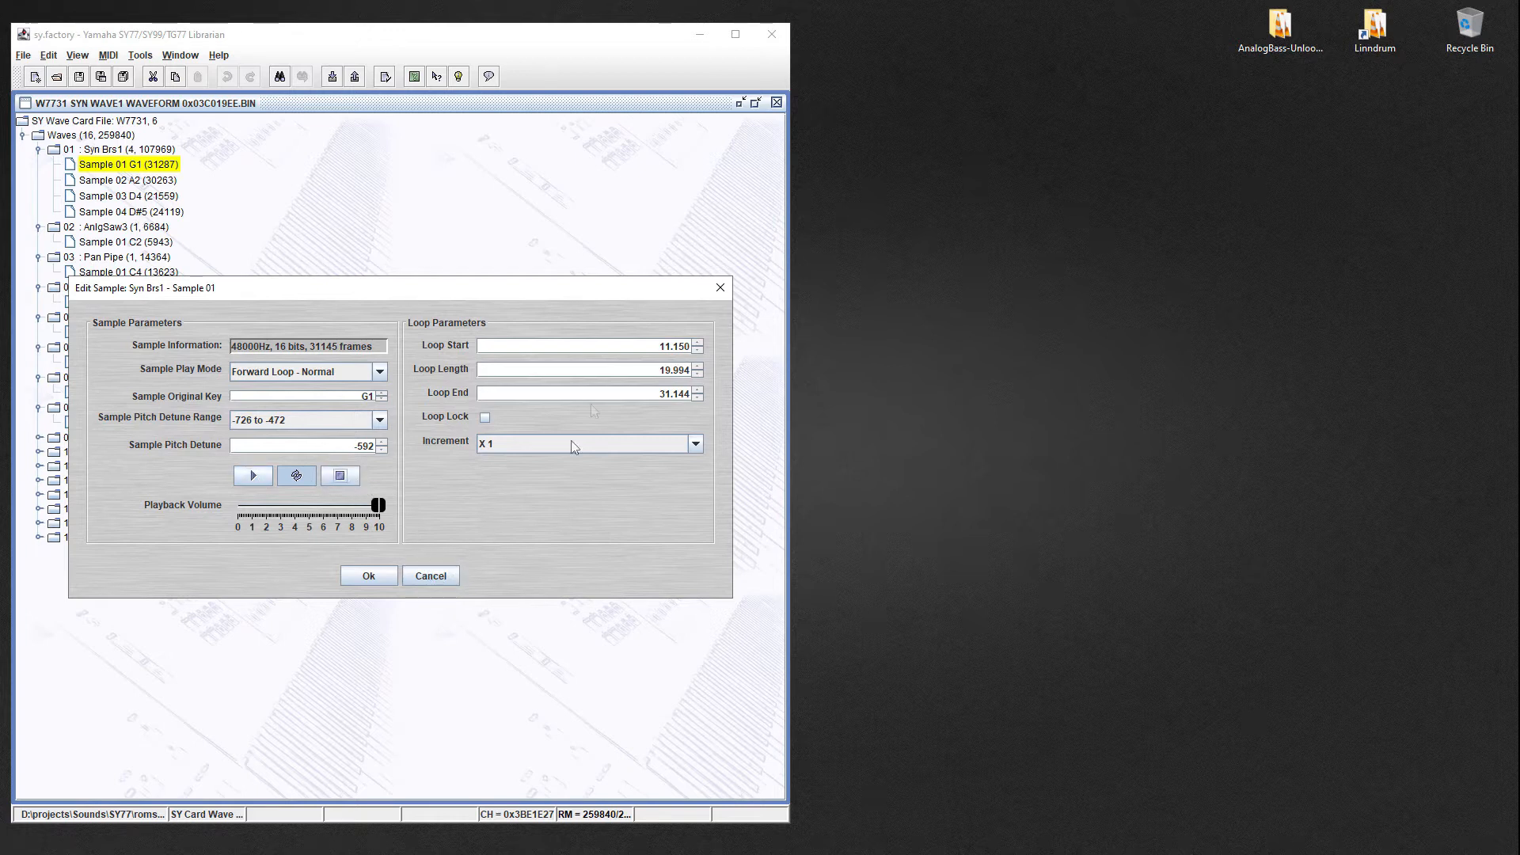
pyautogui.moveTo(714, 391)
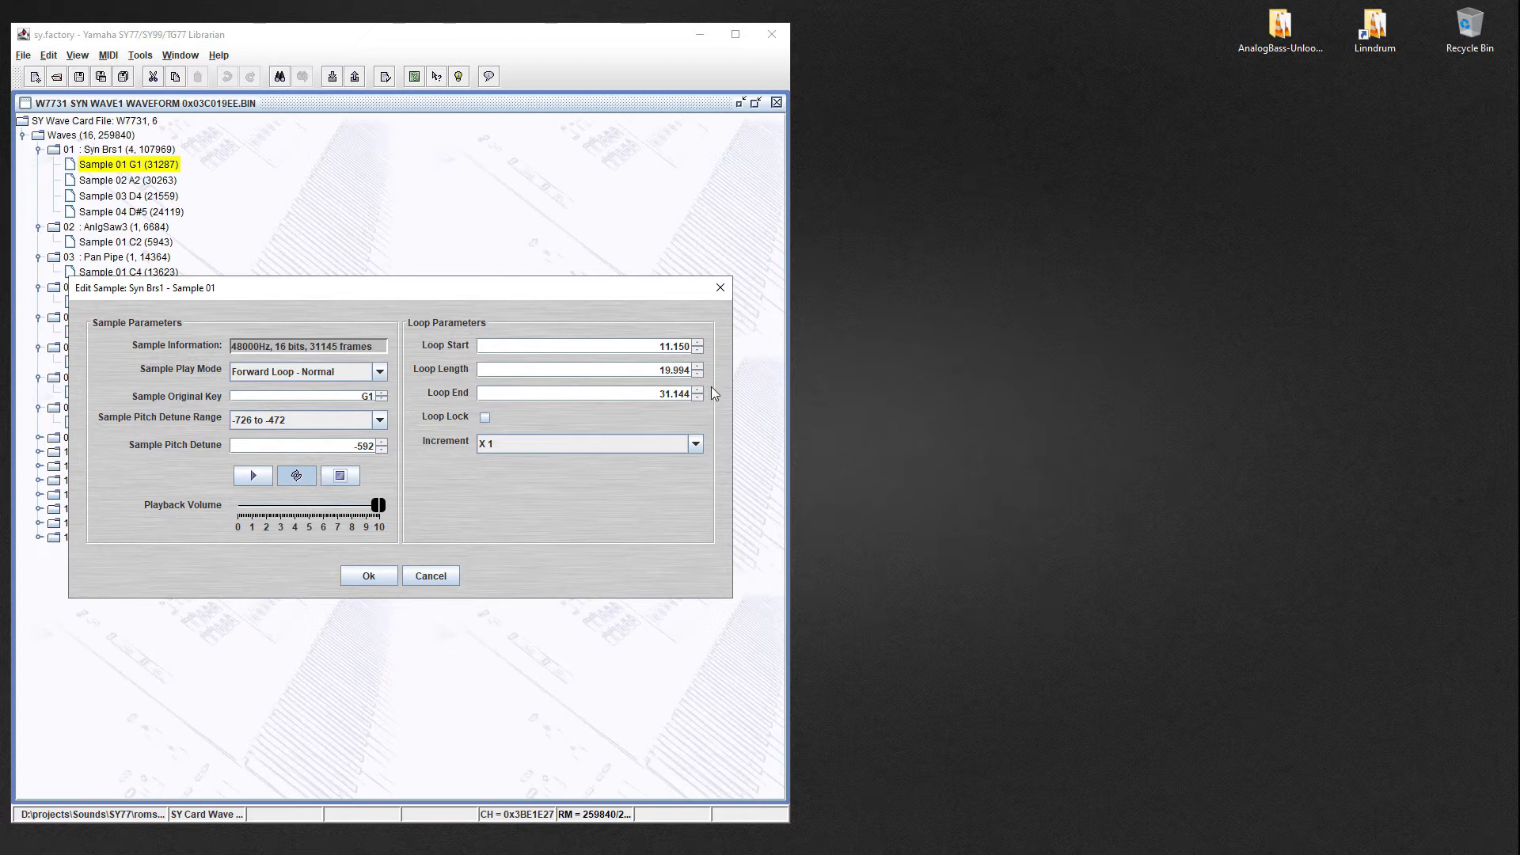
pyautogui.moveTo(718, 397)
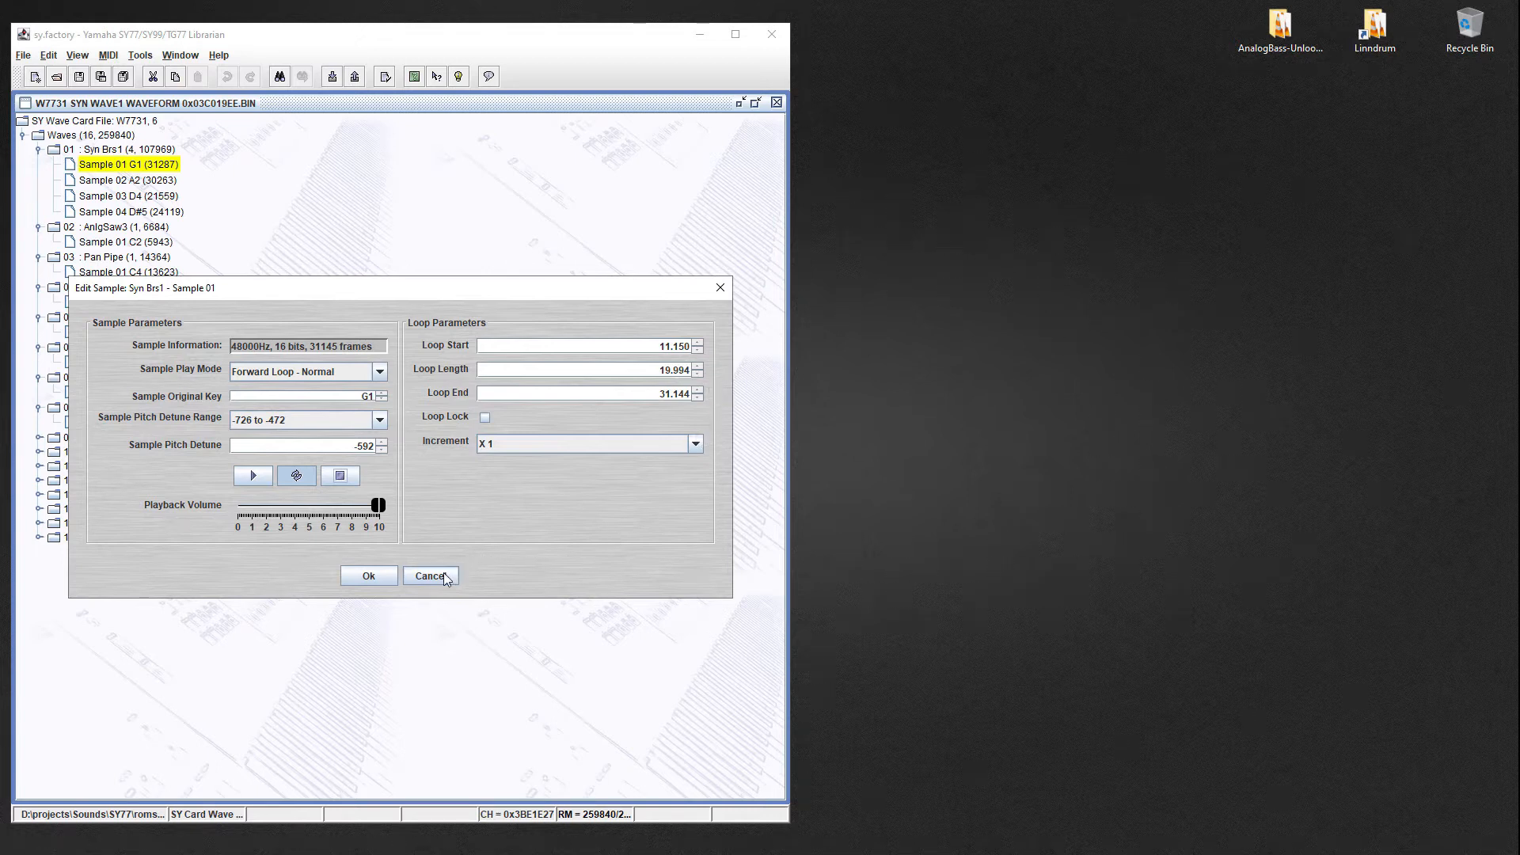
pyautogui.rightClick(107, 180)
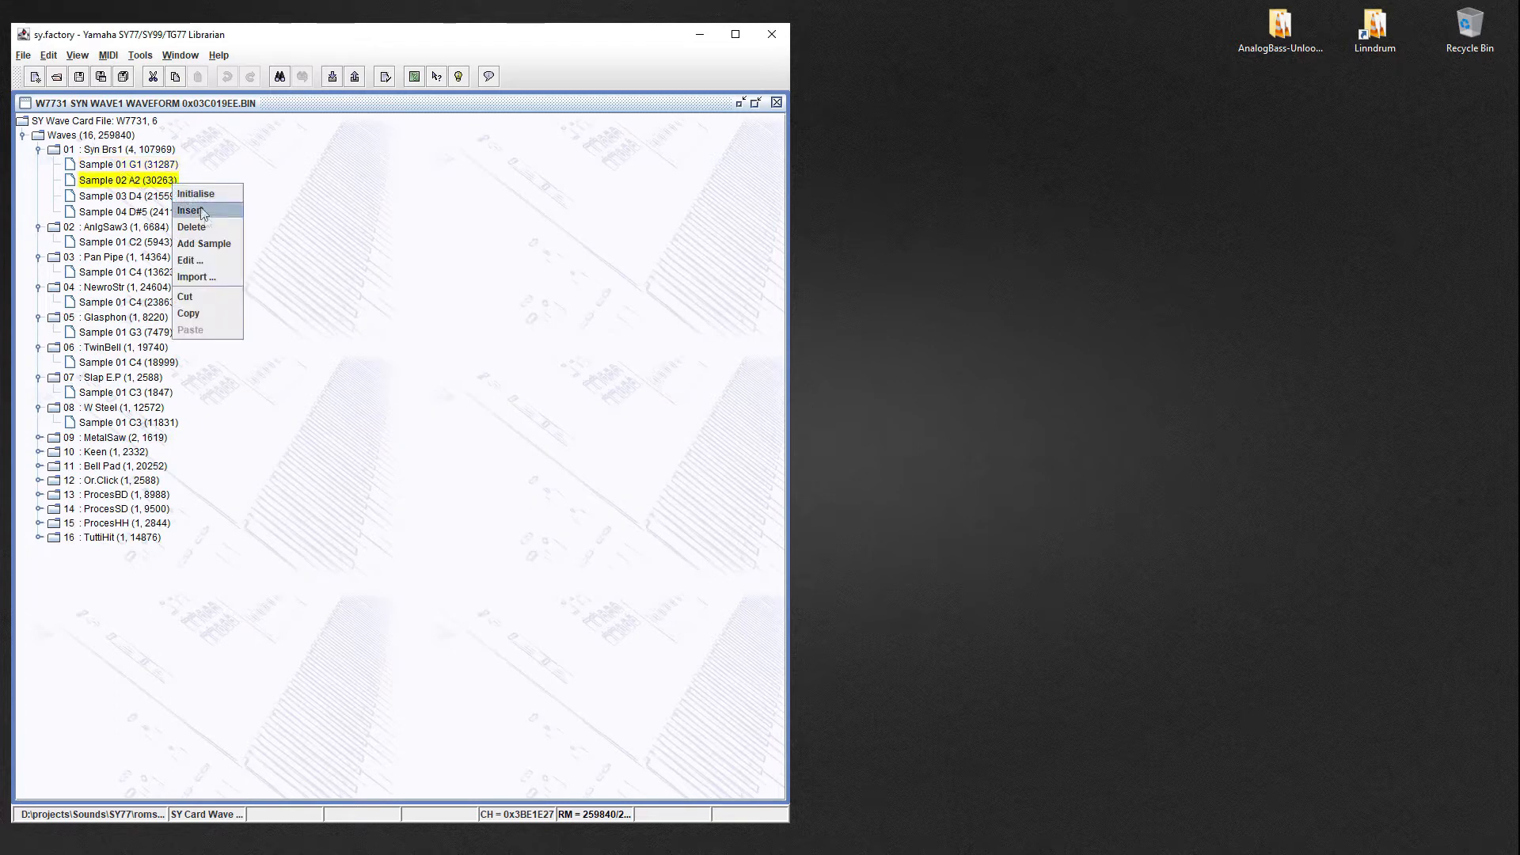
pyautogui.click(190, 260)
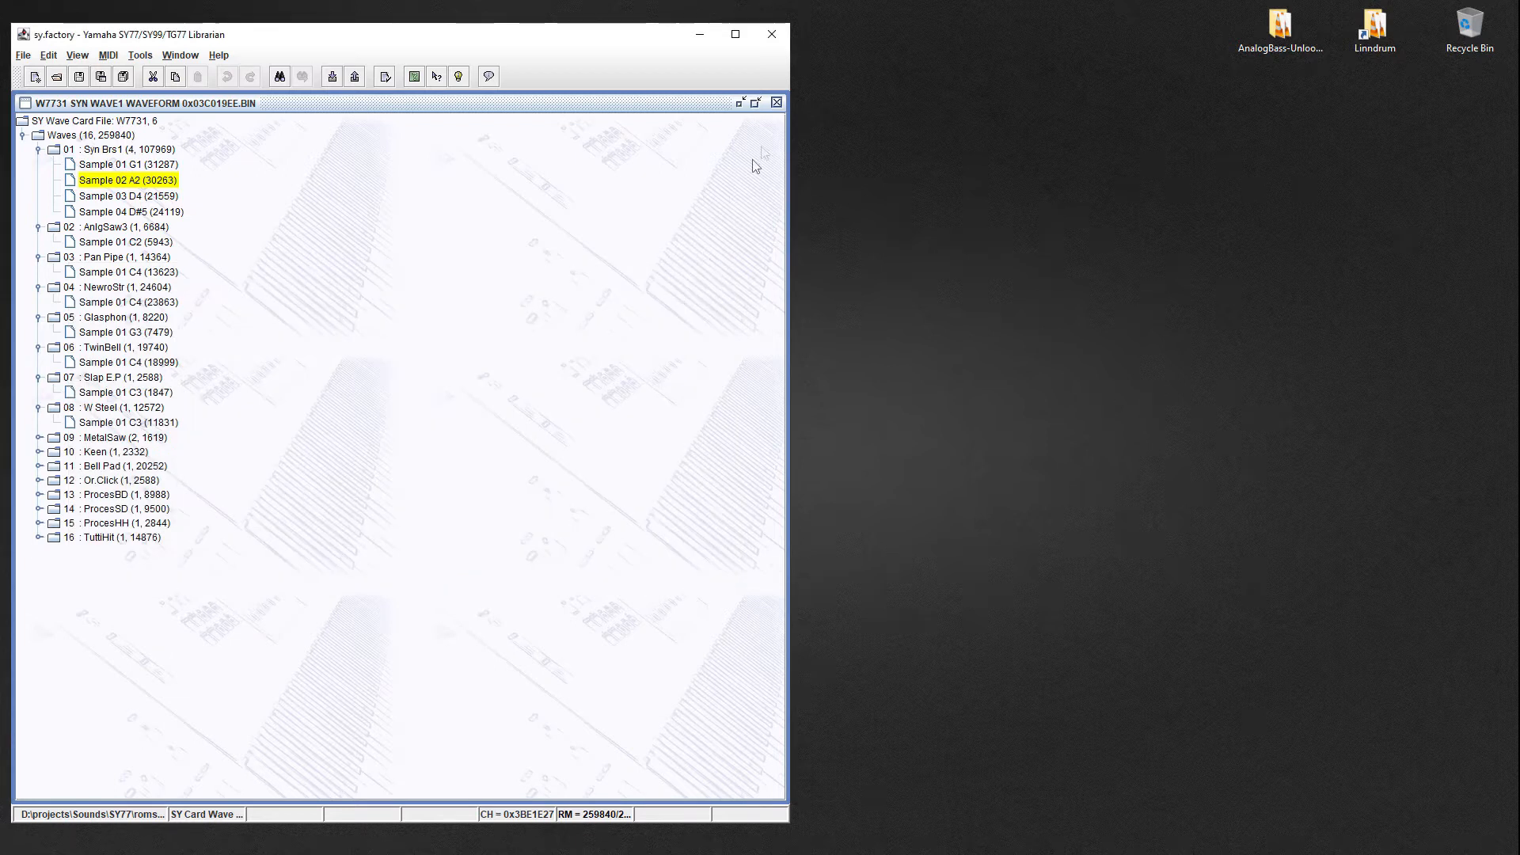
pyautogui.click(776, 101)
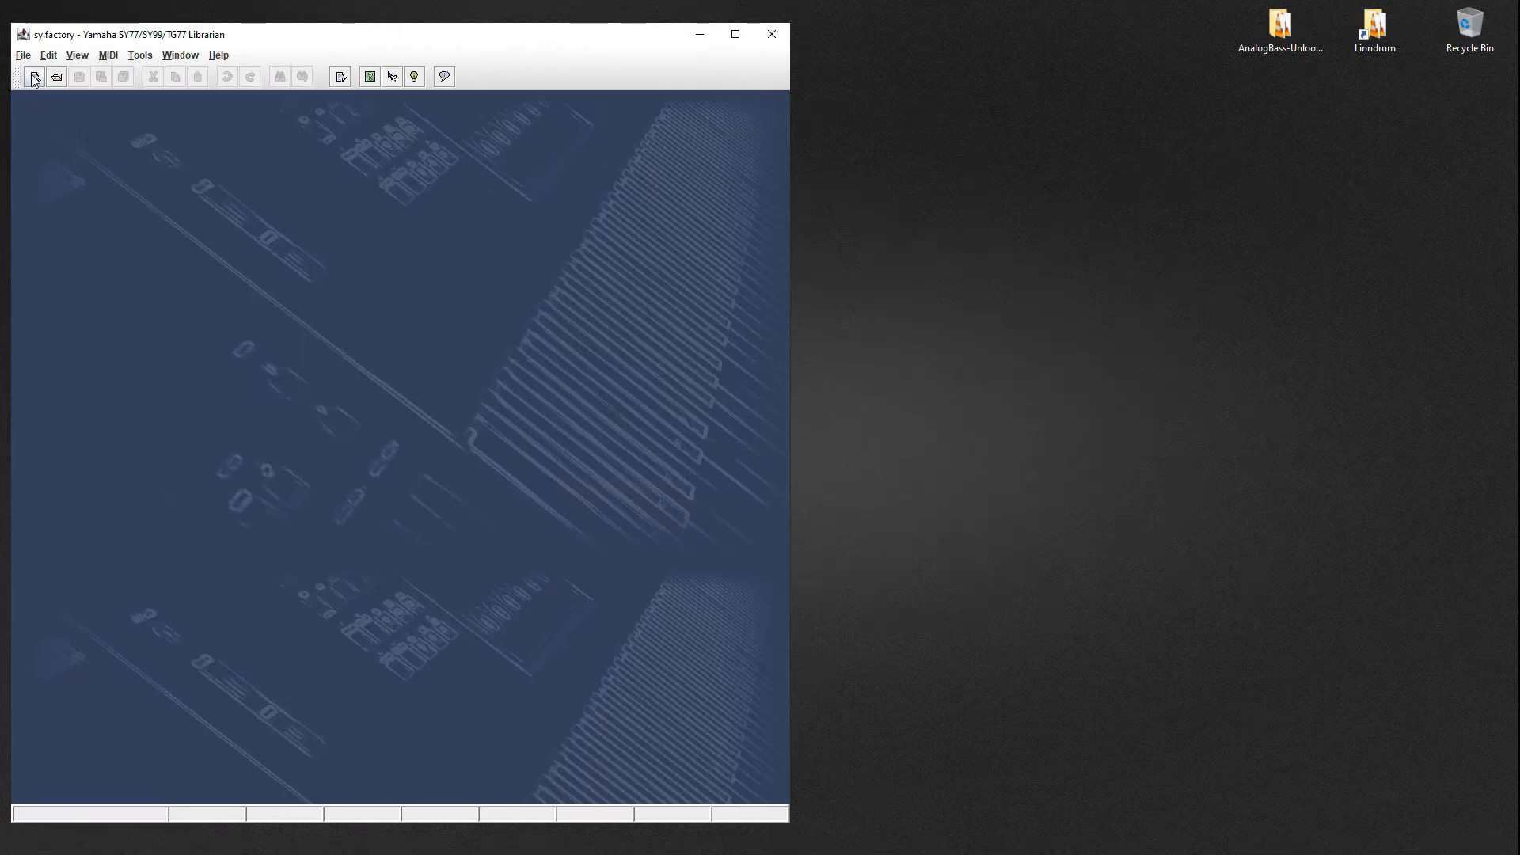
pyautogui.click(1374, 24)
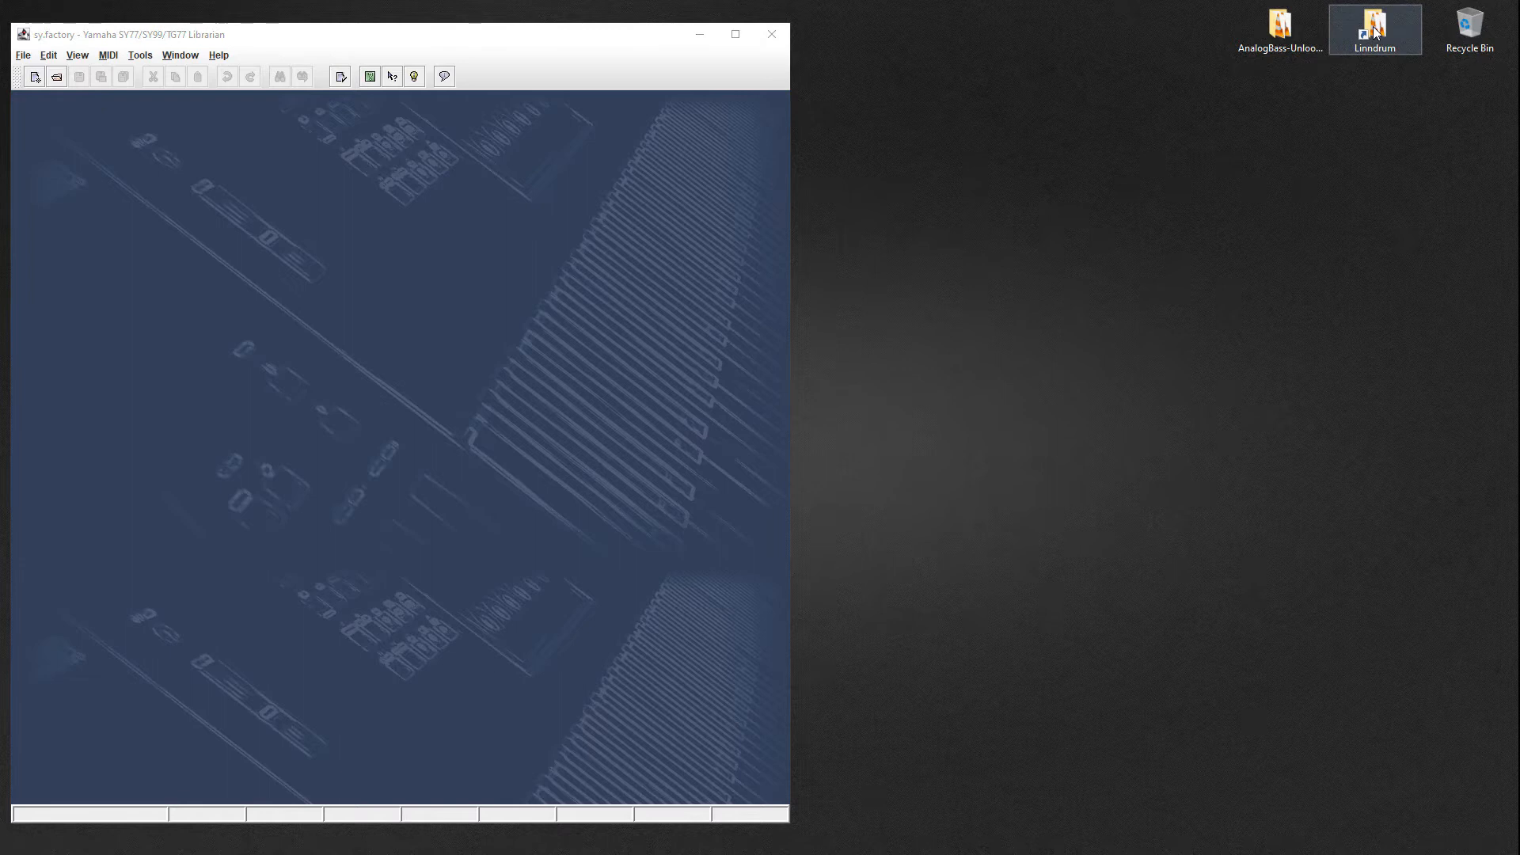
pyautogui.doubleClick(1371, 26)
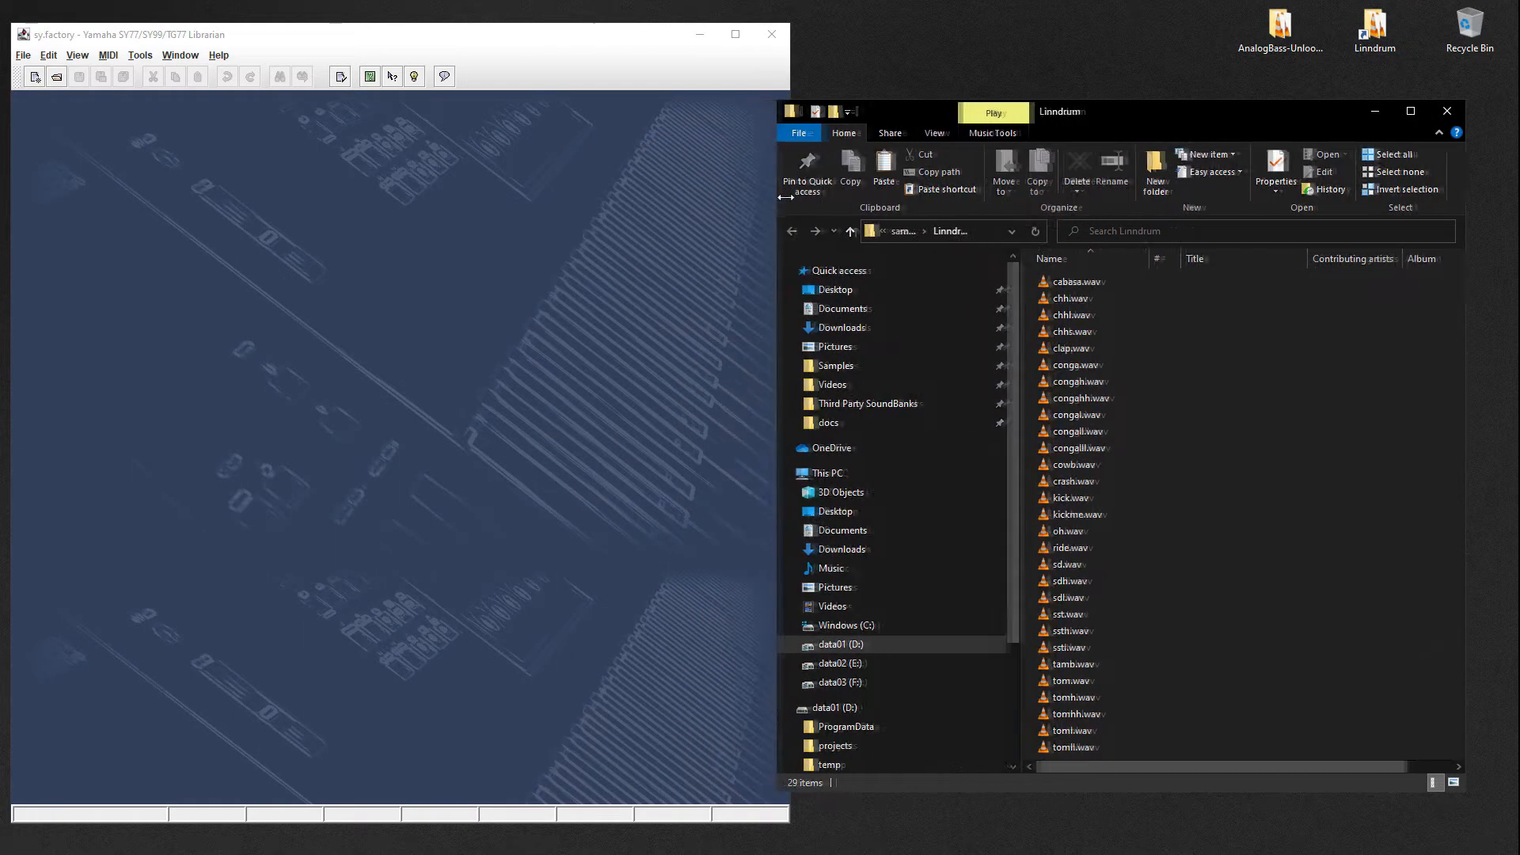
pyautogui.click(1095, 282)
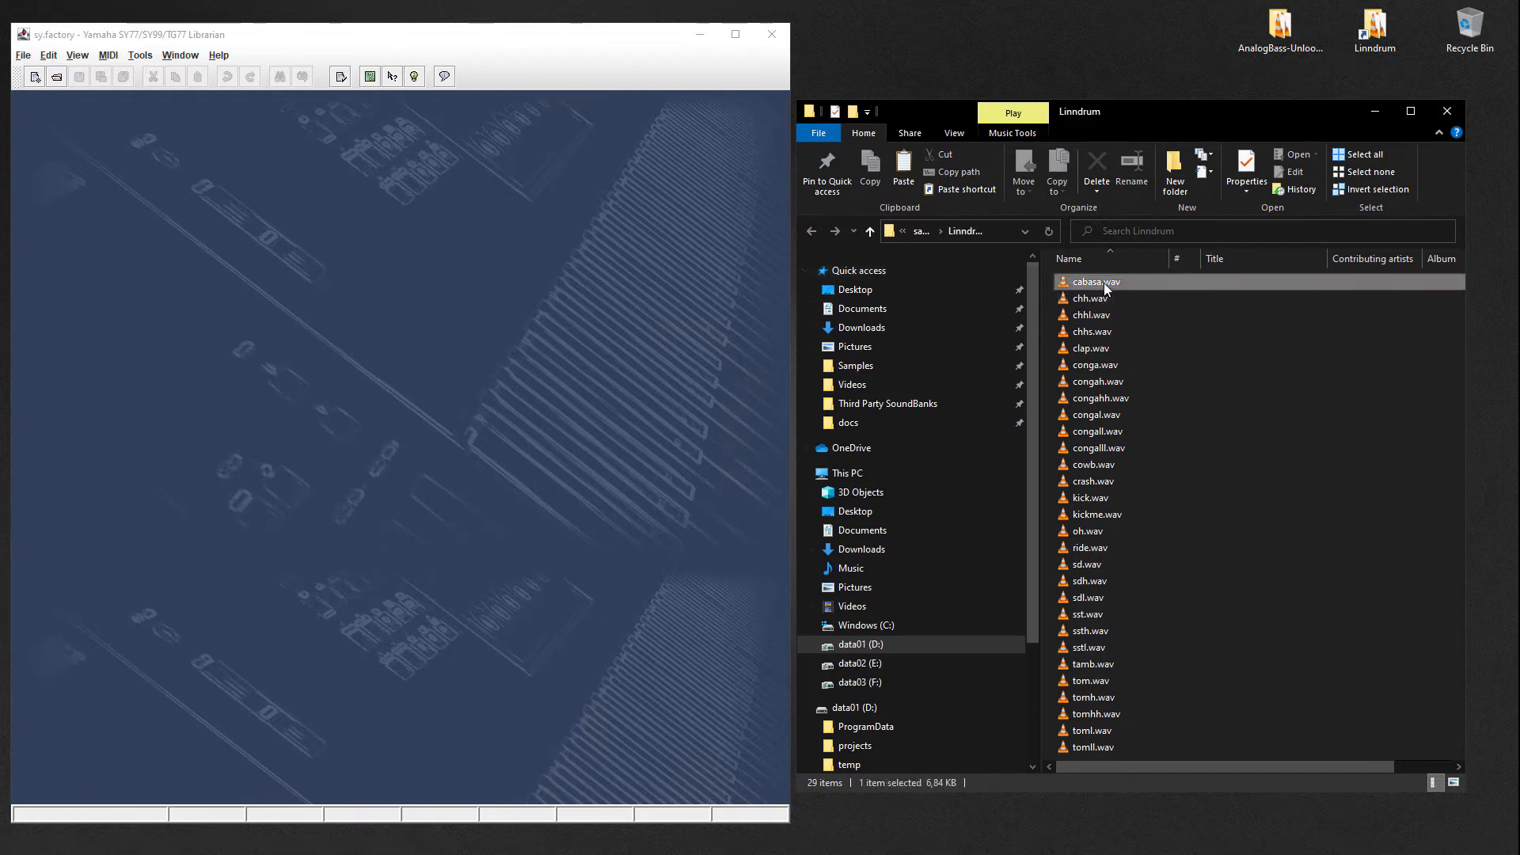
pyautogui.click(1090, 298)
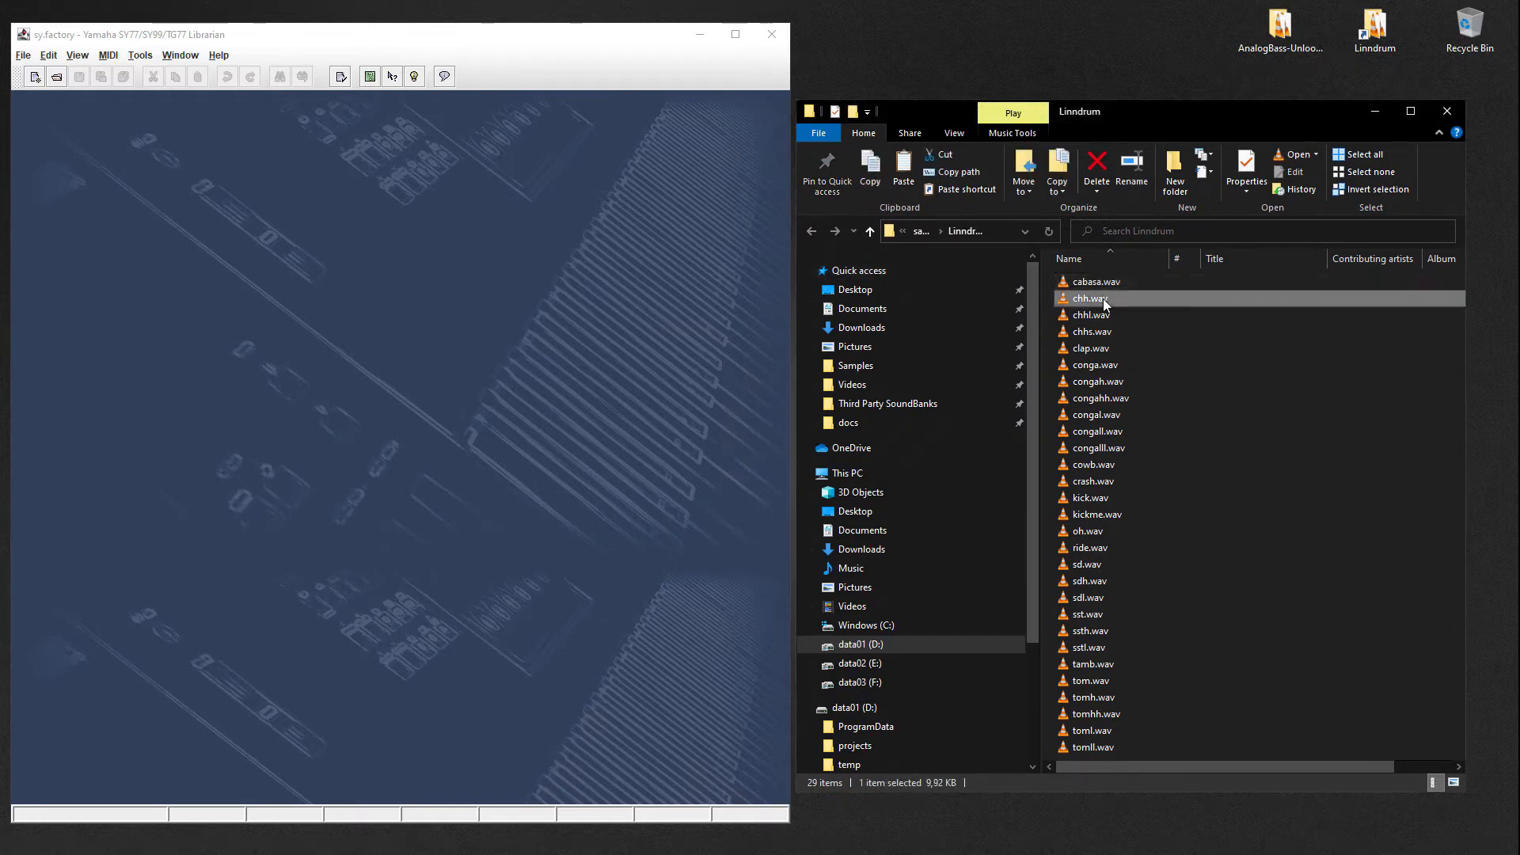
pyautogui.click(1091, 331)
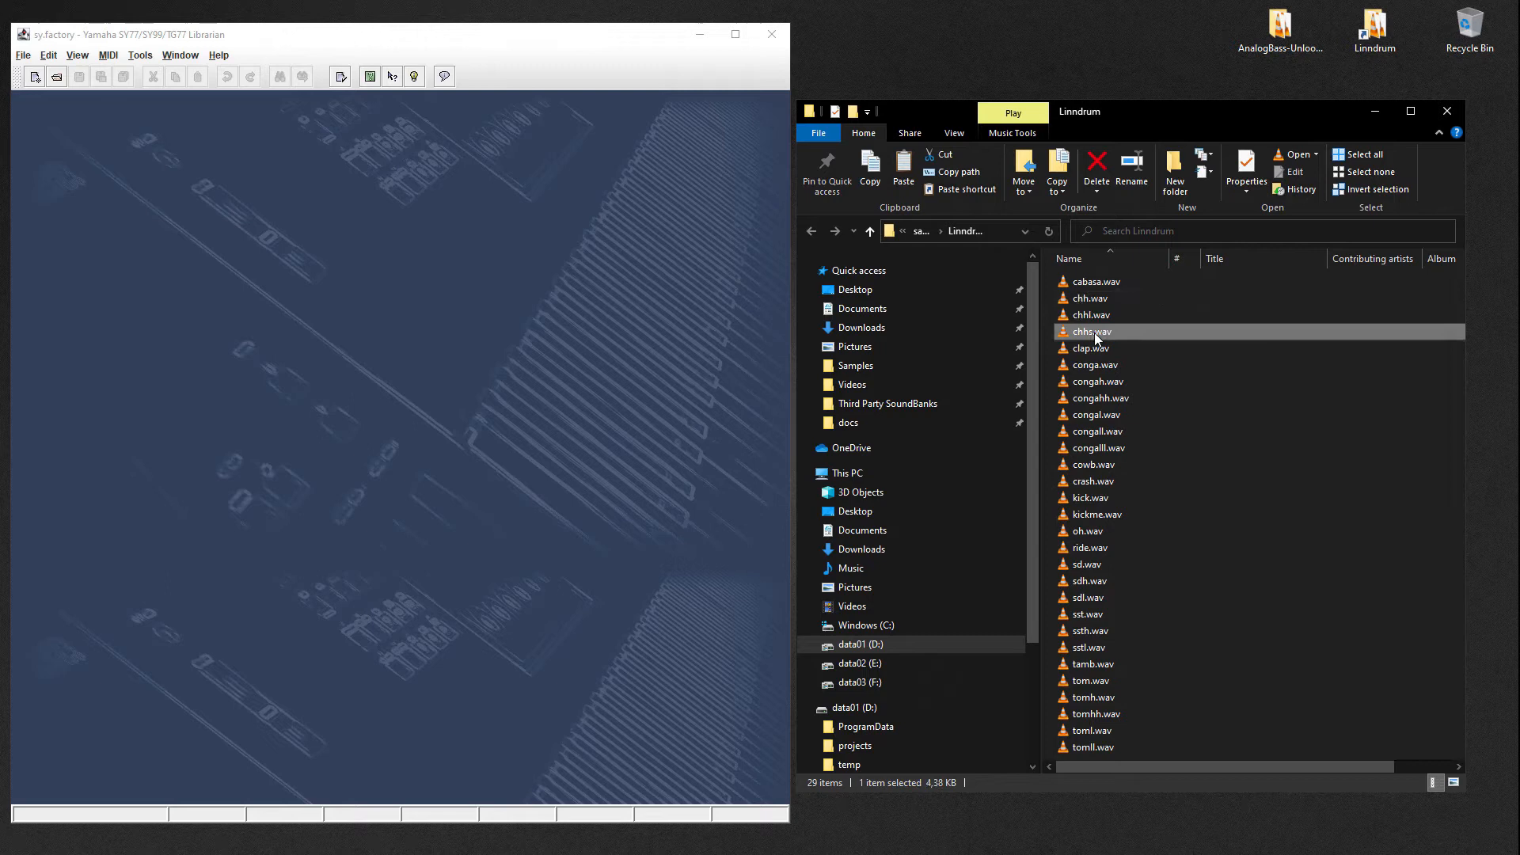
pyautogui.click(1091, 347)
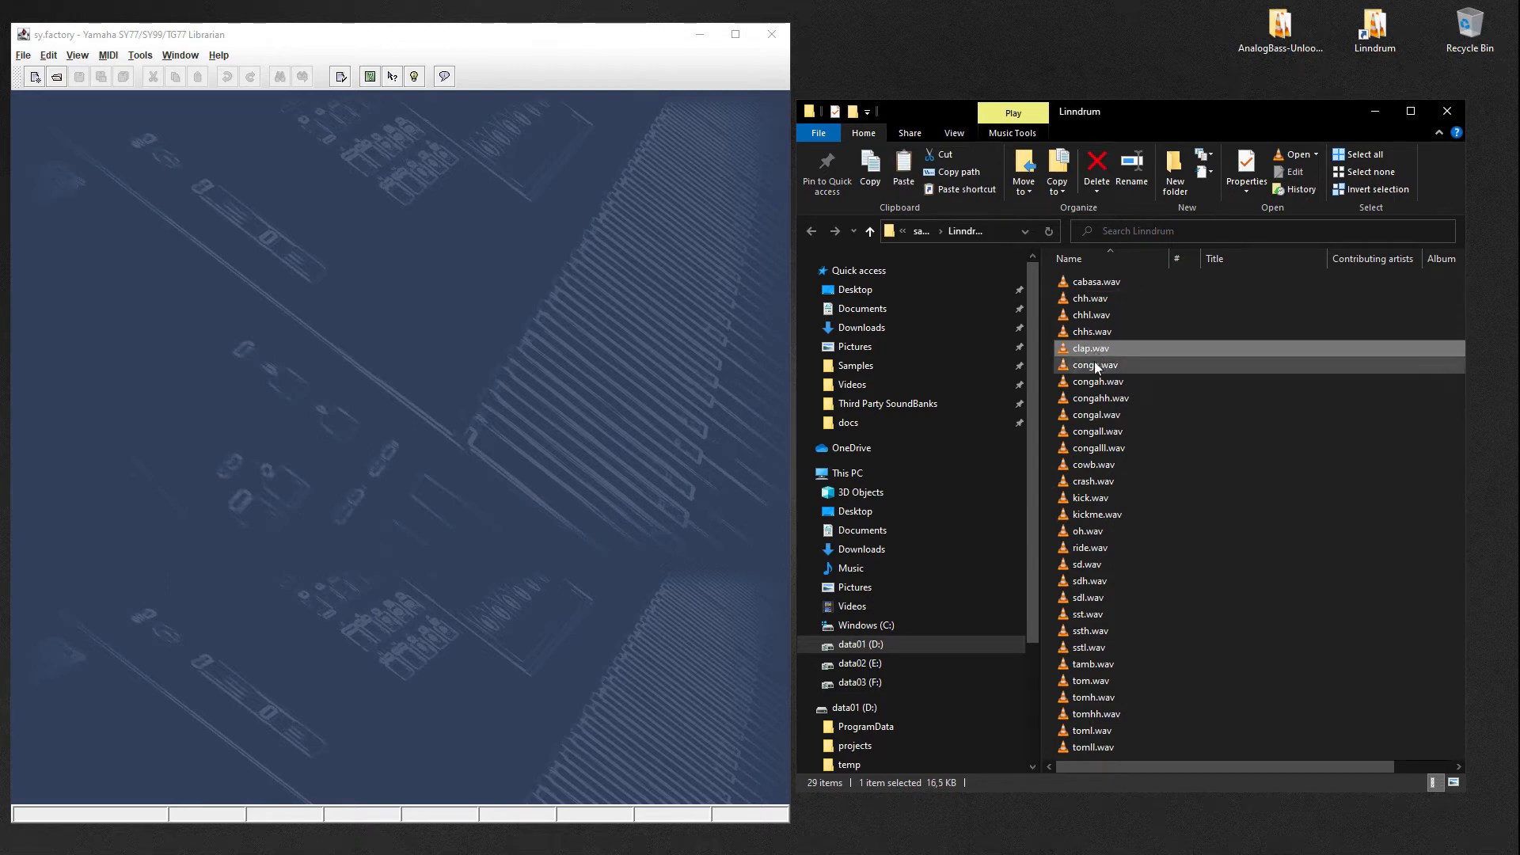
pyautogui.click(1097, 380)
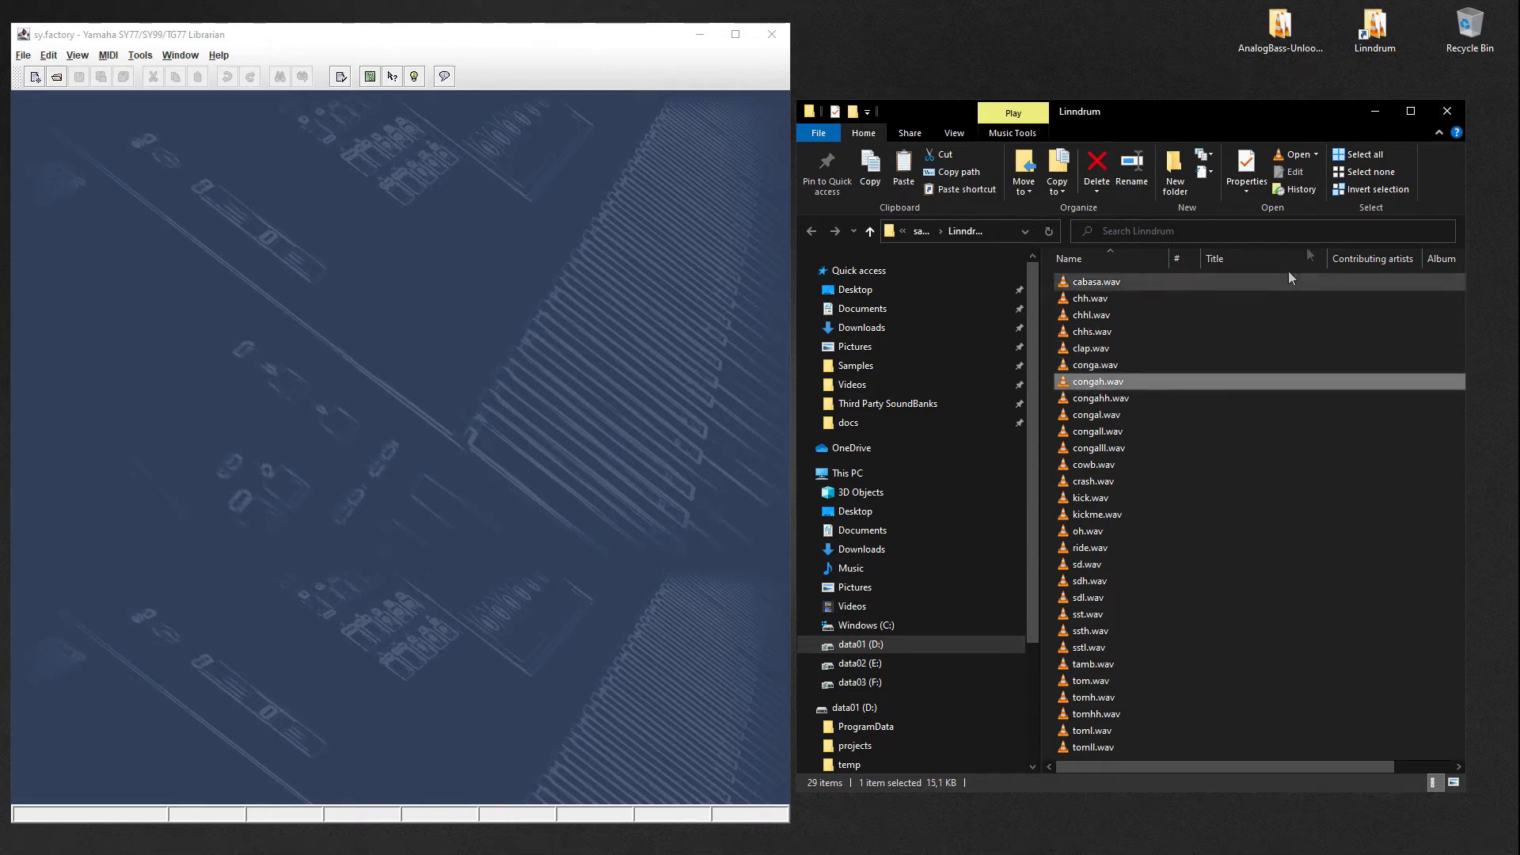
pyautogui.click(1087, 563)
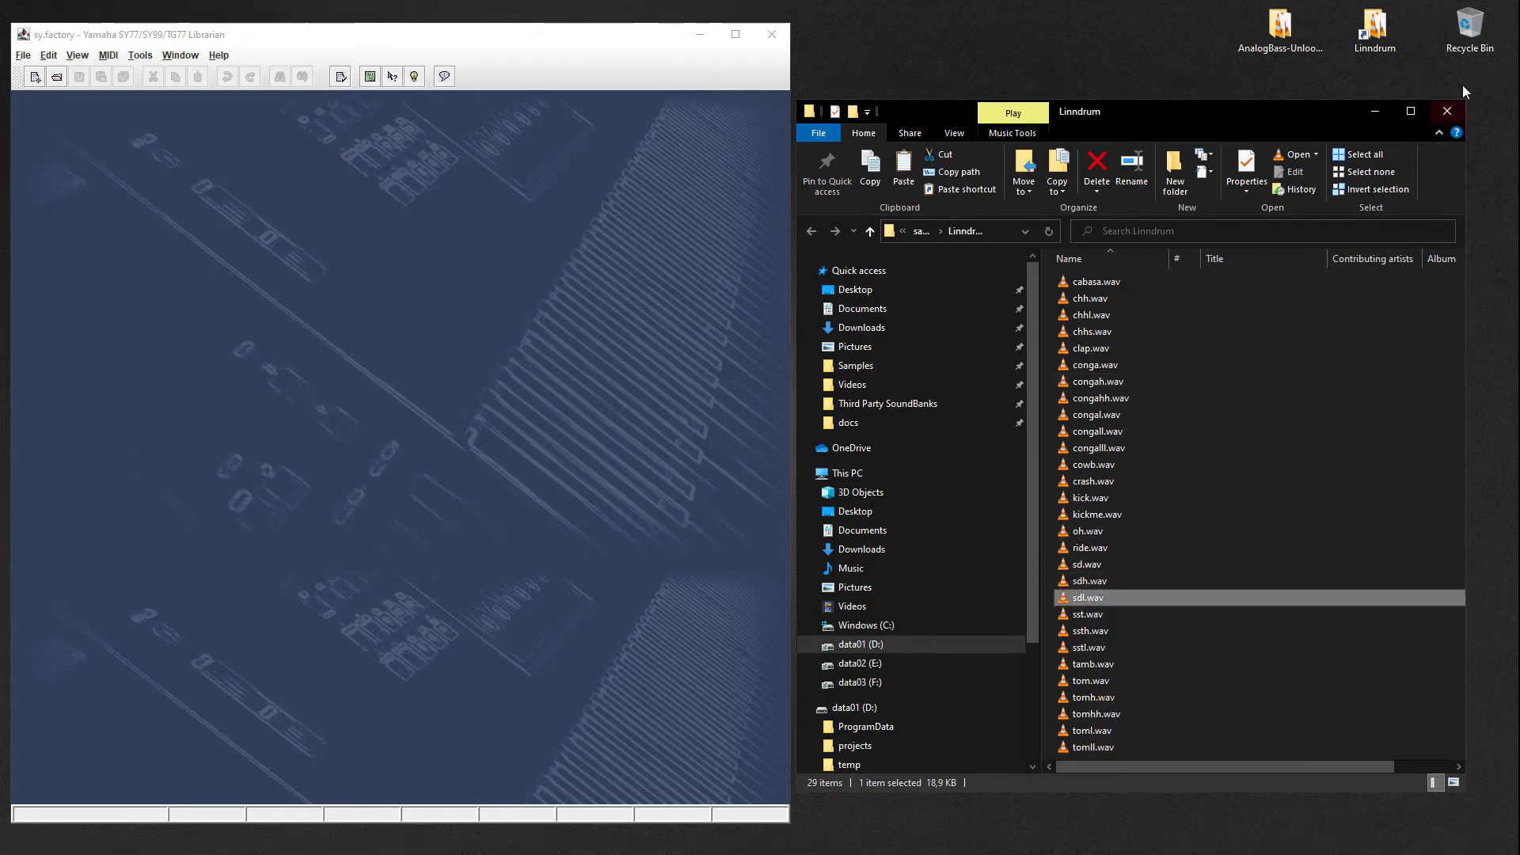
# - Close the Linndrum sample folder and create a new SY77 Wave Card file, syFactory_1.bin
pyautogui.click(1447, 110)
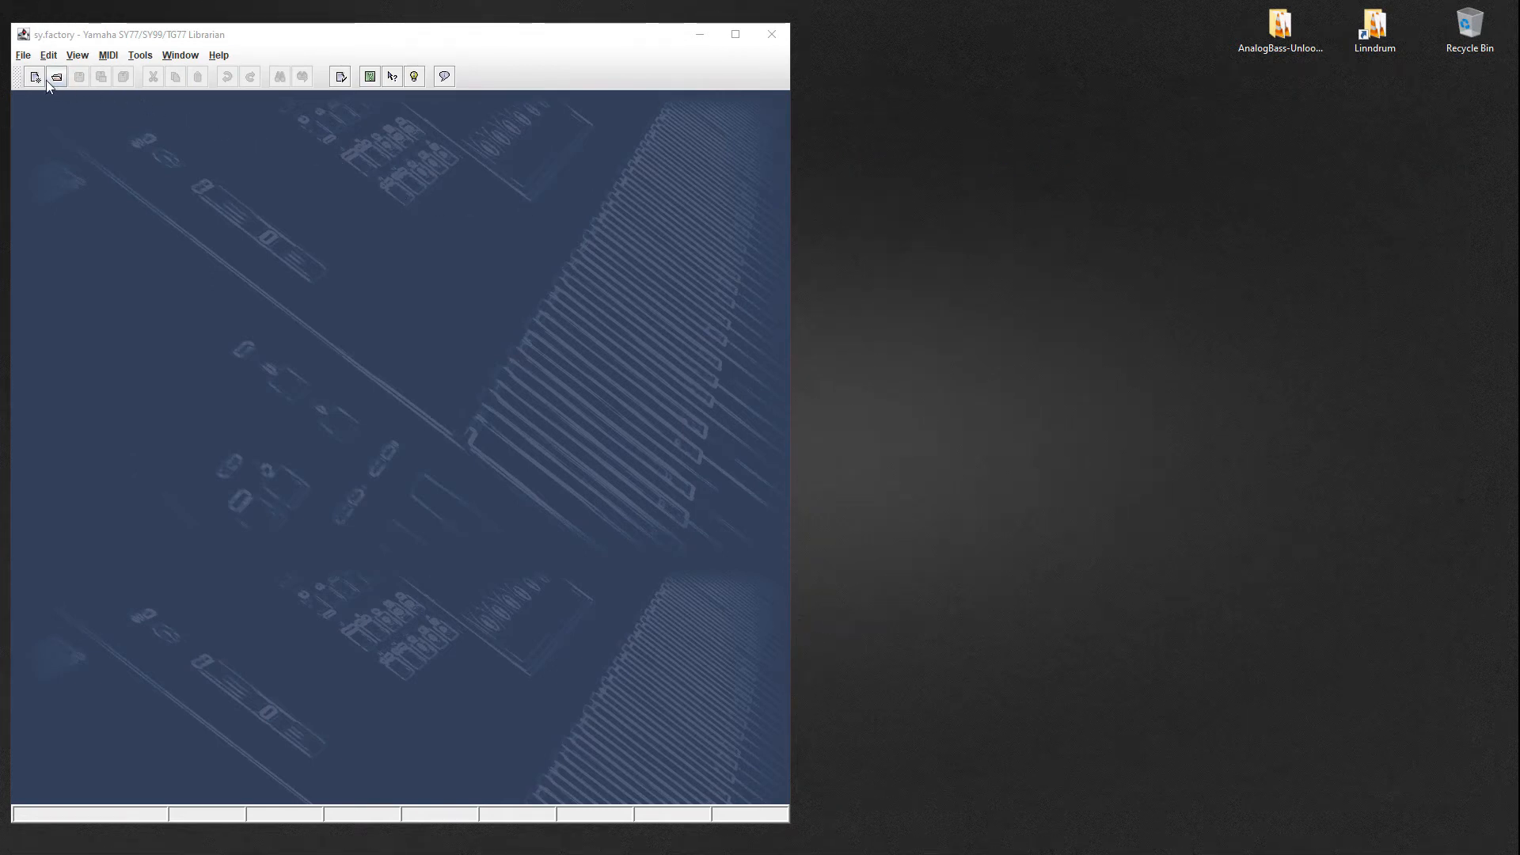
pyautogui.click(35, 77)
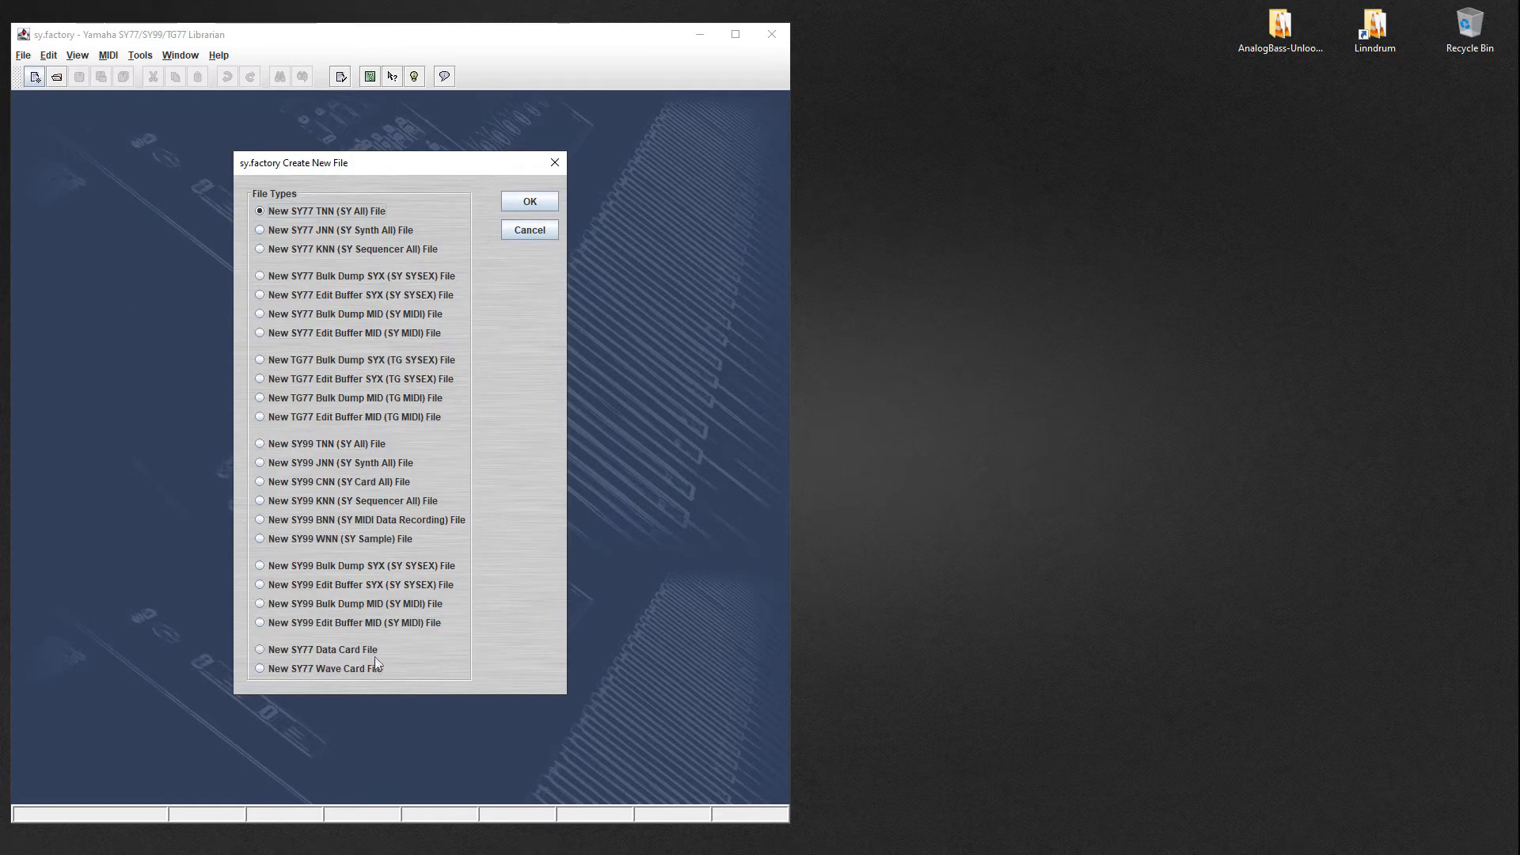
pyautogui.click(260, 668)
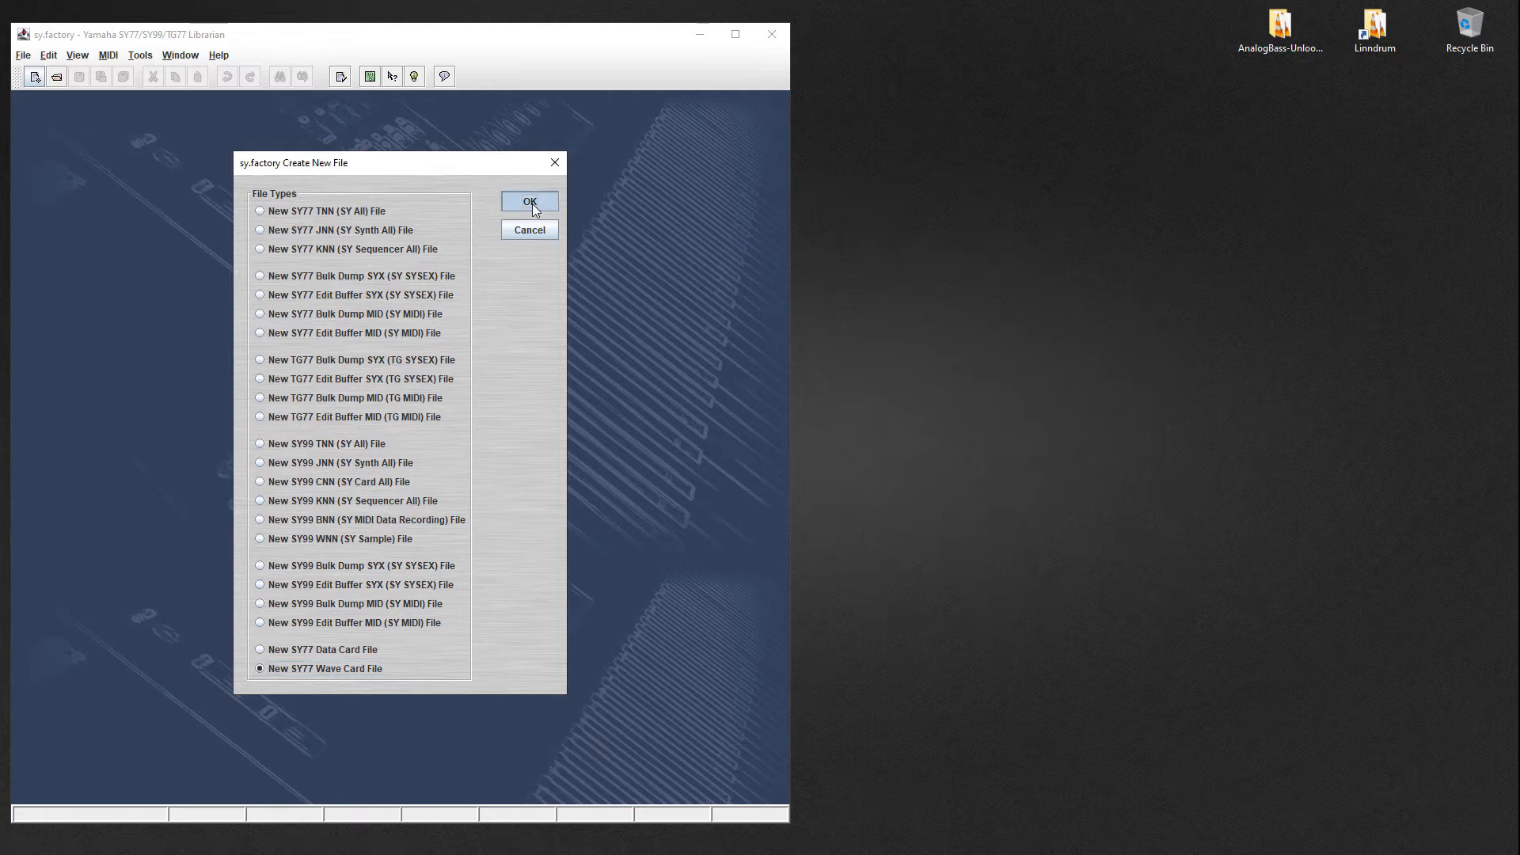
pyautogui.click(530, 201)
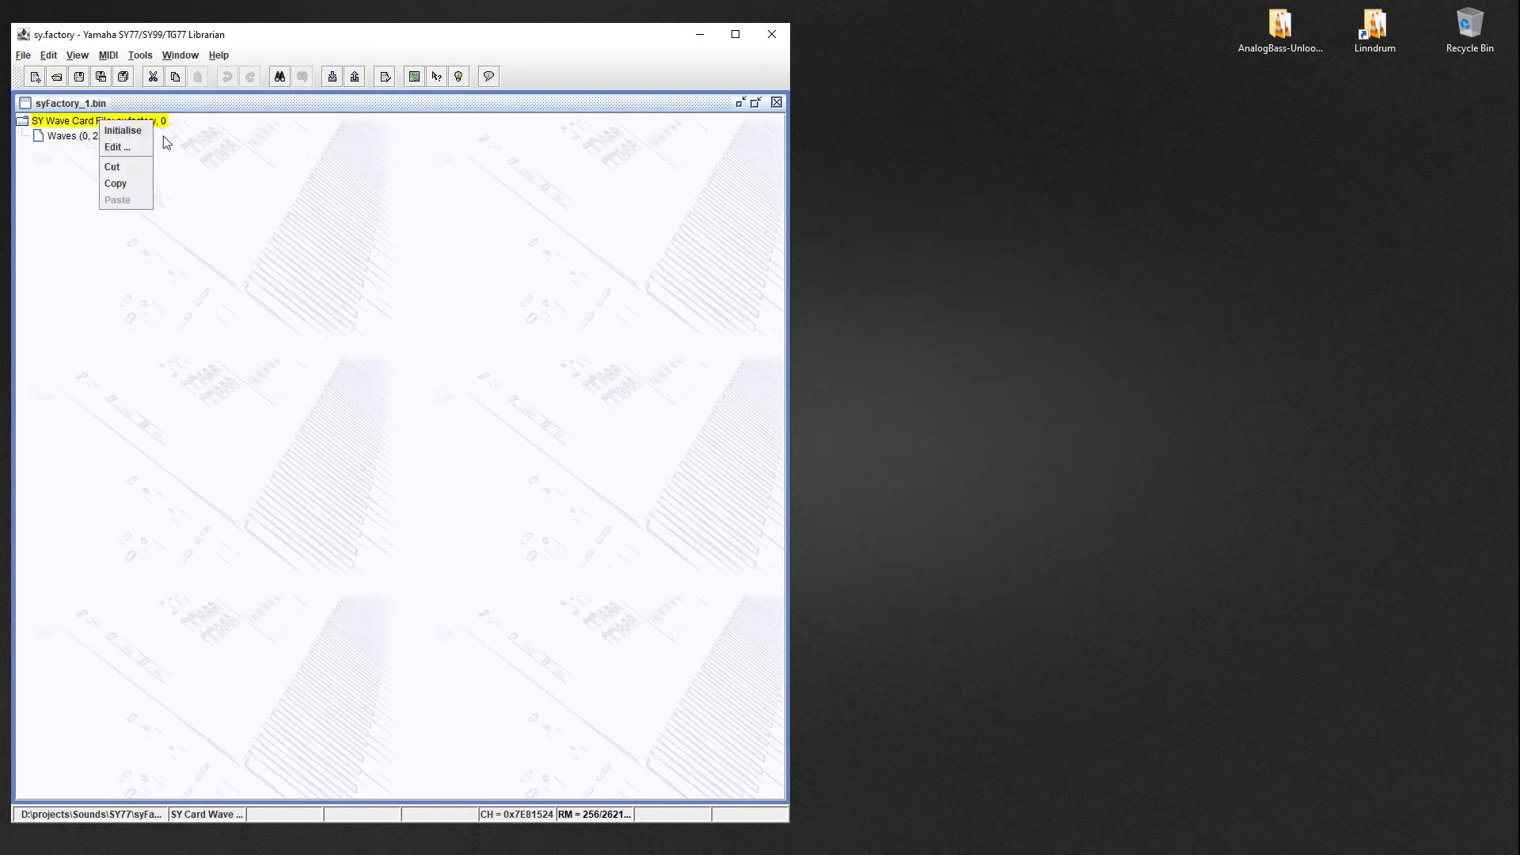
# - Set the Wave Card Name to 'linndrum' in the card's edit settings
pyautogui.click(120, 147)
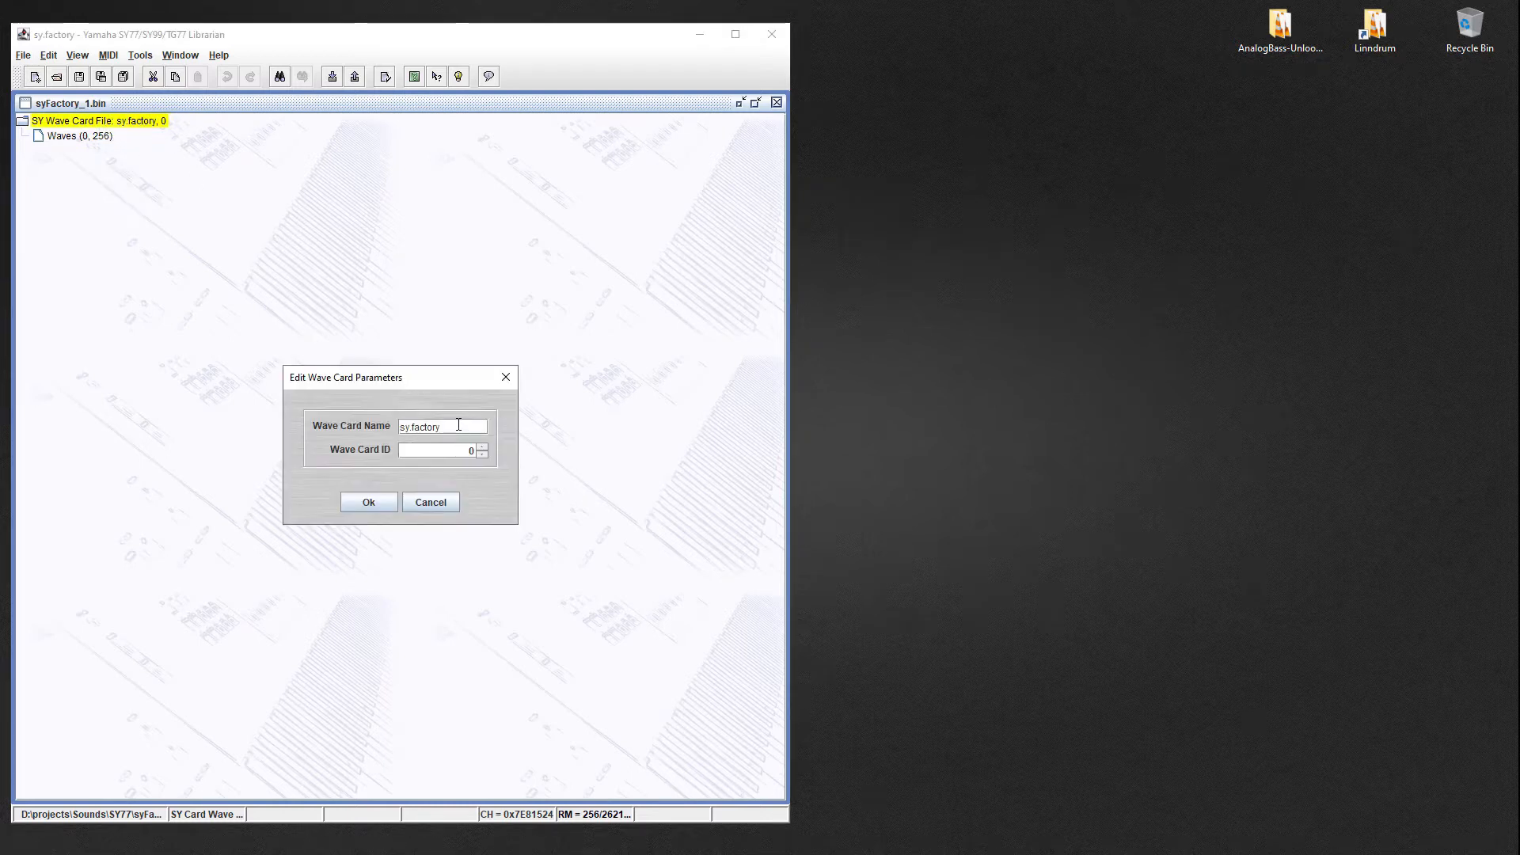
pyautogui.write('linndrum')
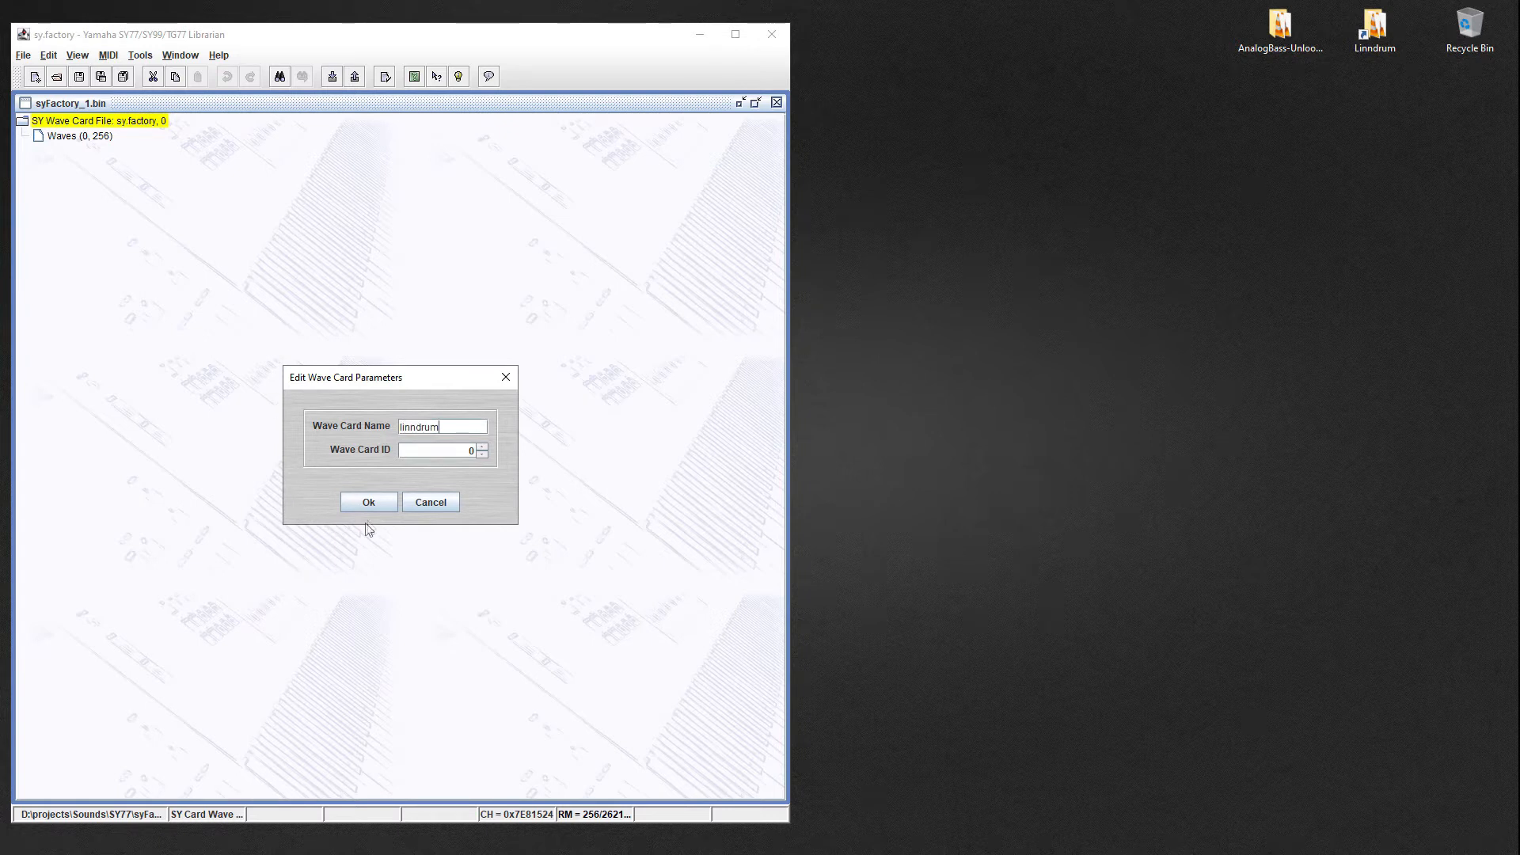
pyautogui.click(369, 502)
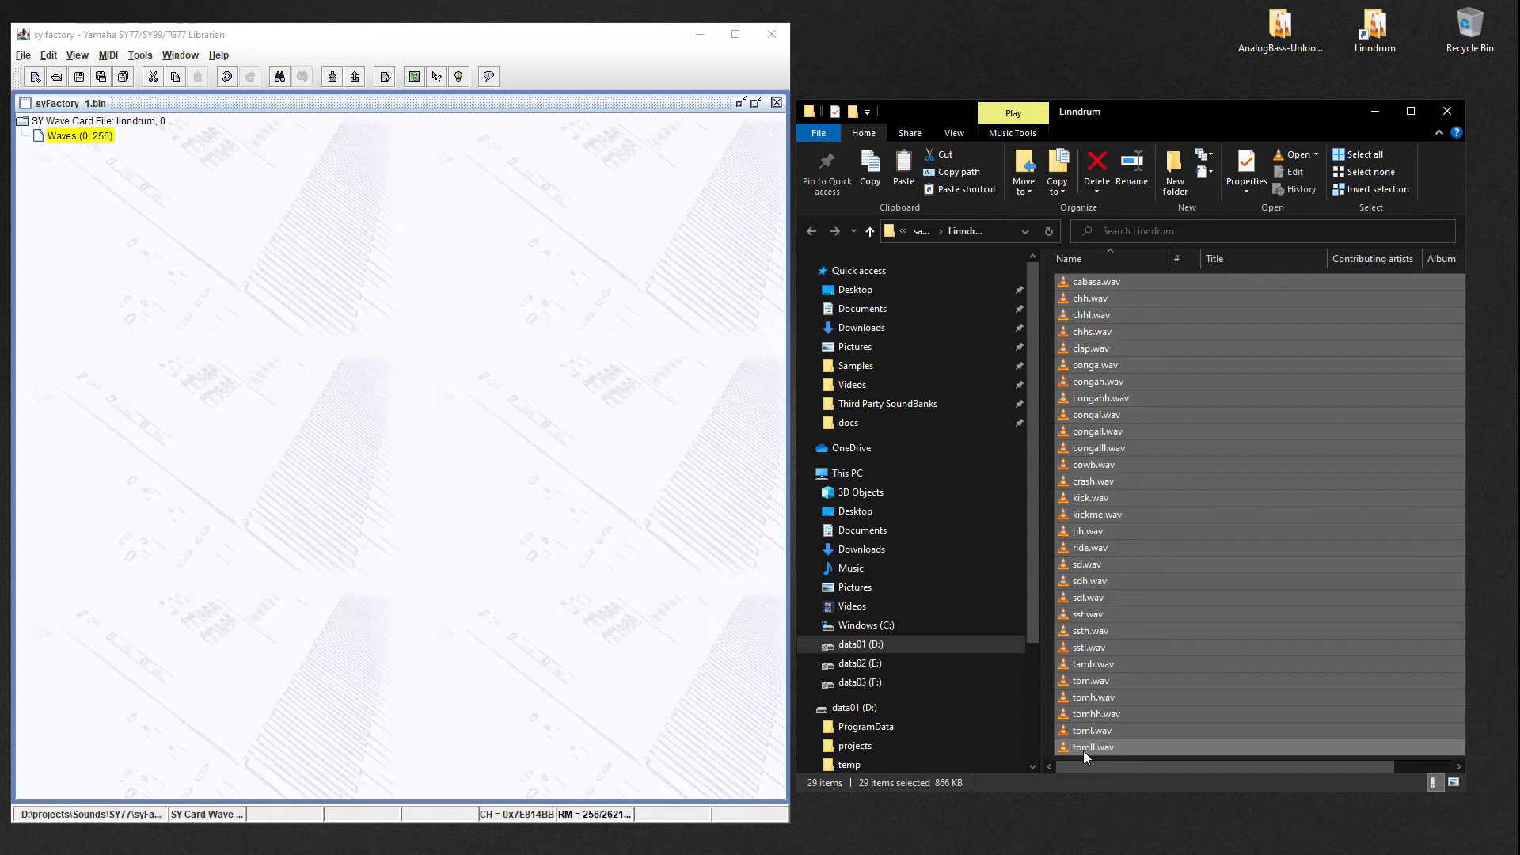
pyautogui.moveTo(935, 772)
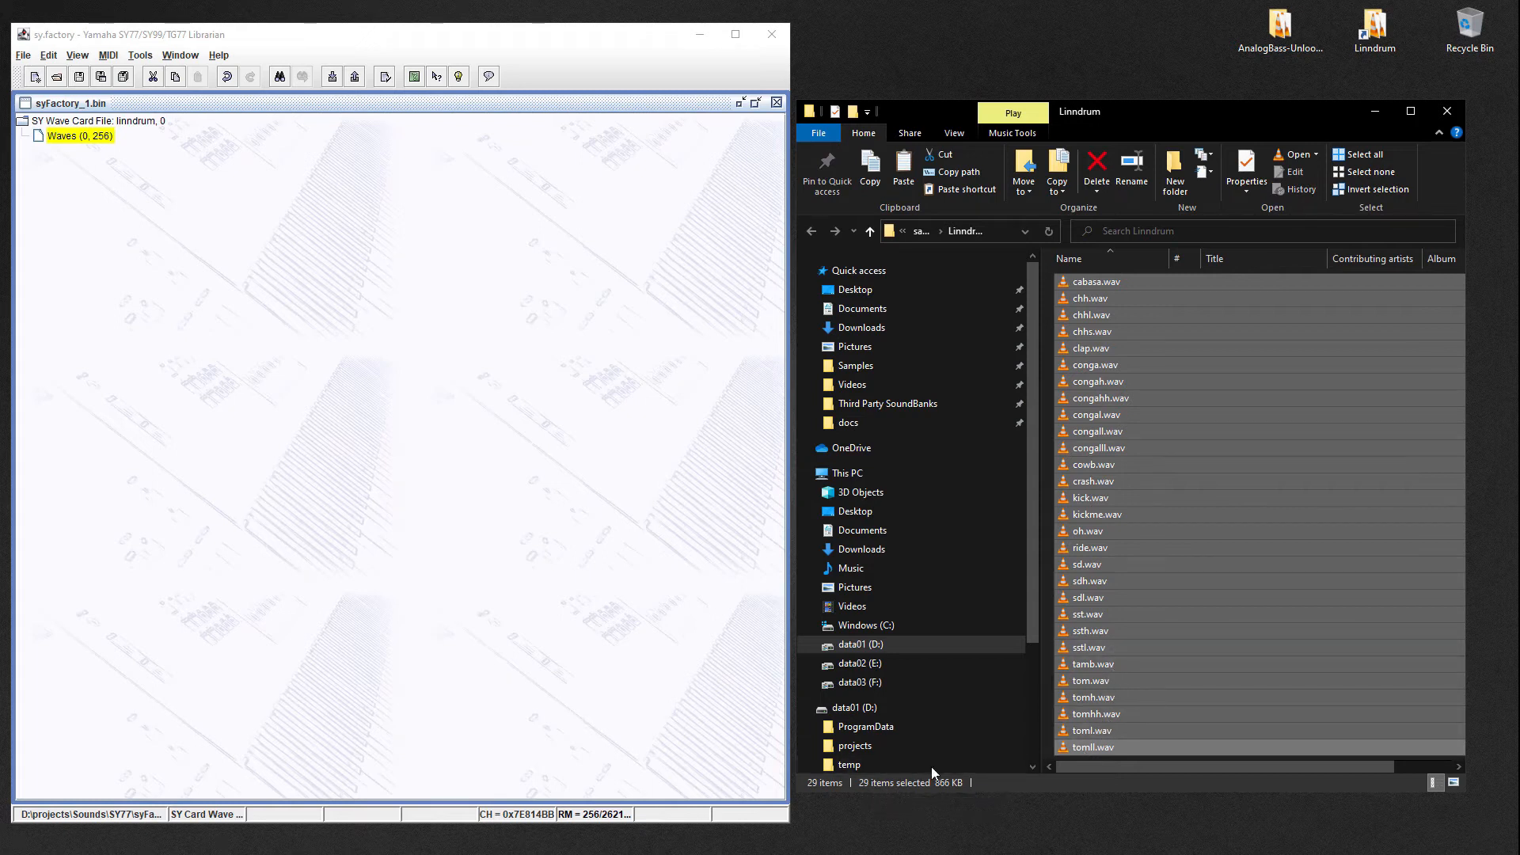
# - Check cabasa.wav in MediaInfo as 16-bit, 44.1 kHz mono PCM, then close it
pyautogui.rightClick(1095, 281)
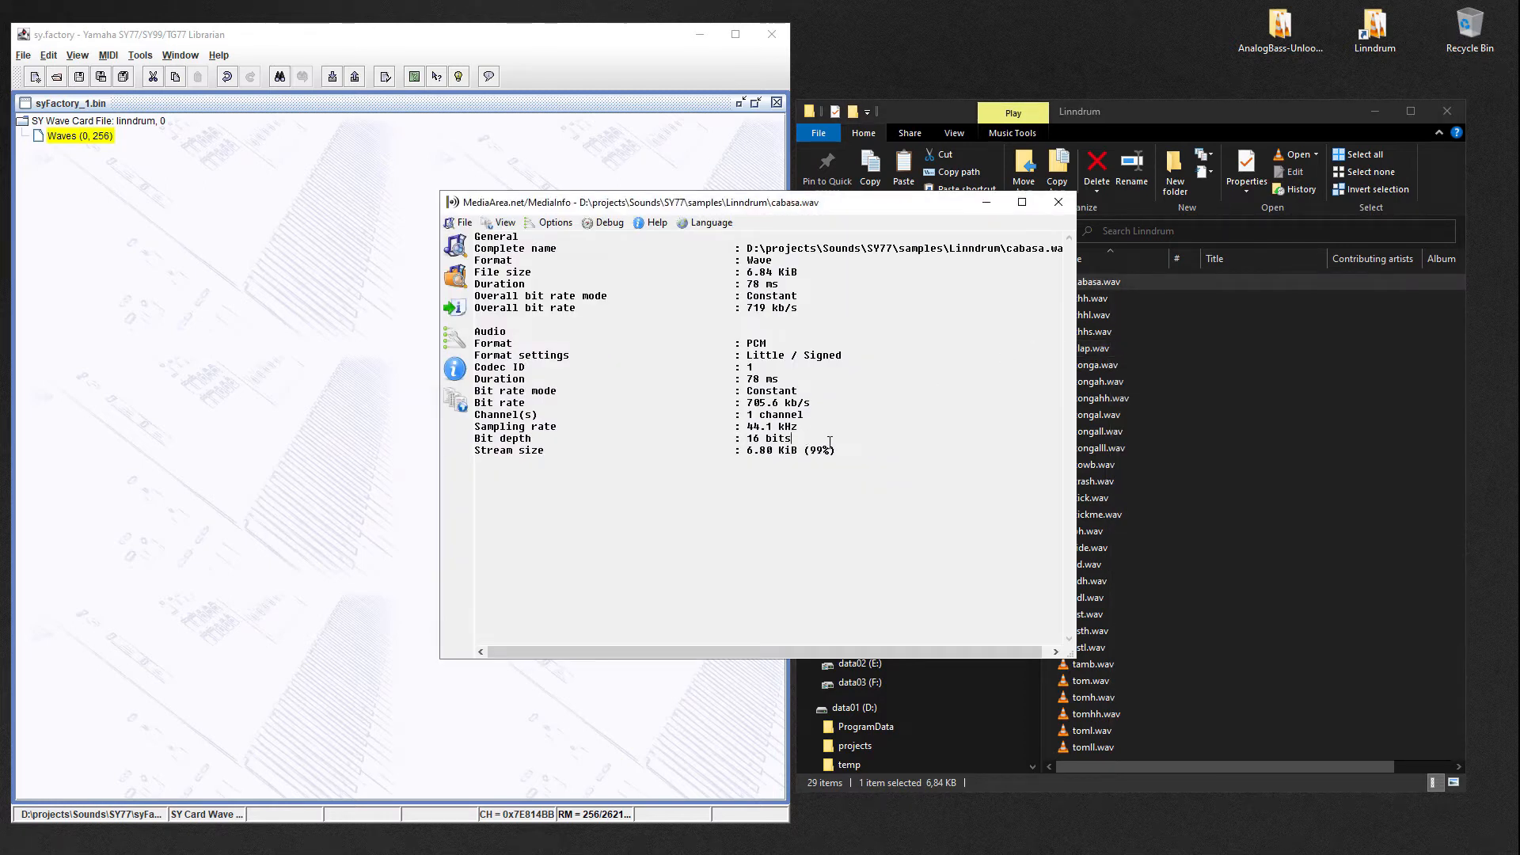
pyautogui.moveTo(474, 426); pyautogui.dragTo(790, 438)
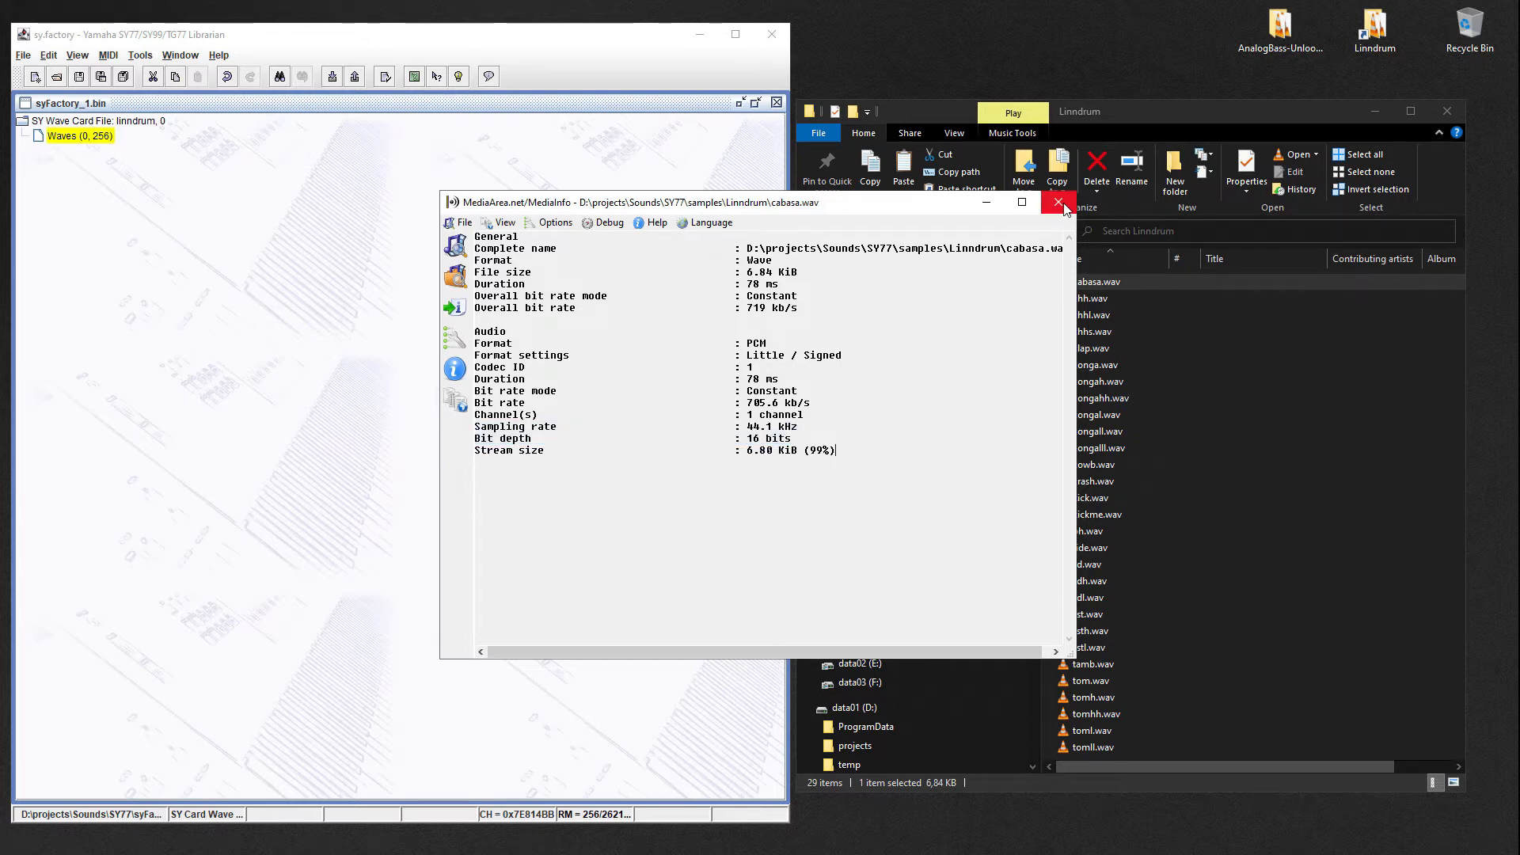
pyautogui.click(1057, 202)
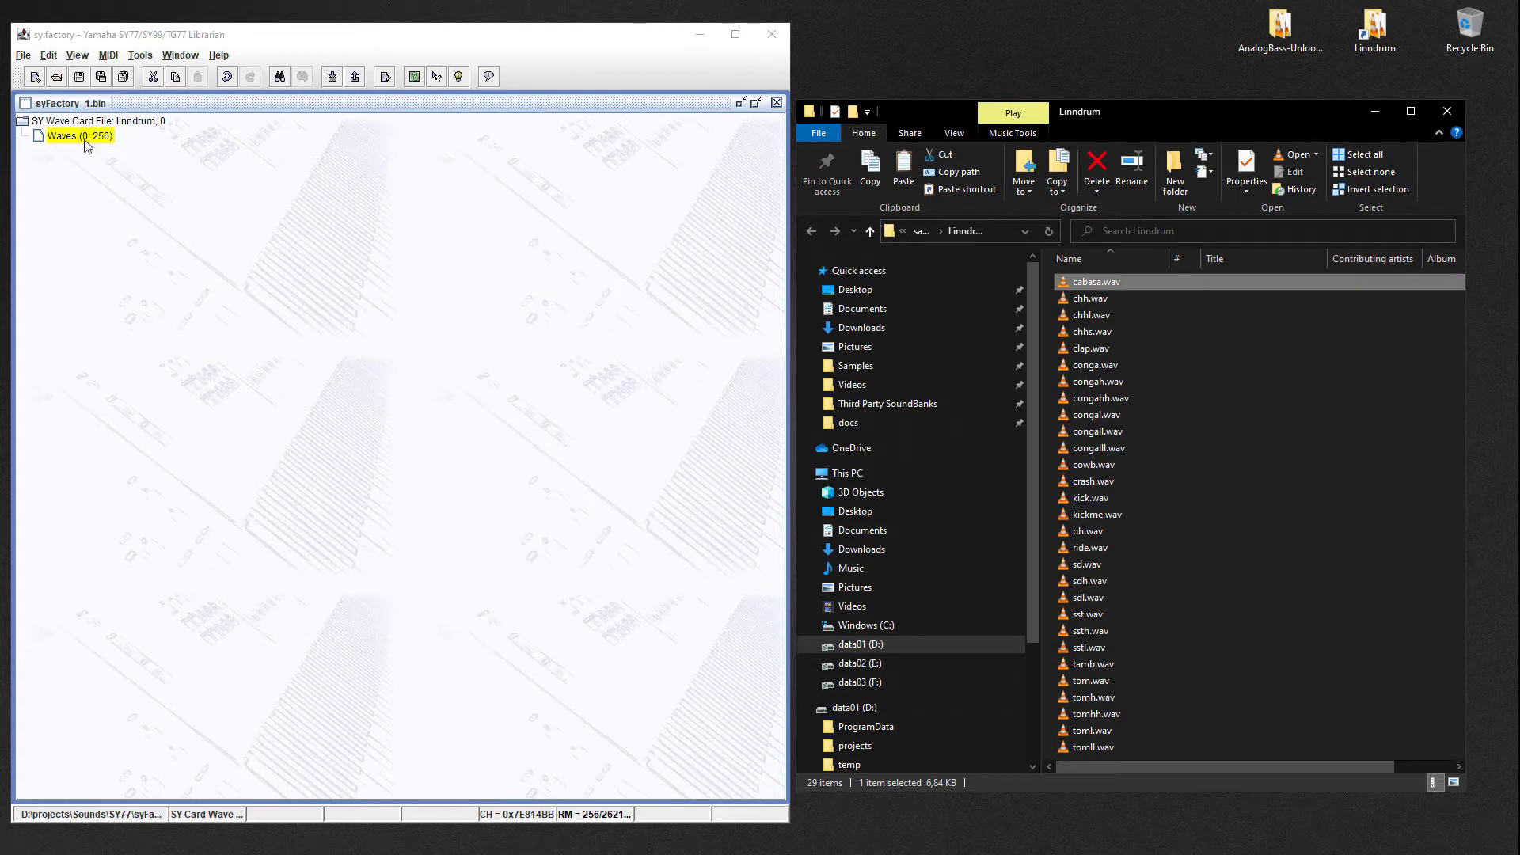
# - Import cabasa.wav from the samples folder as the card's first wave
pyautogui.rightClick(83, 135)
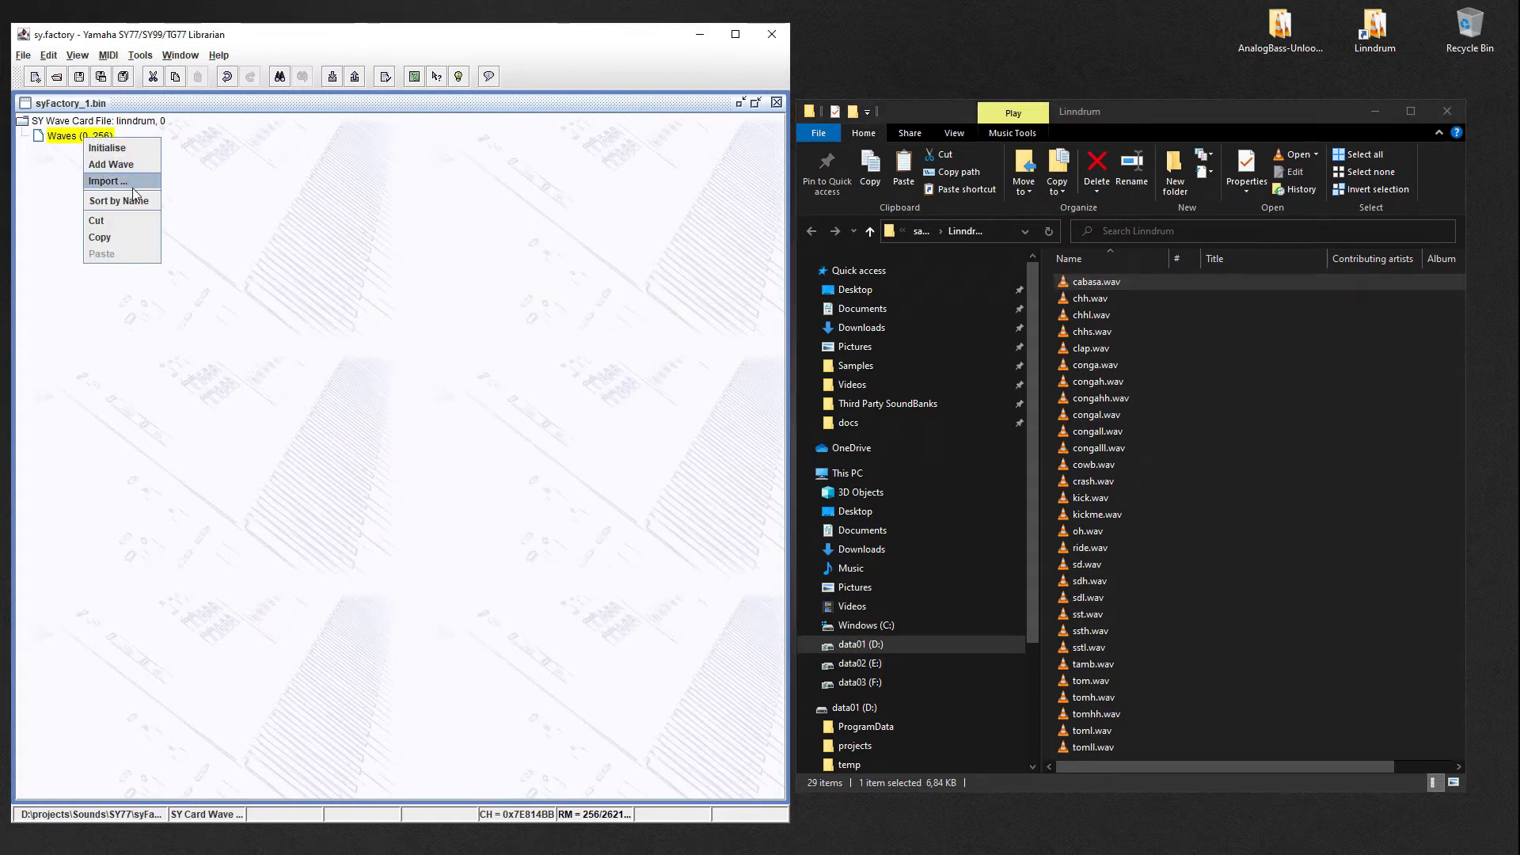
pyautogui.click(107, 180)
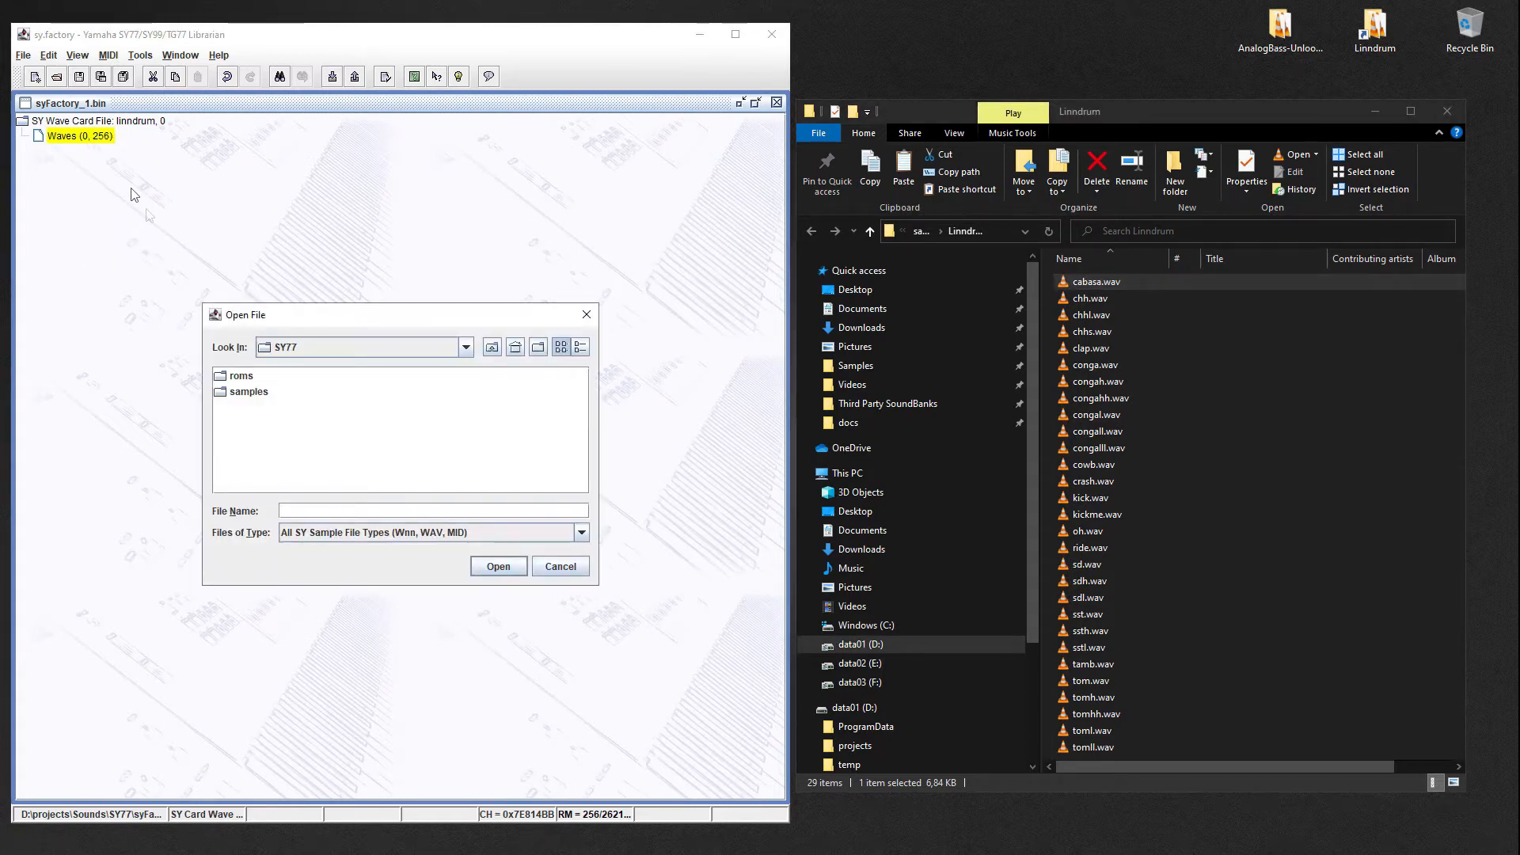
pyautogui.click(956, 231)
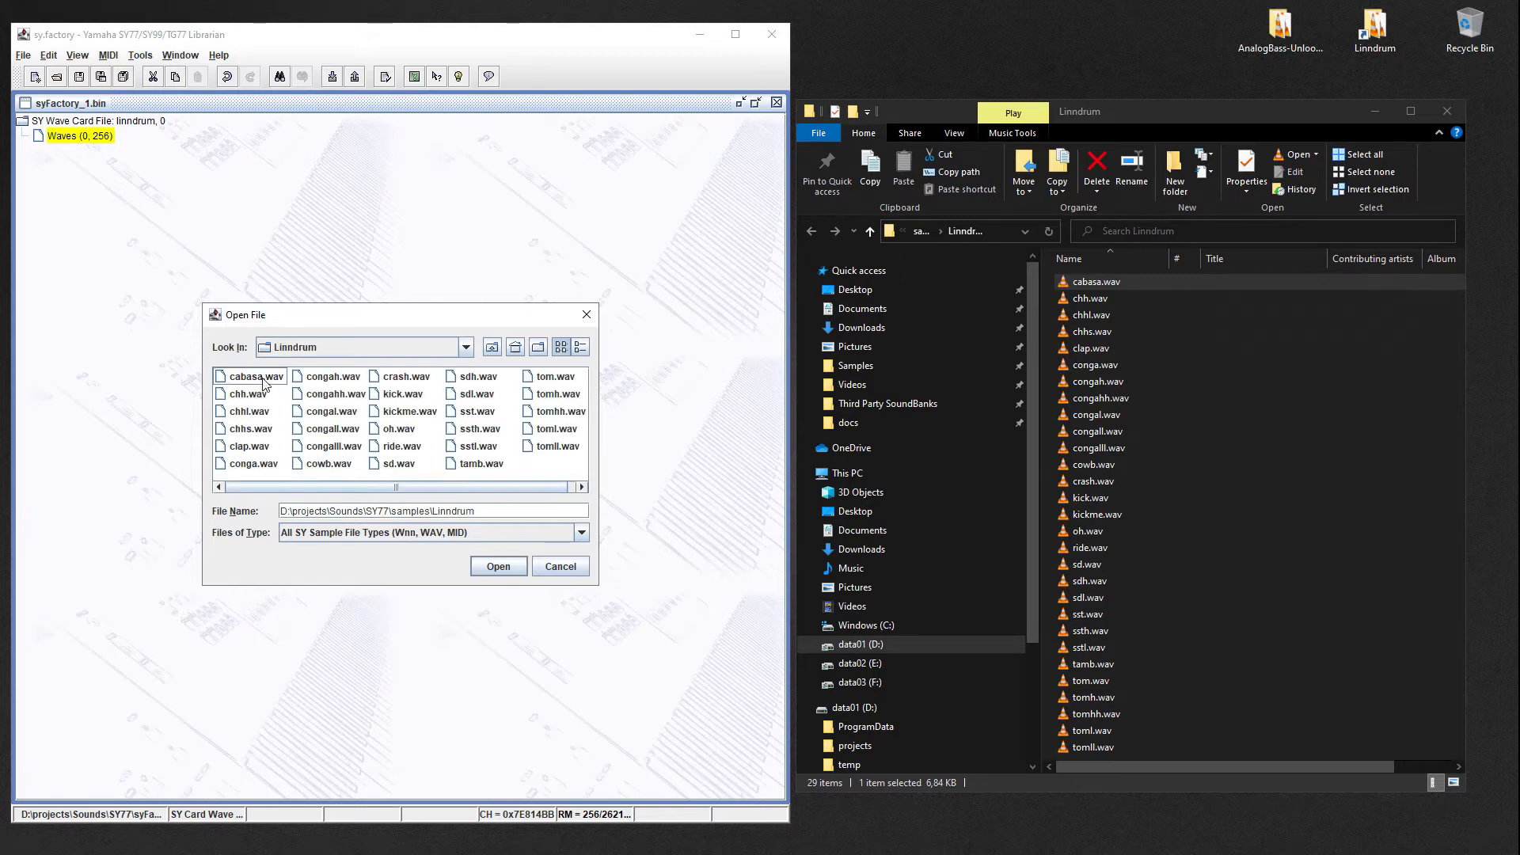
pyautogui.click(498, 566)
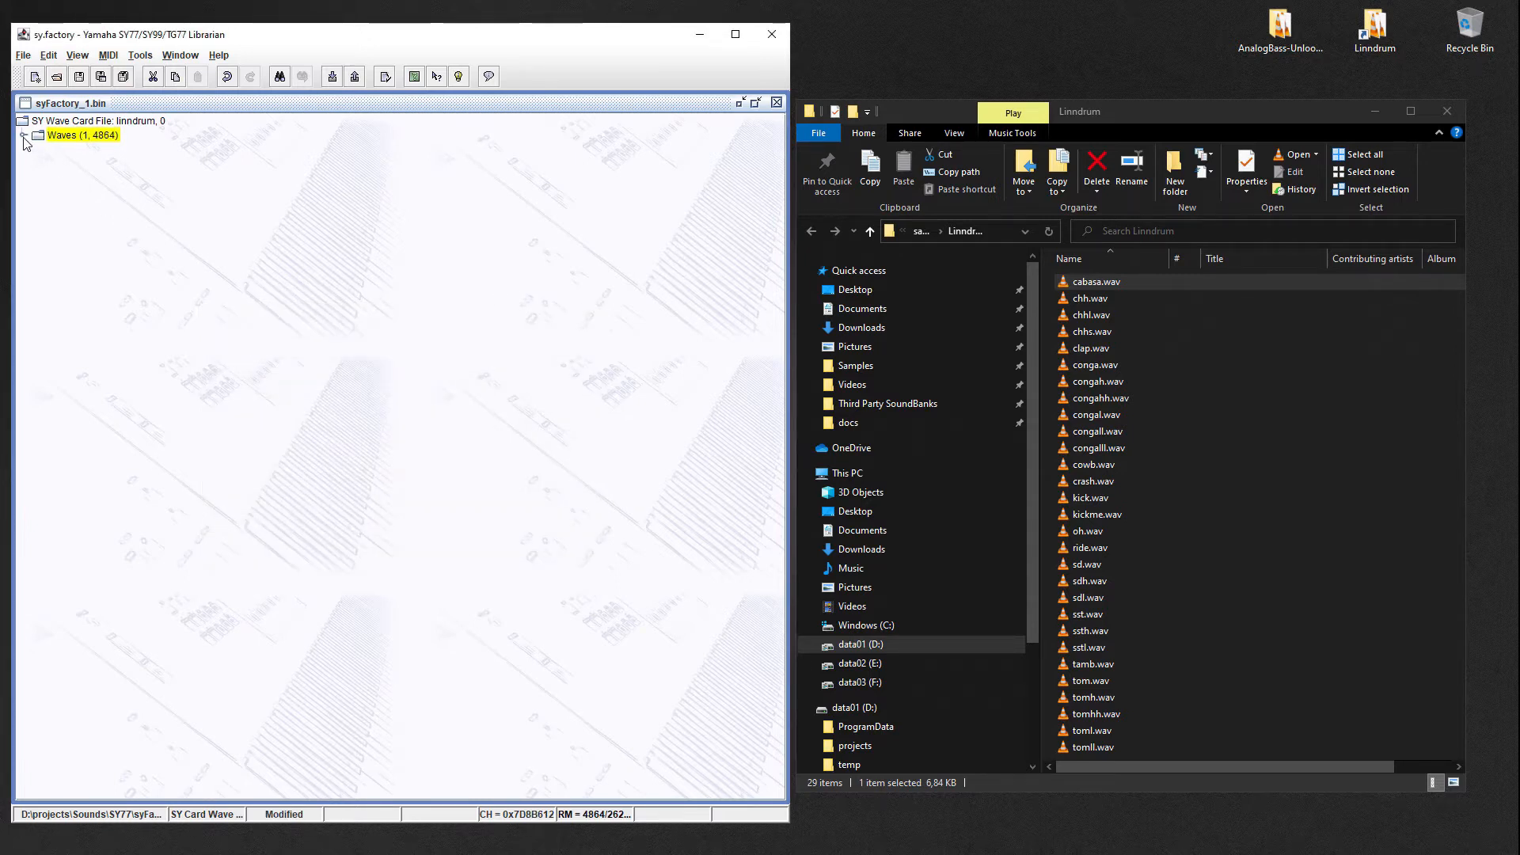
# - Import chh.wav and chhl.wav from Linndrum as the second and third waves
pyautogui.rightClick(75, 135)
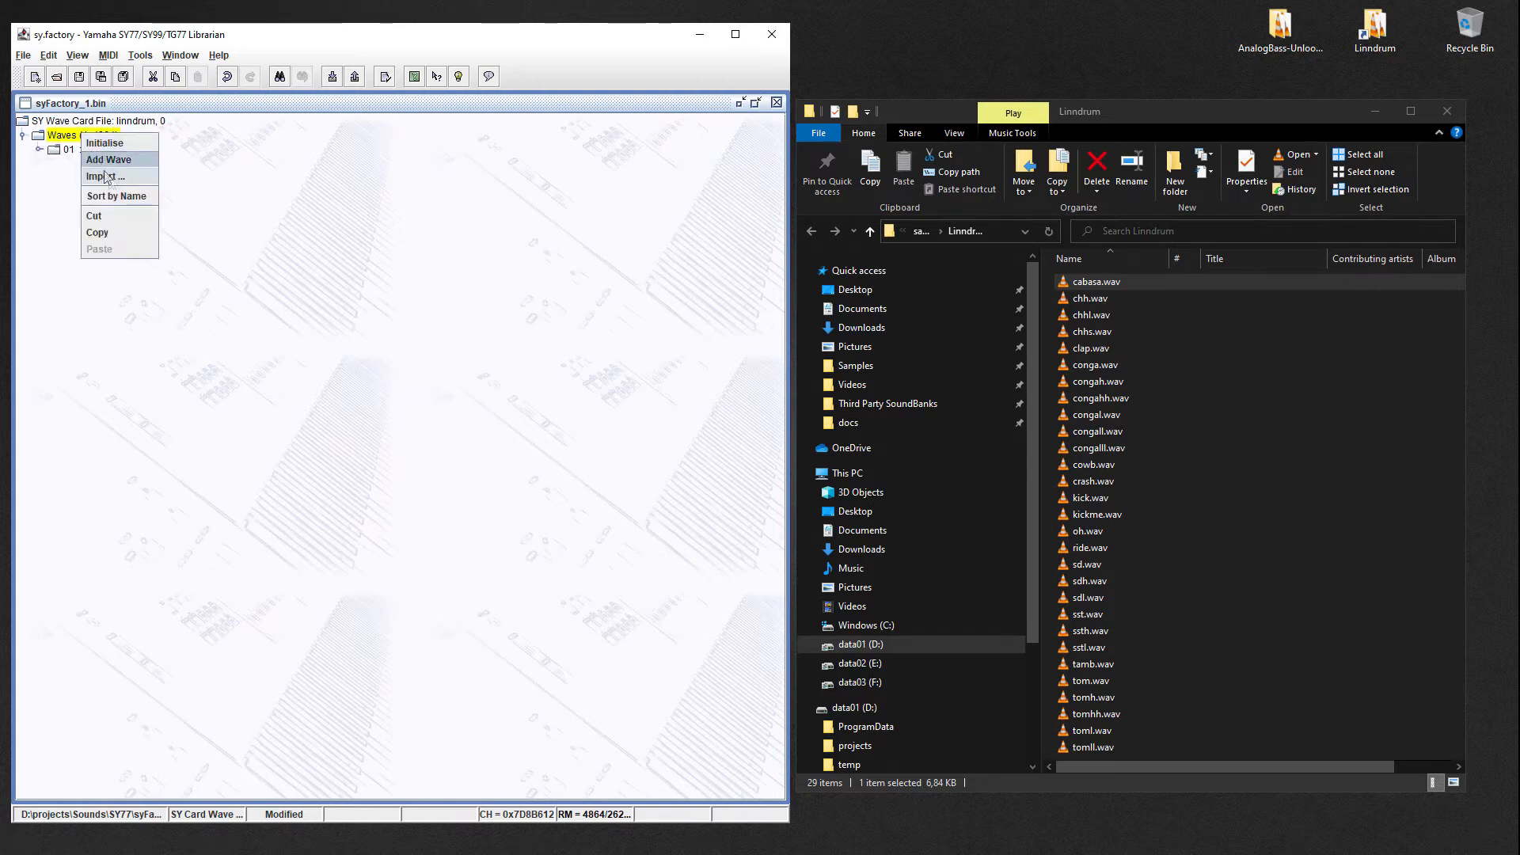
pyautogui.click(109, 176)
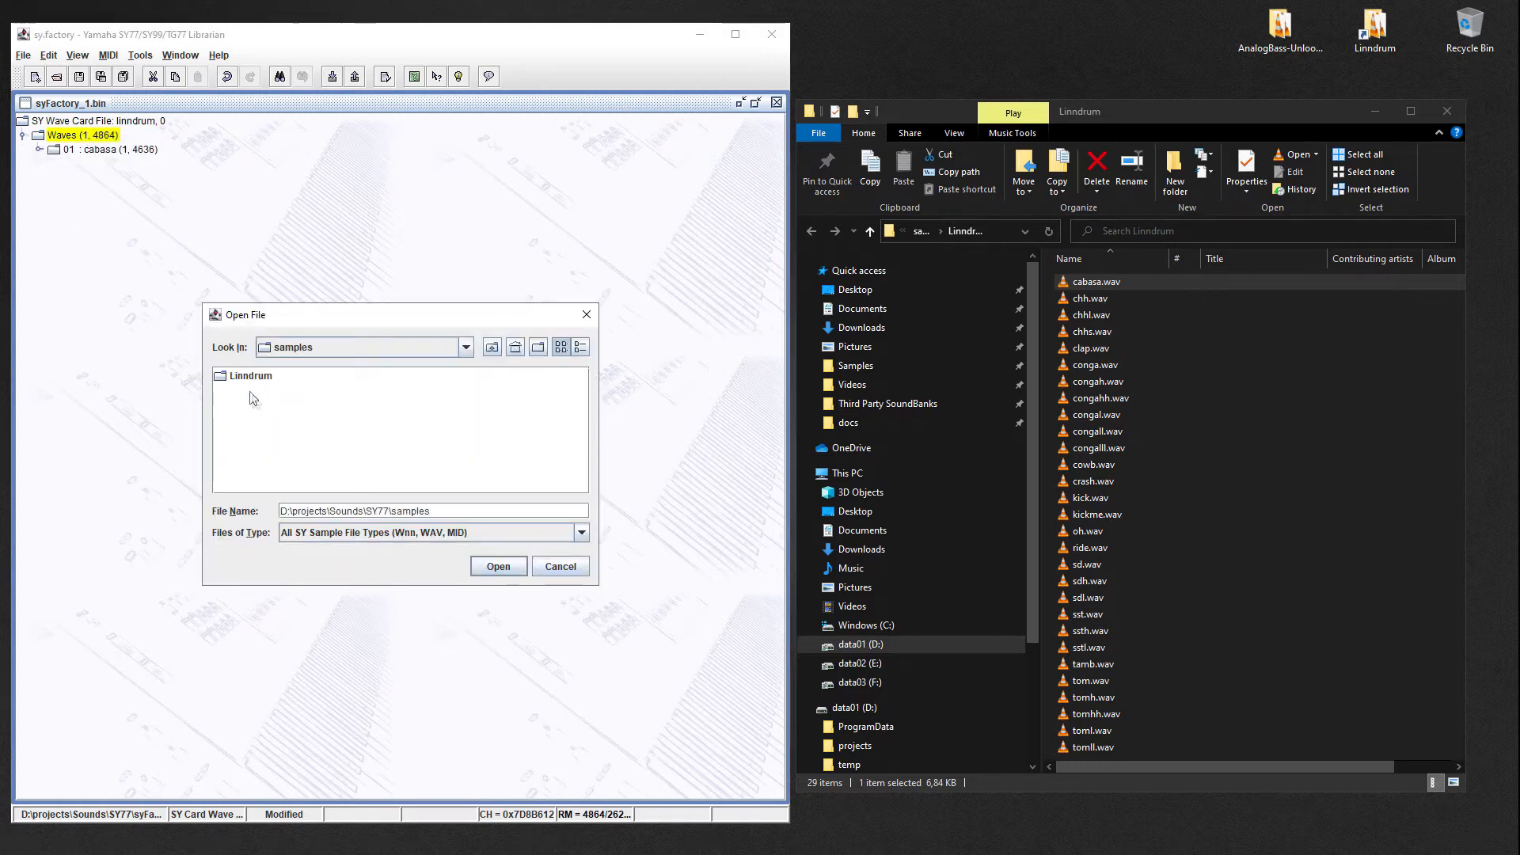
pyautogui.doubleClick(250, 375)
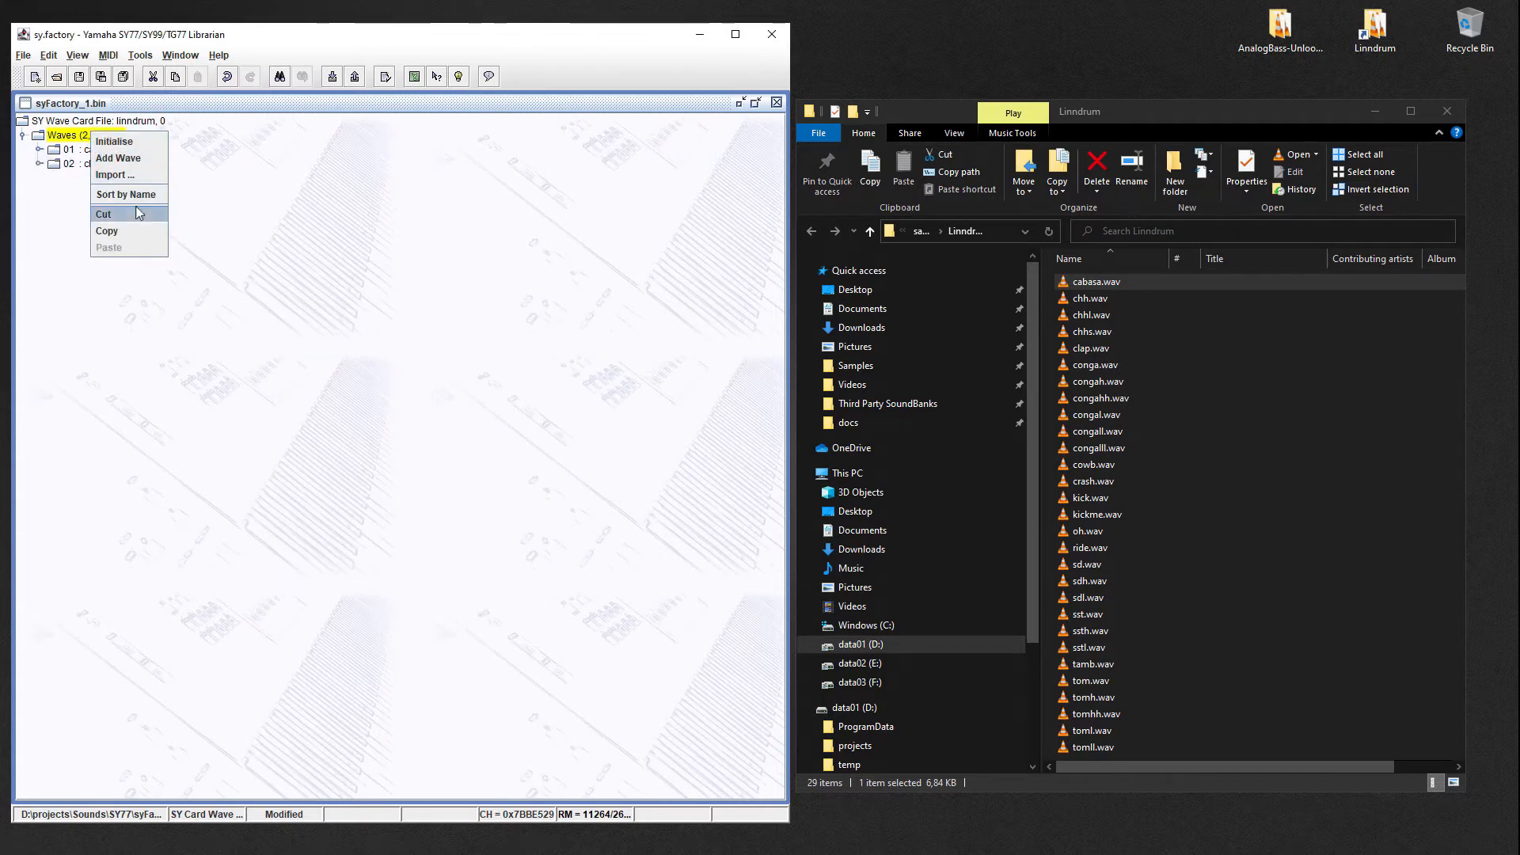
pyautogui.click(117, 159)
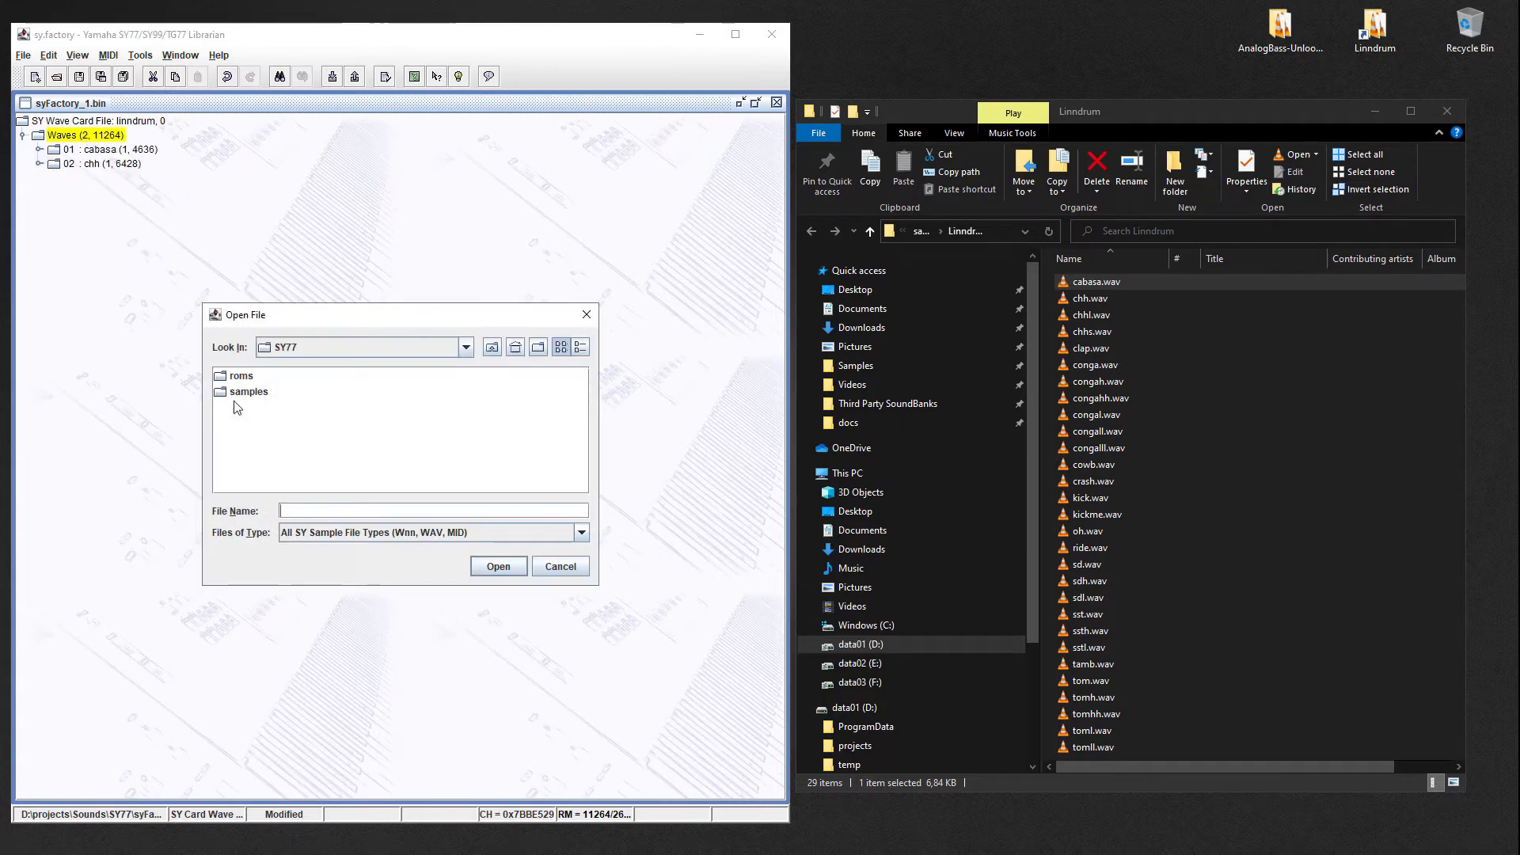
pyautogui.doubleClick(249, 391)
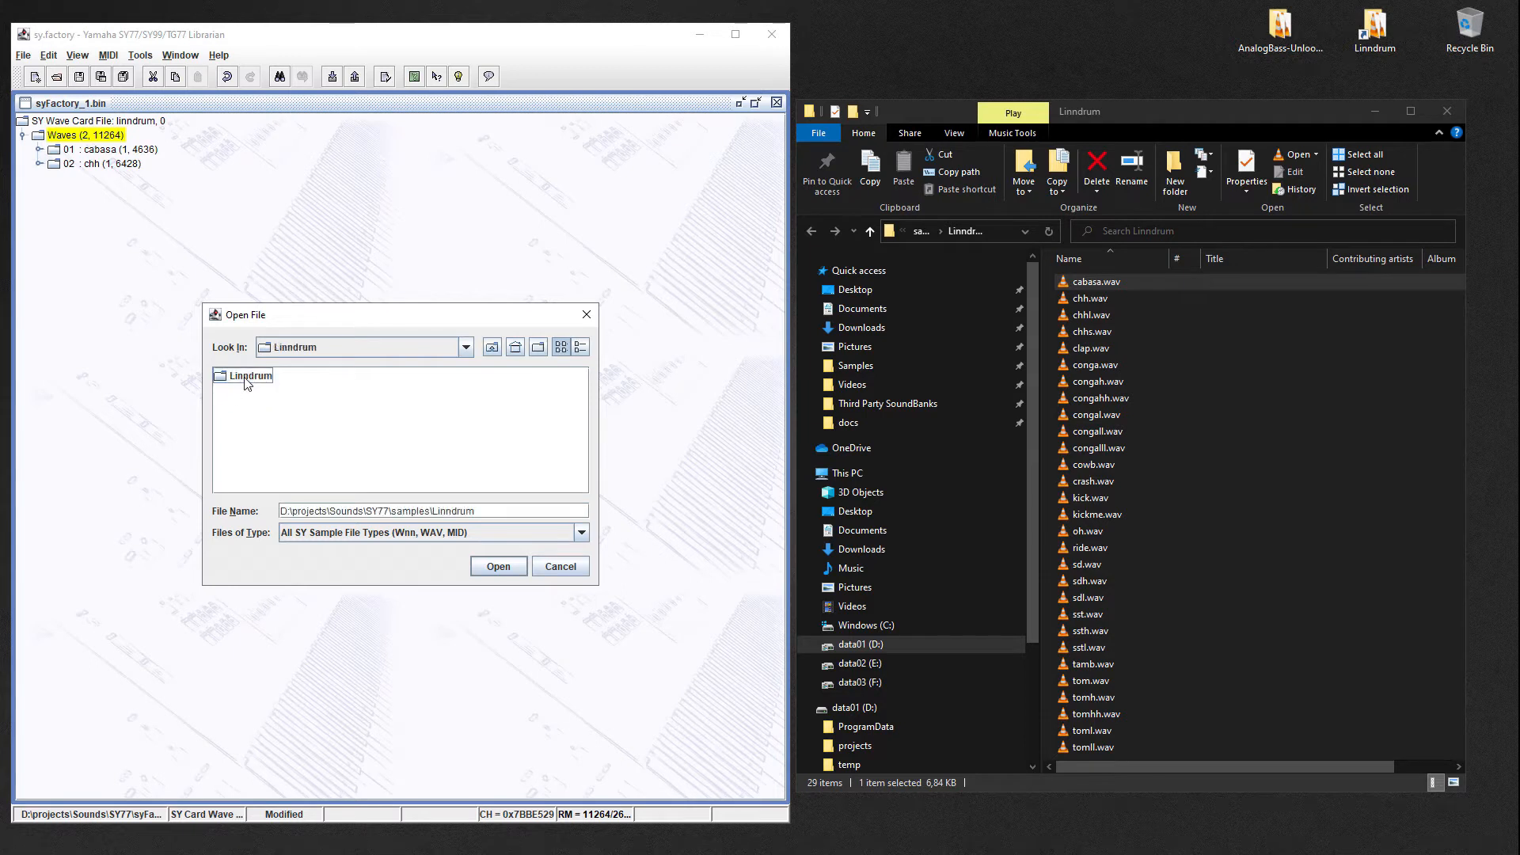
pyautogui.click(498, 566)
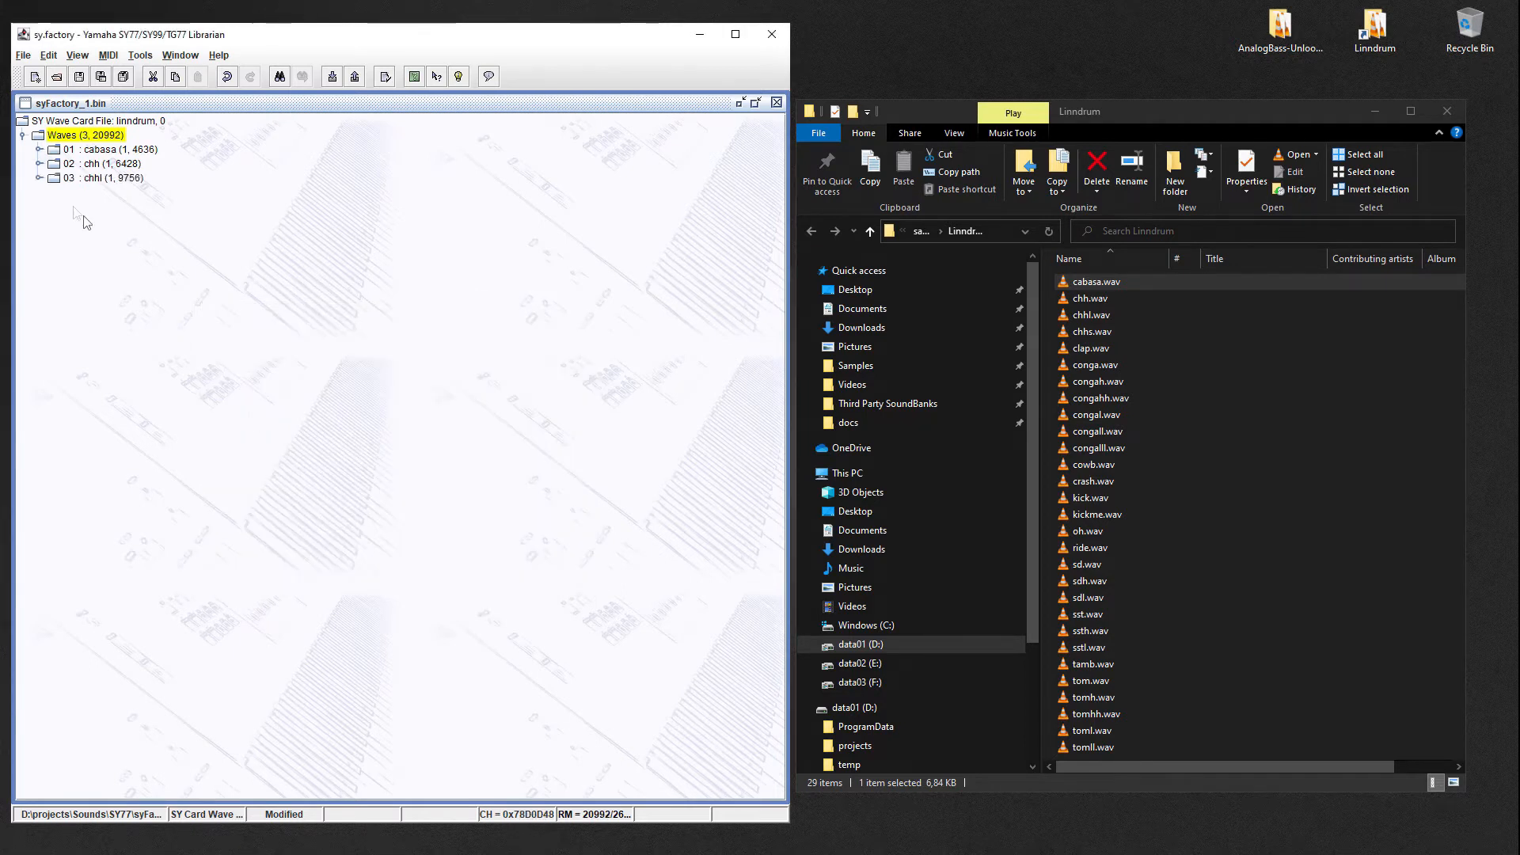
pyautogui.rightClick(103, 164)
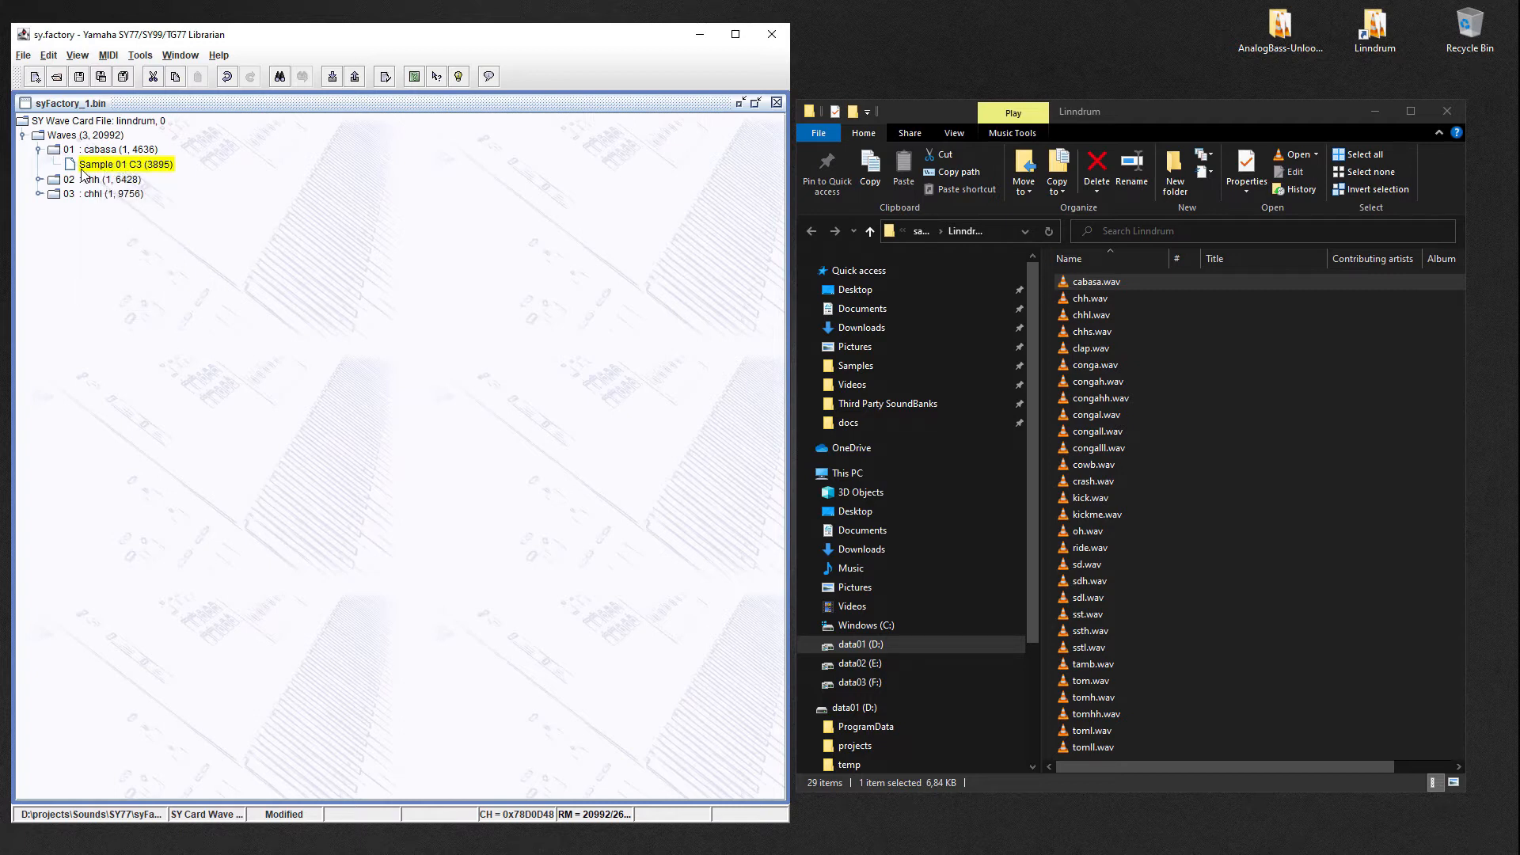
# - Review cabasa Sample 01's settings (48 kHz, 16-bit, 3789 frames) and close them
pyautogui.rightClick(123, 164)
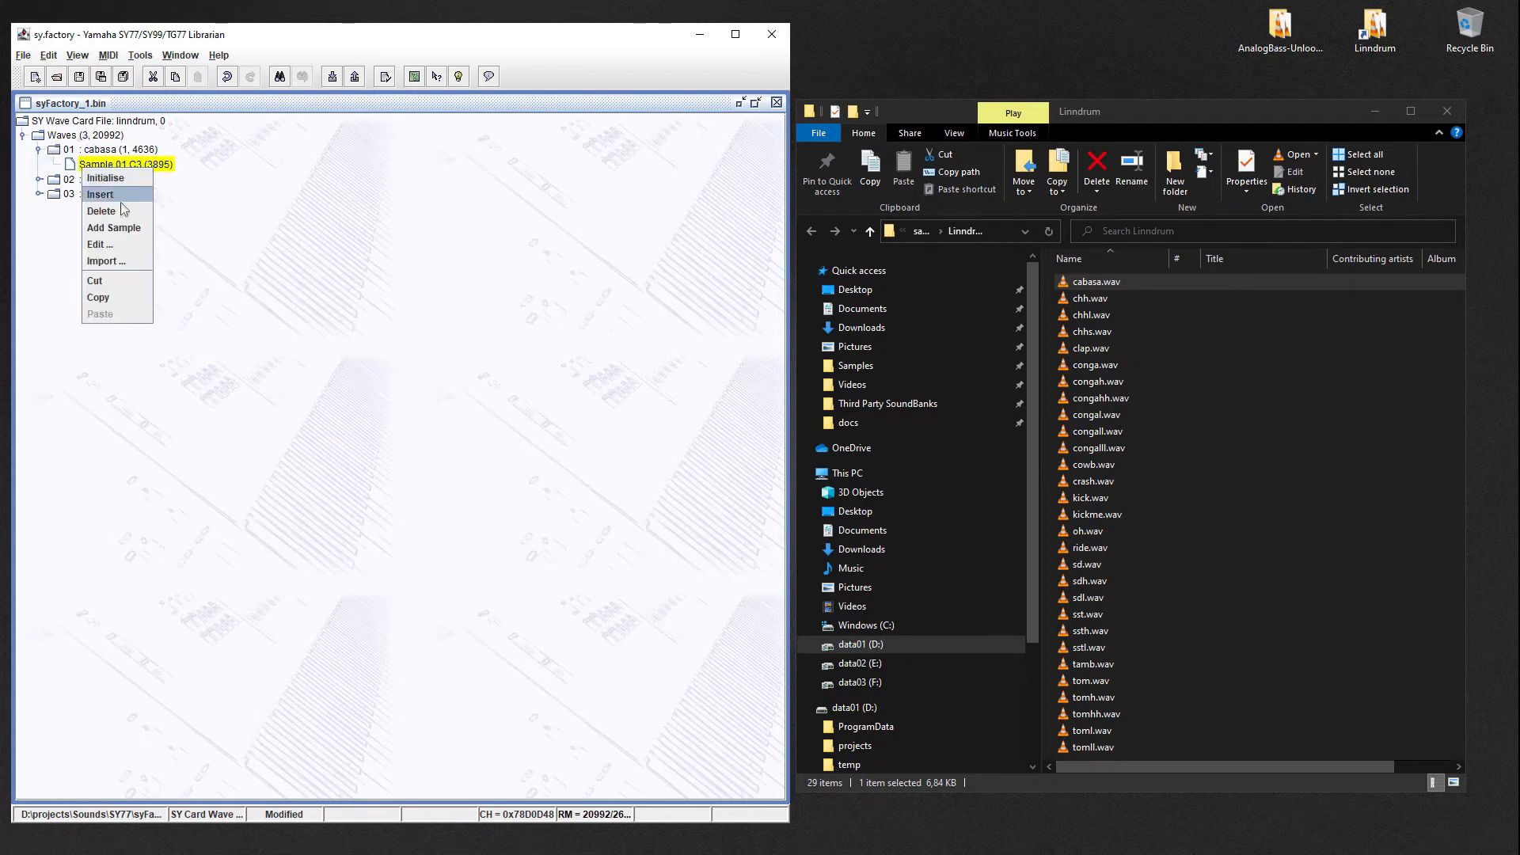
pyautogui.click(99, 244)
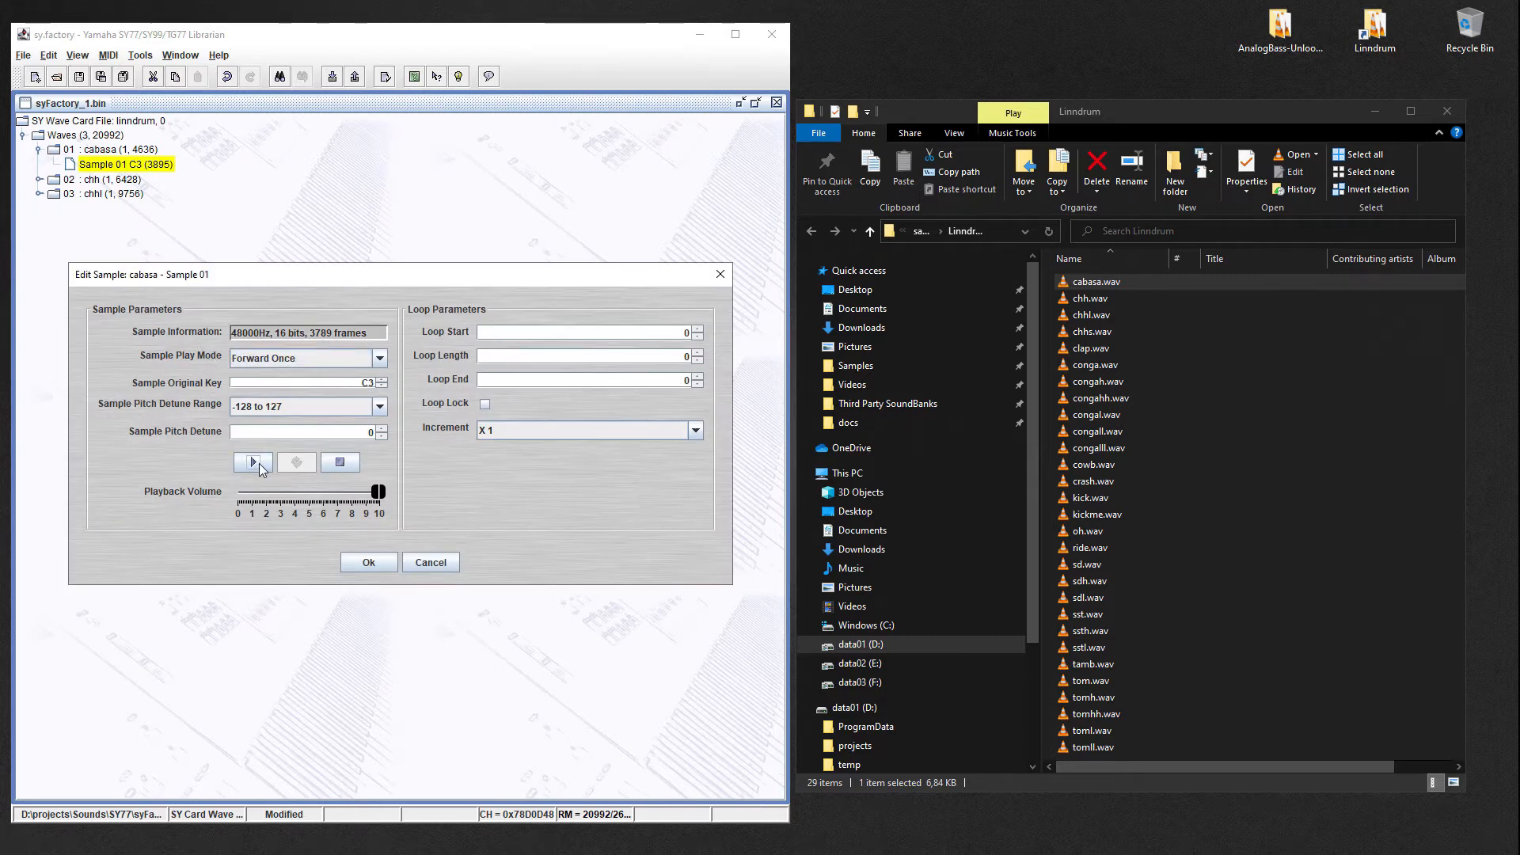
pyautogui.click(431, 562)
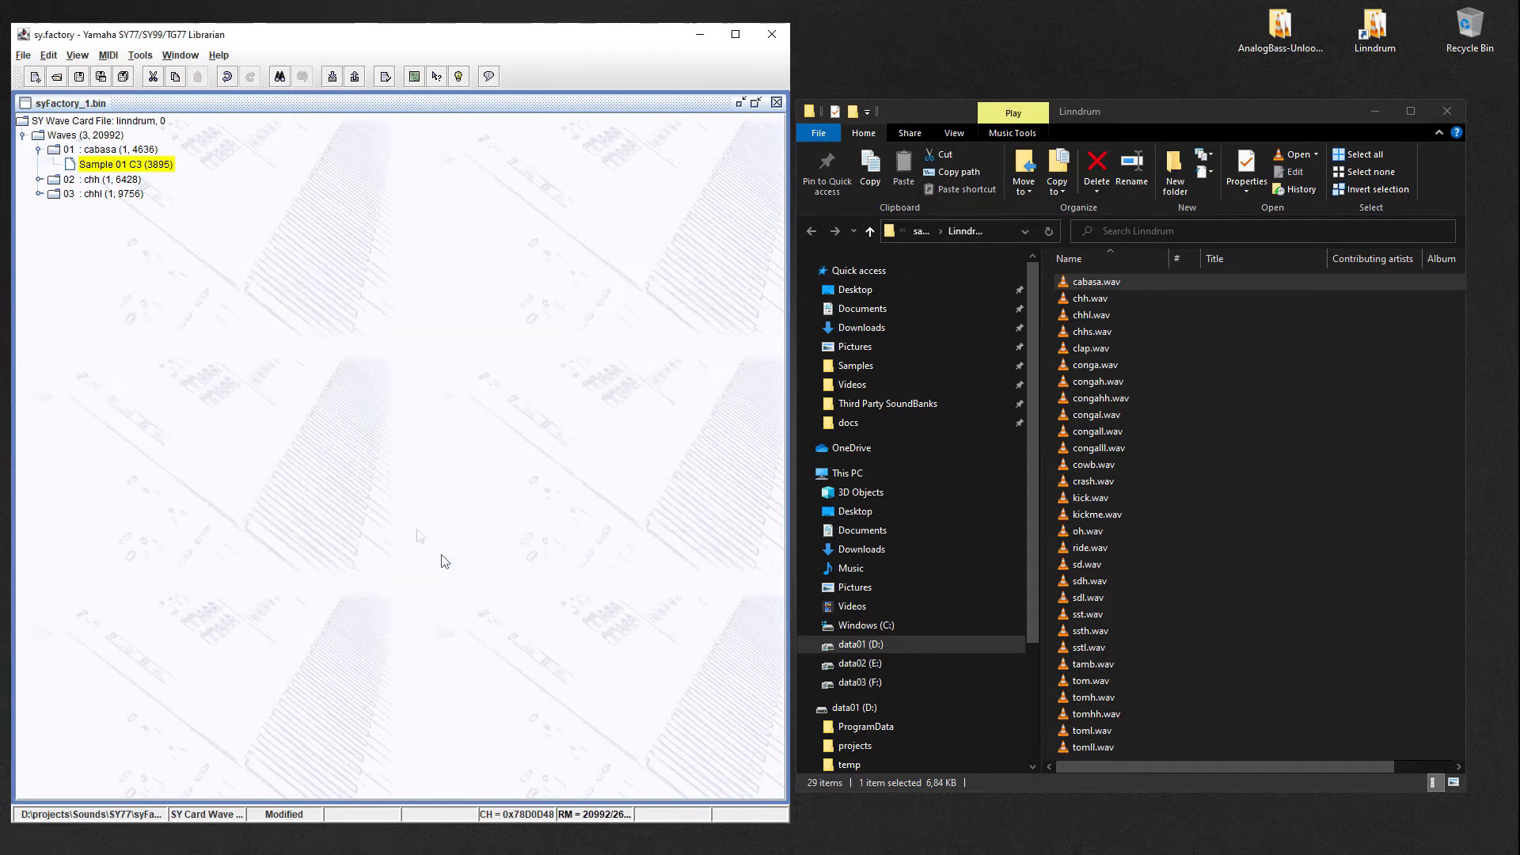
# - Import the remaining Linndrum WAV samples into the card, ending with the toml wave selected
pyautogui.rightClick(64, 135)
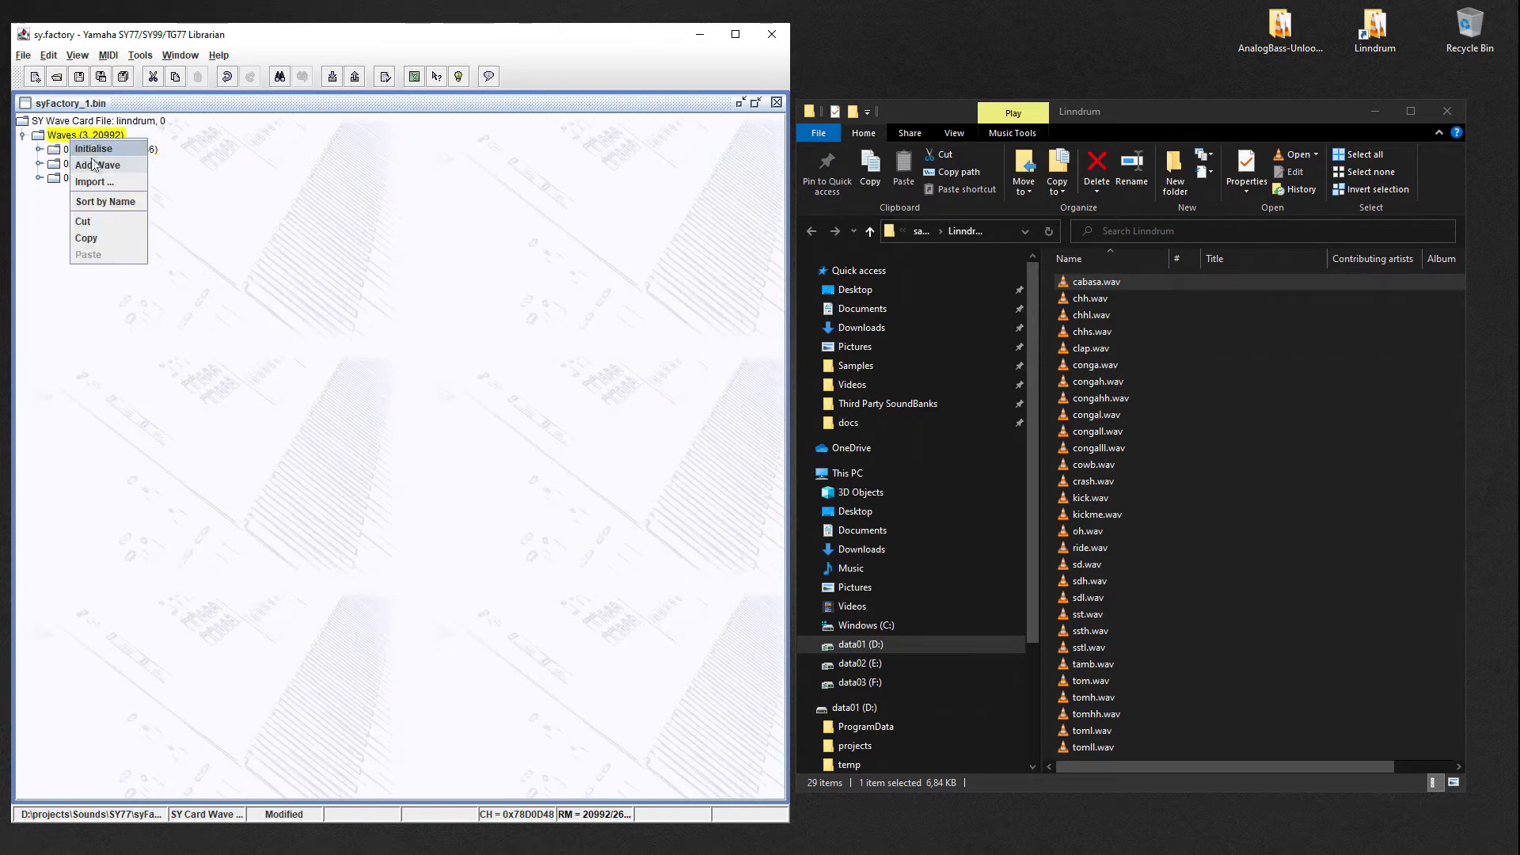
pyautogui.click(96, 165)
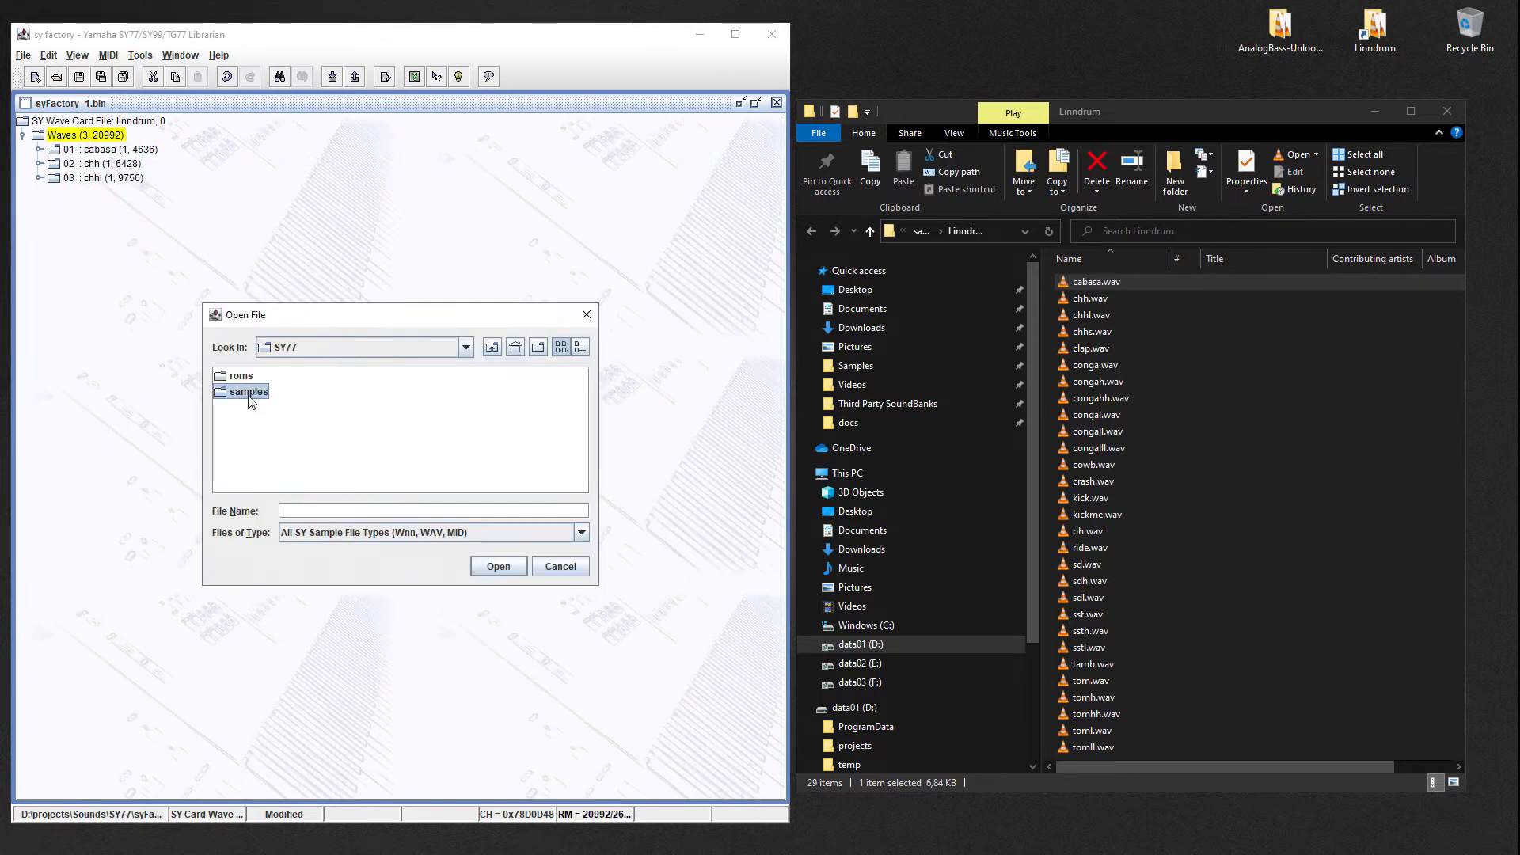
pyautogui.doubleClick(248, 391)
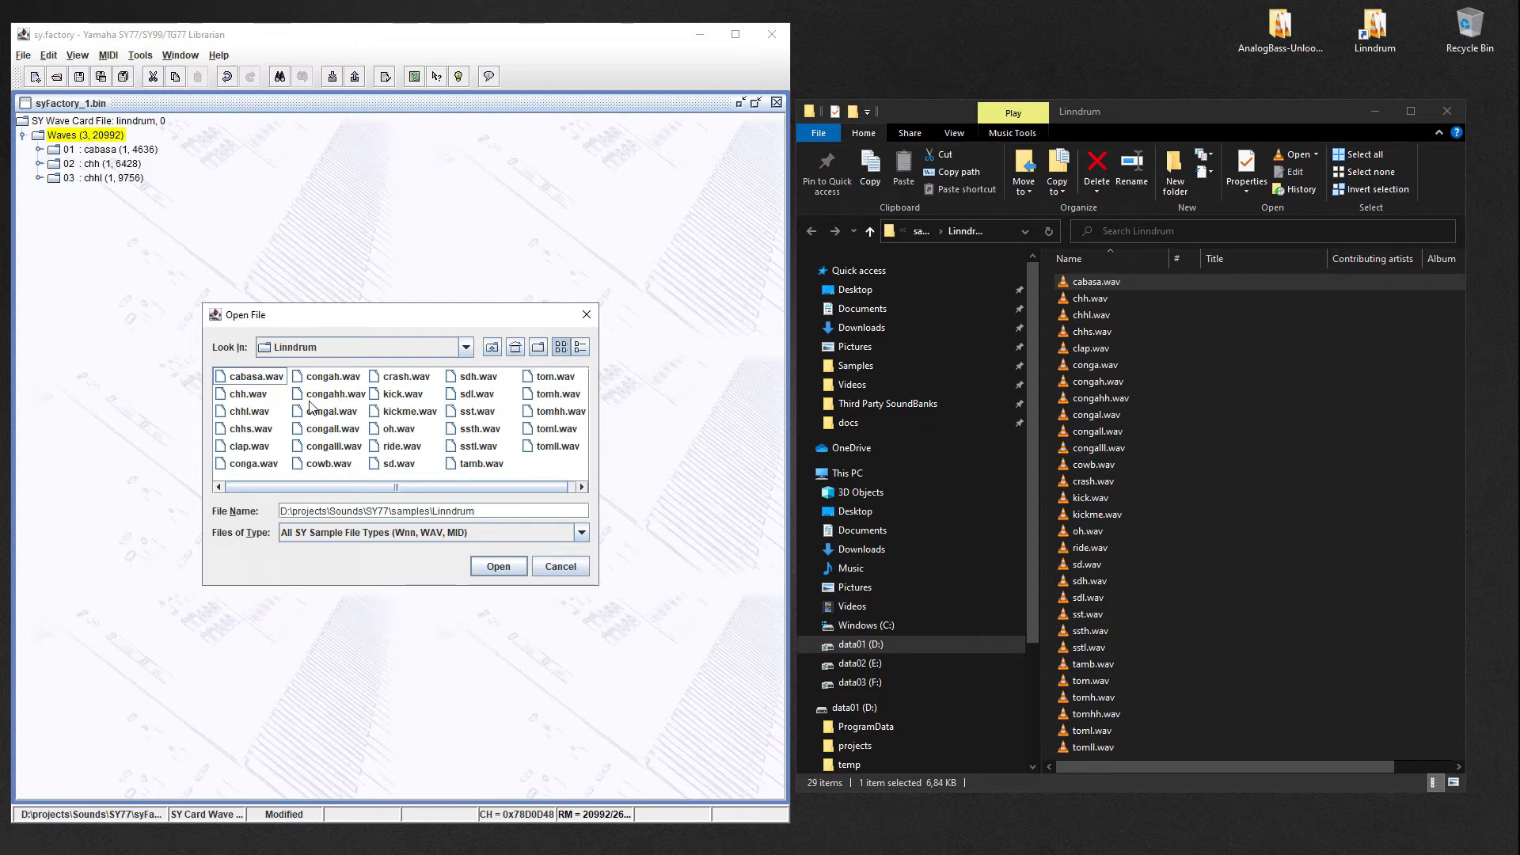
pyautogui.click(498, 566)
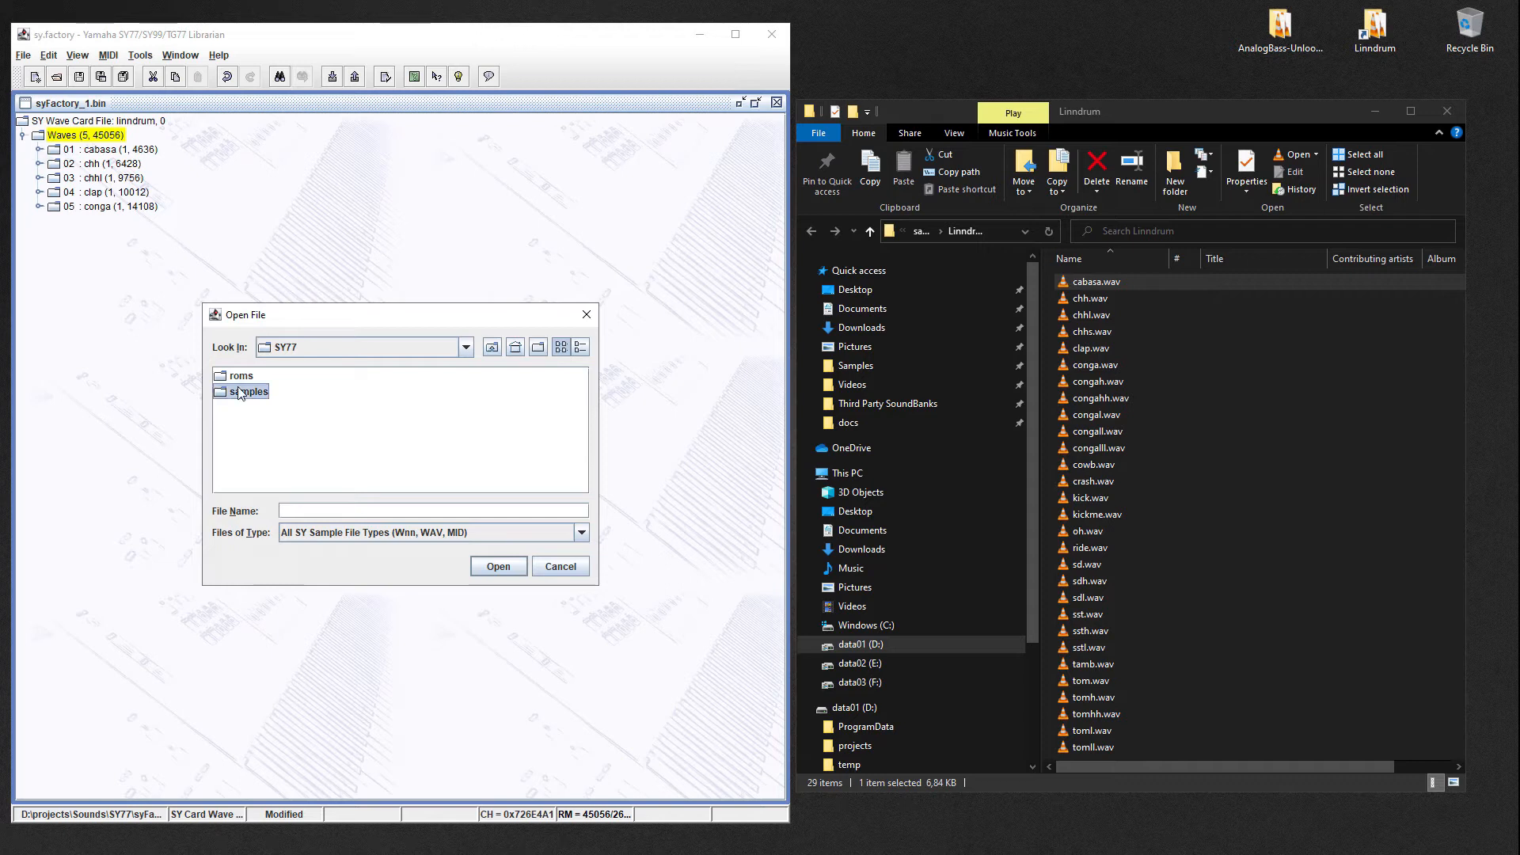
pyautogui.doubleClick(241, 391)
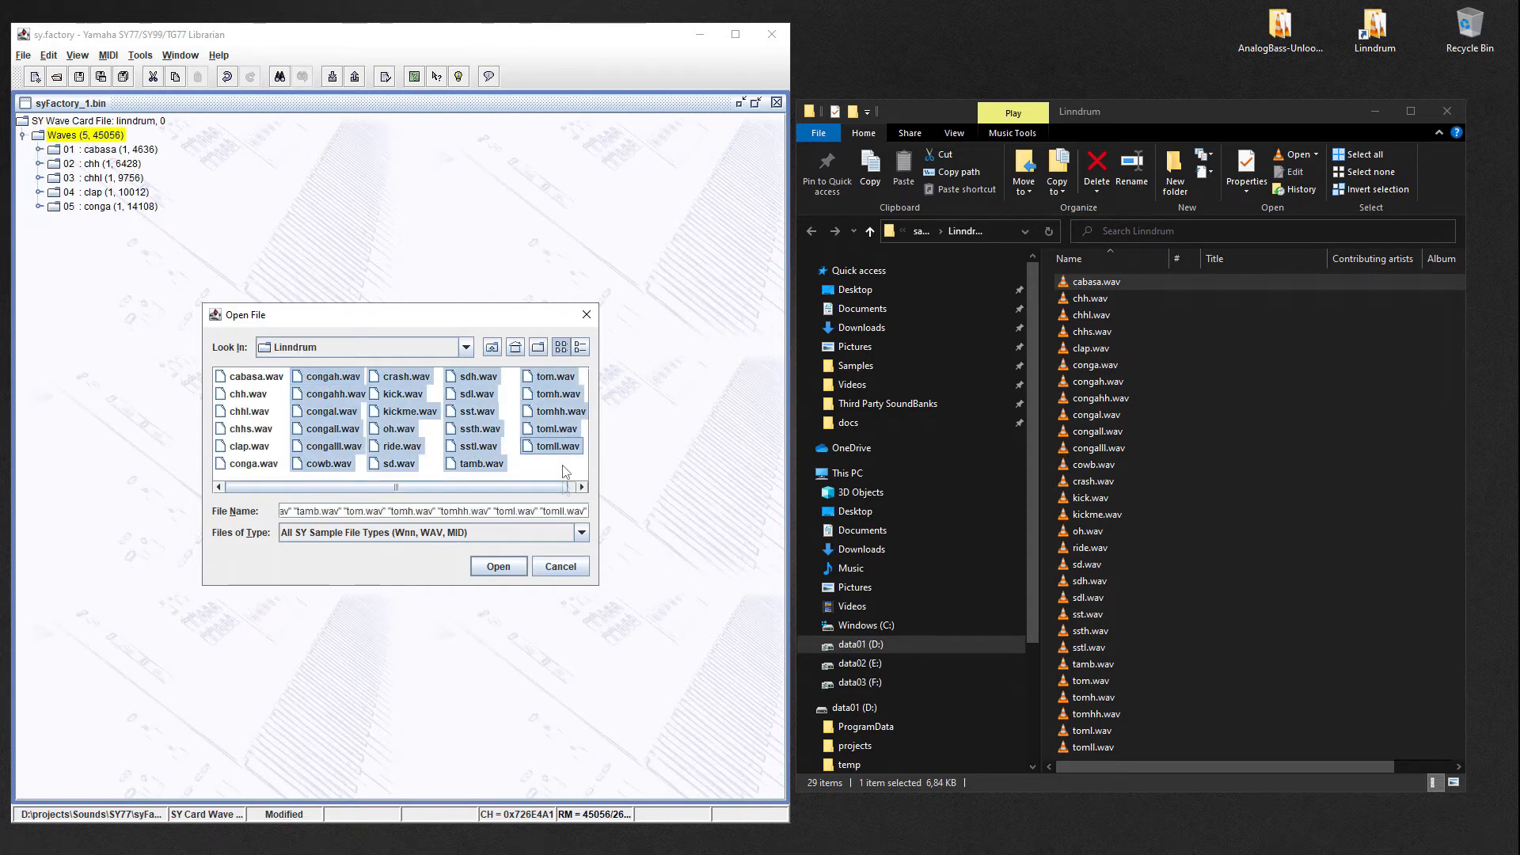
pyautogui.click(499, 566)
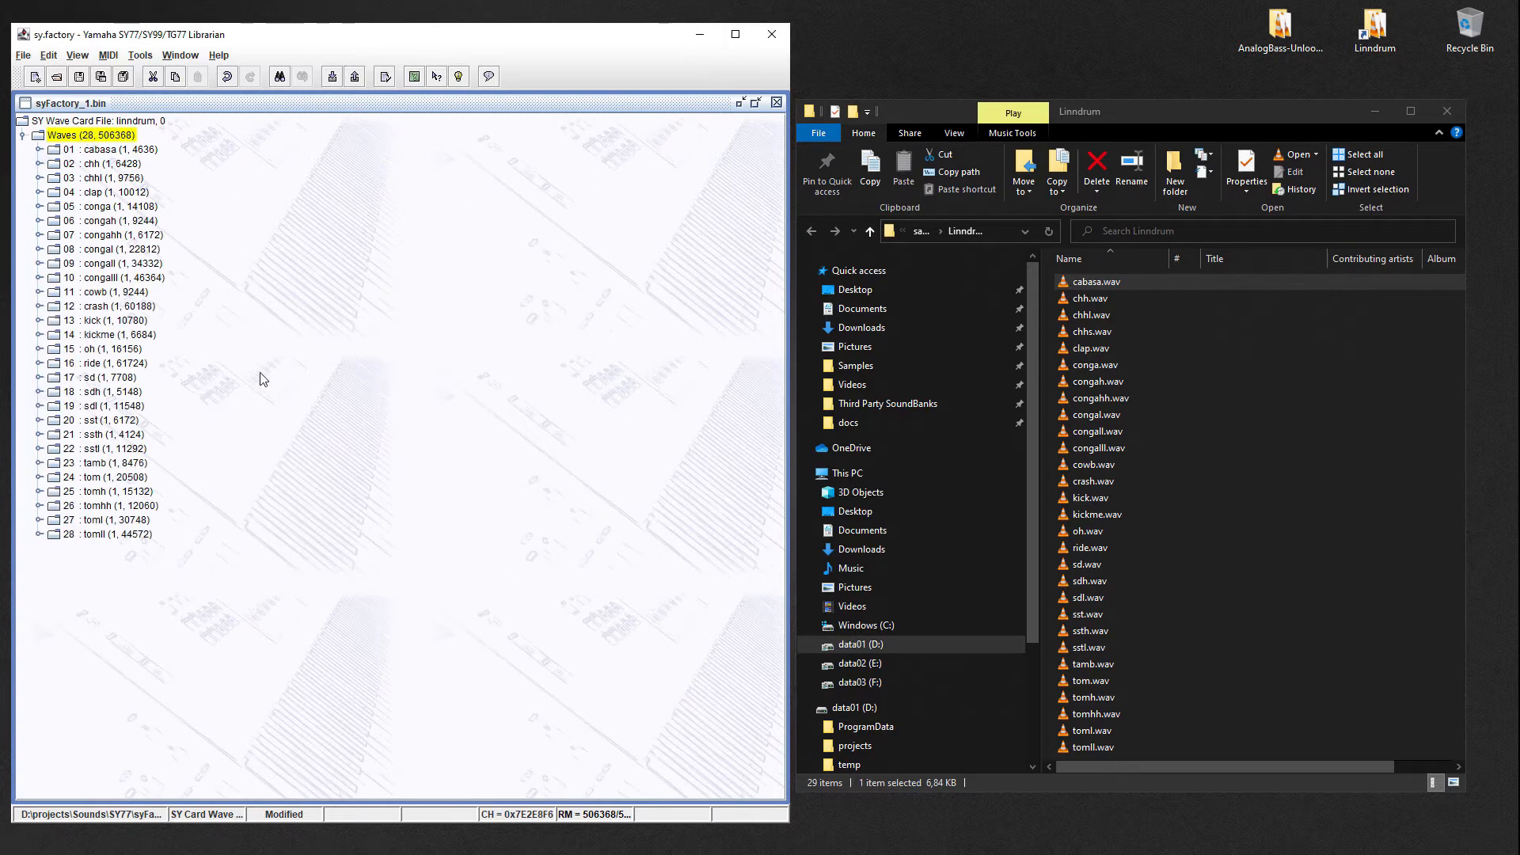
pyautogui.moveTo(282, 375)
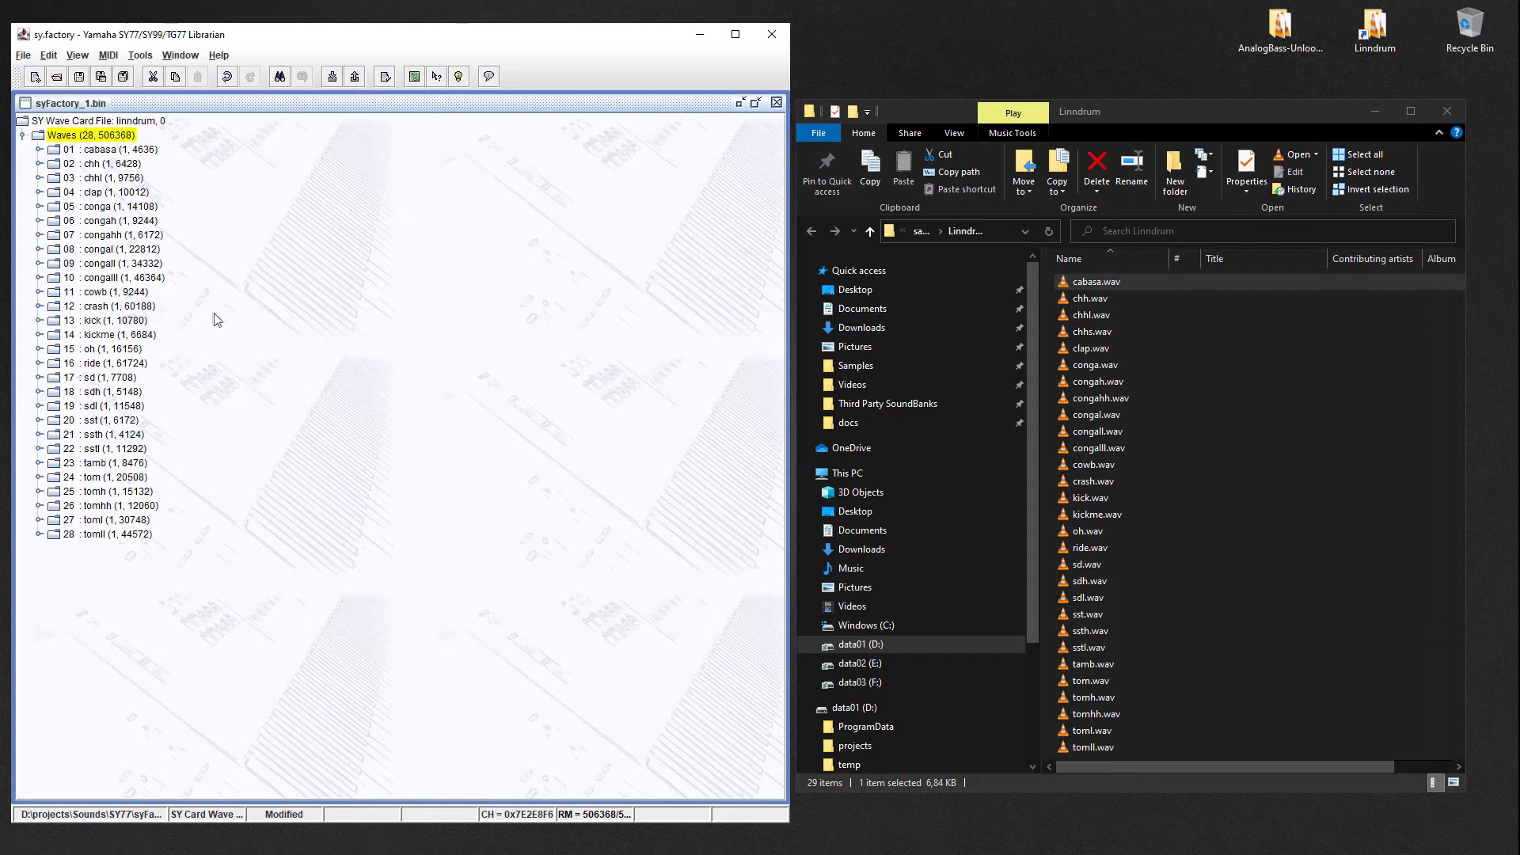
pyautogui.click(95, 519)
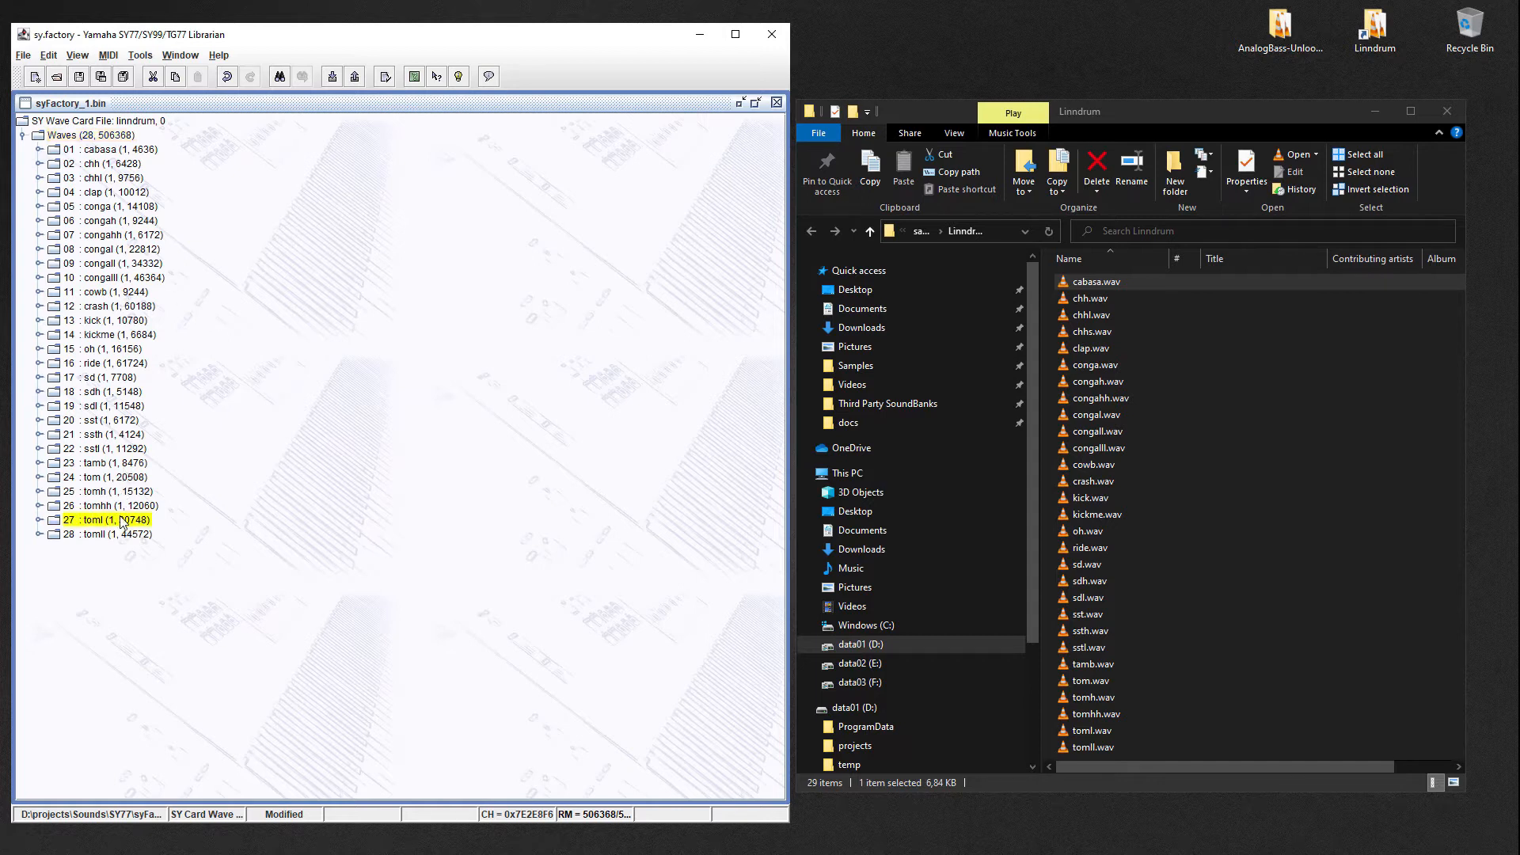
pyautogui.doubleClick(95, 519)
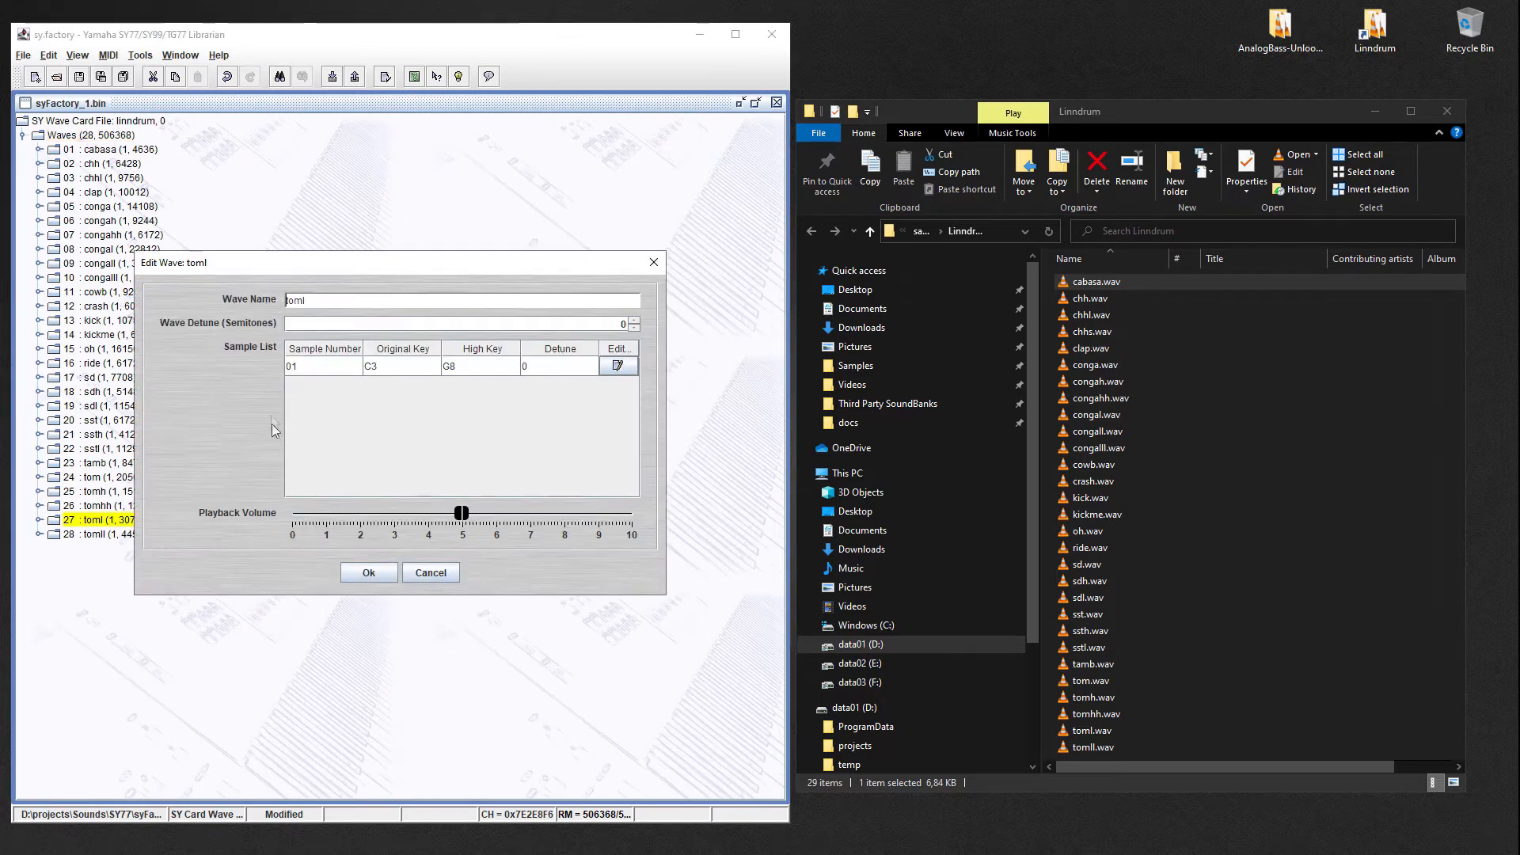
pyautogui.moveTo(319, 366)
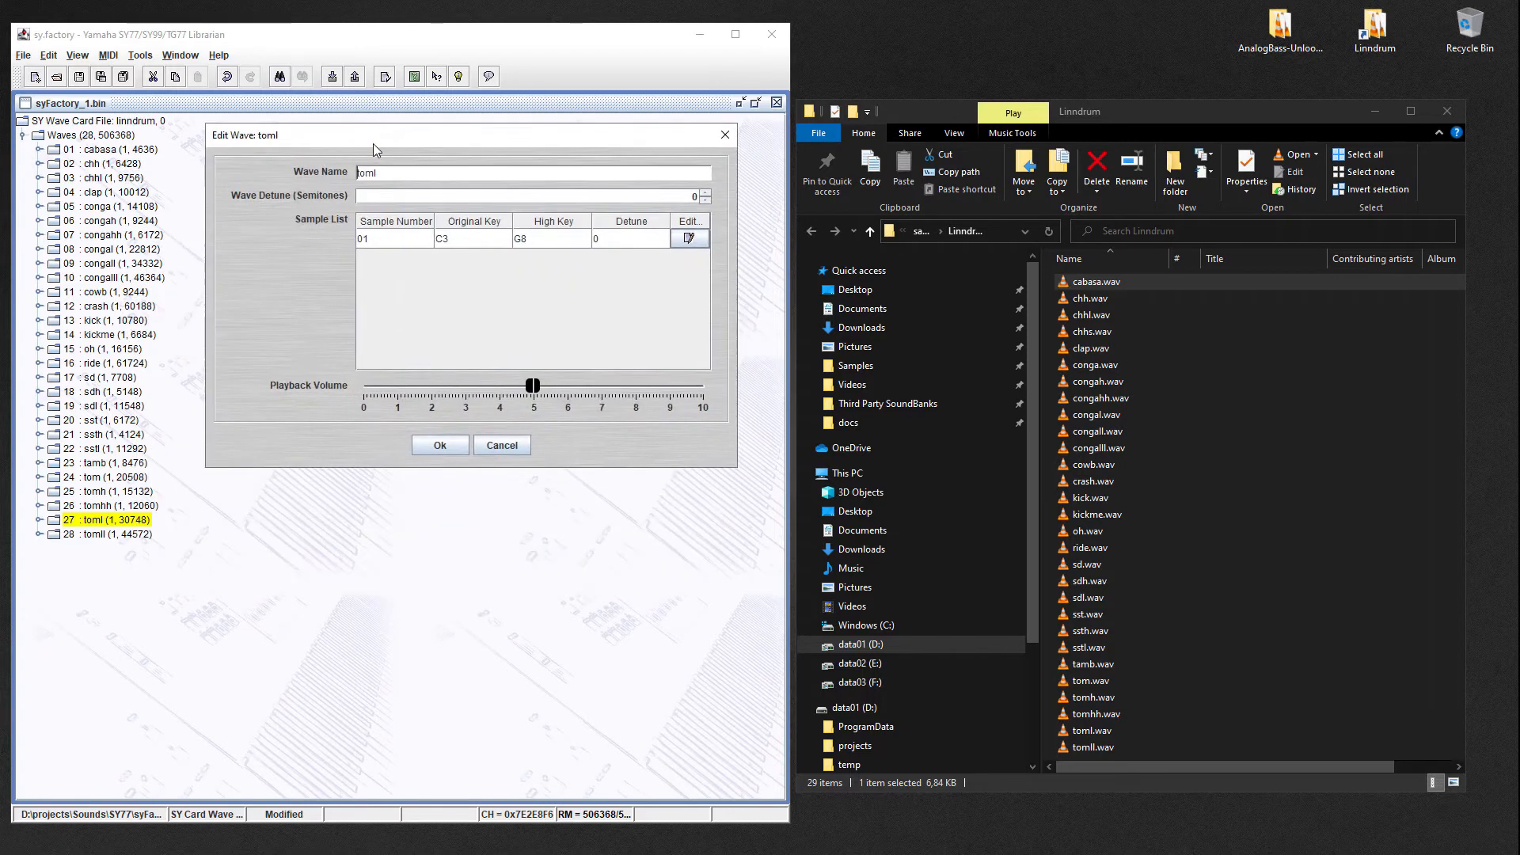
pyautogui.moveTo(327, 455)
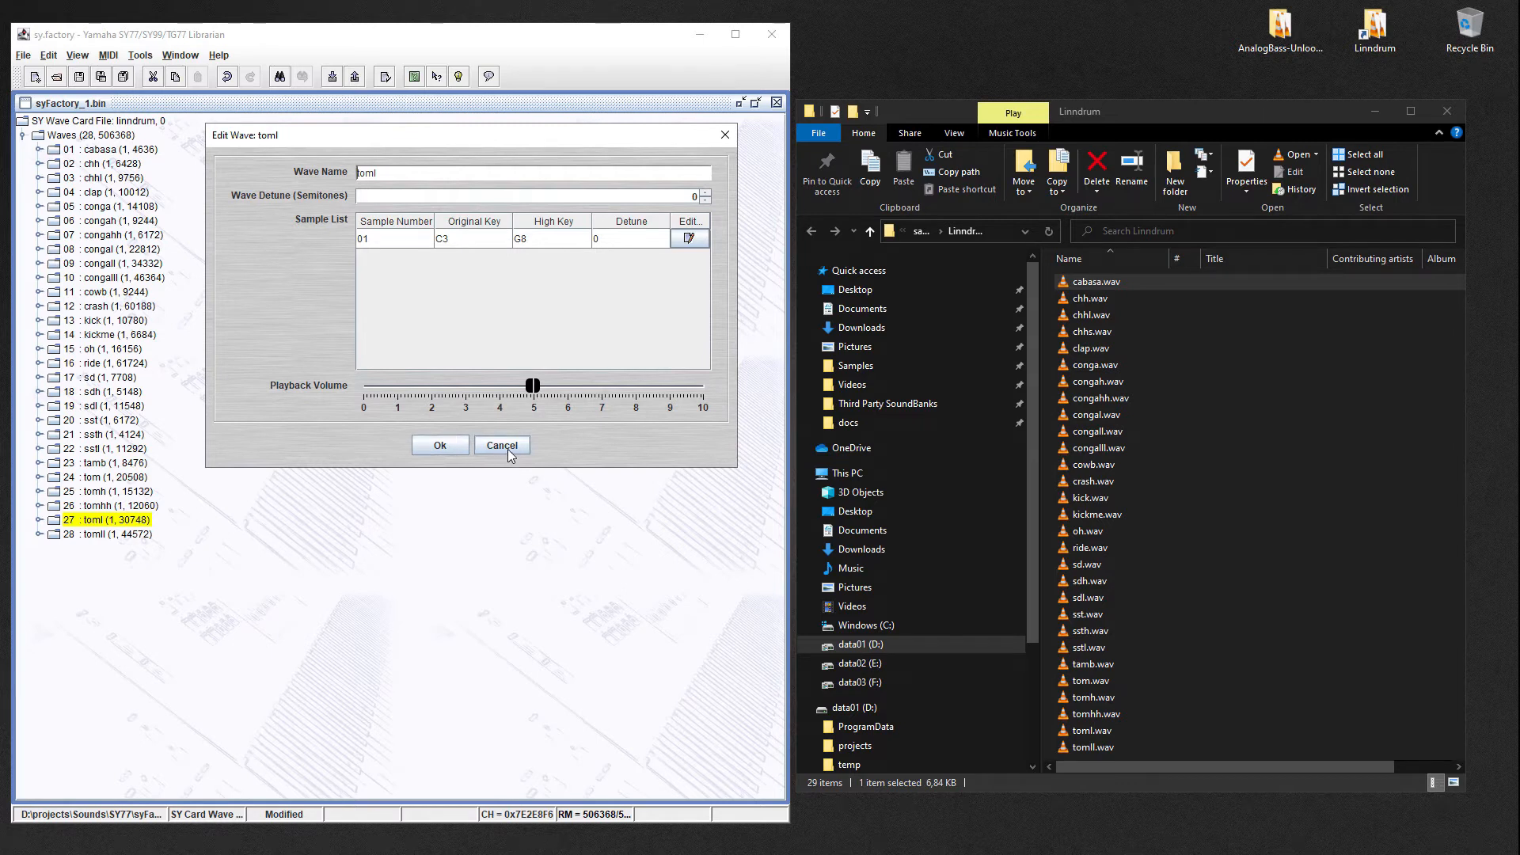
pyautogui.click(501, 445)
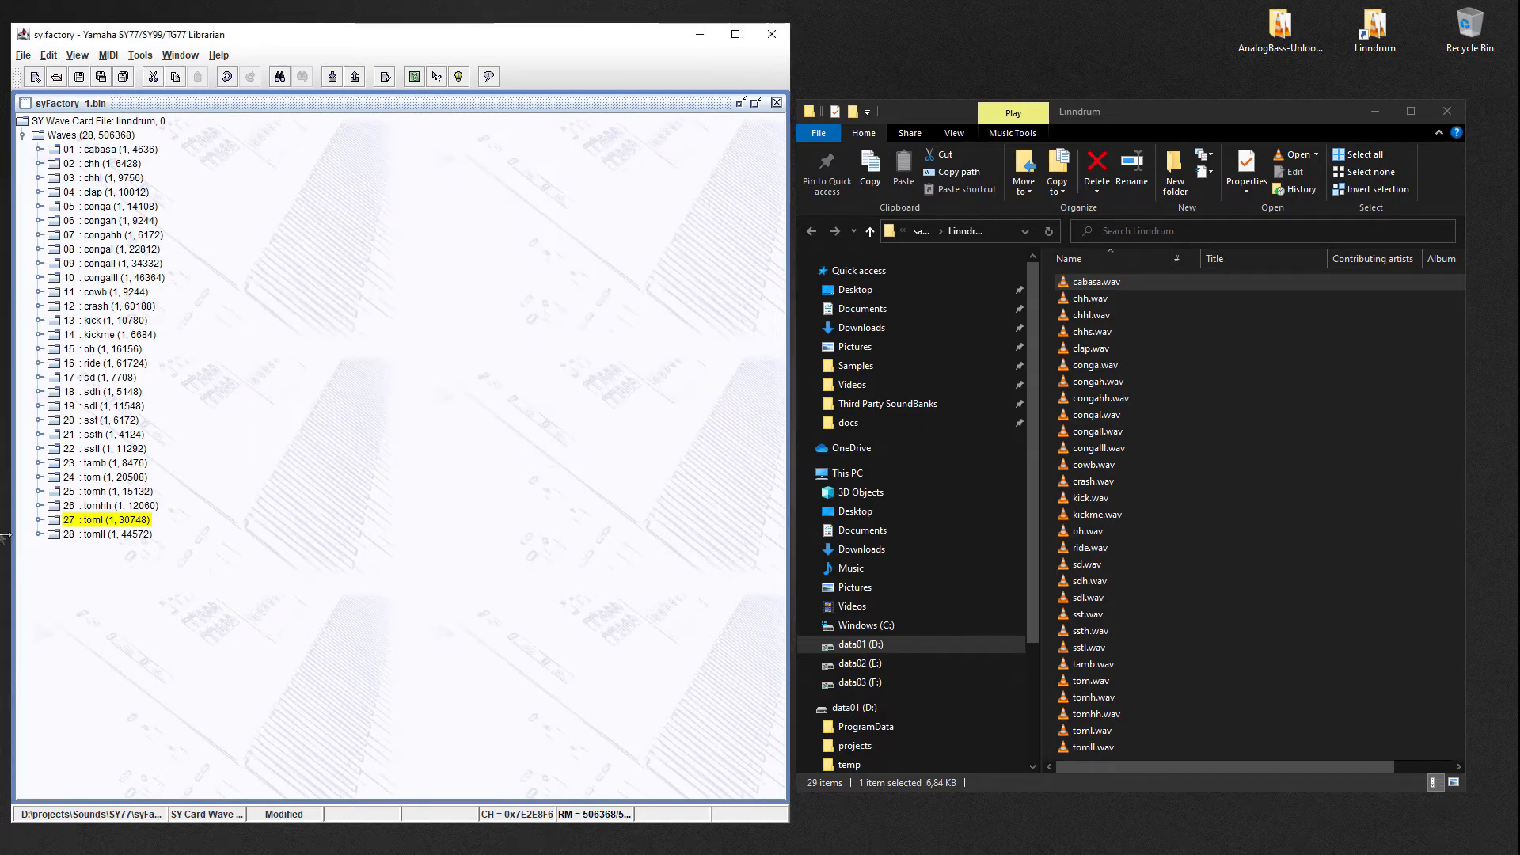
pyautogui.click(39, 520)
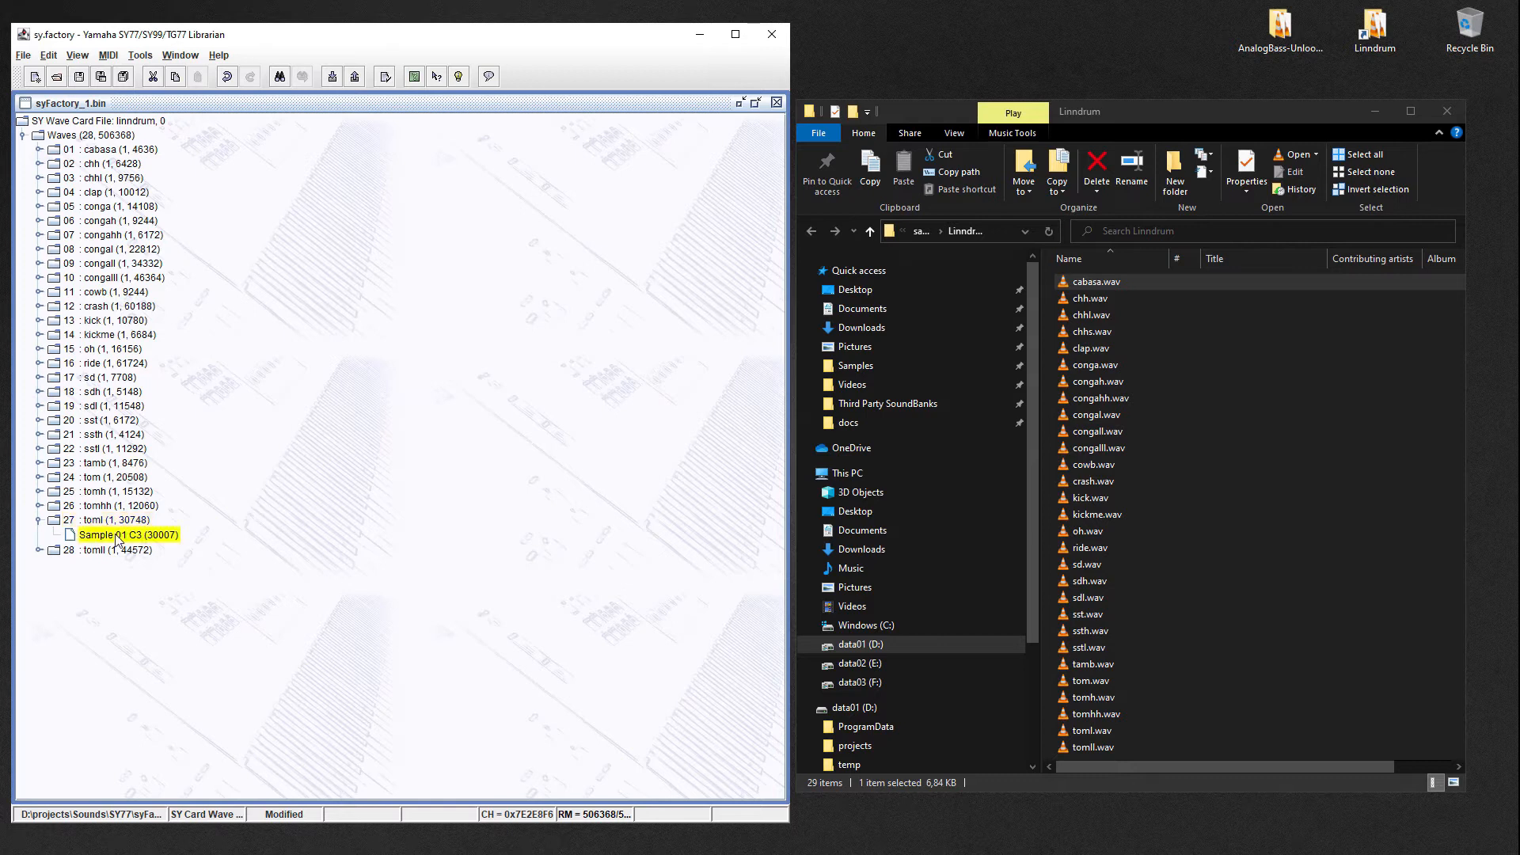
pyautogui.rightClick(115, 534)
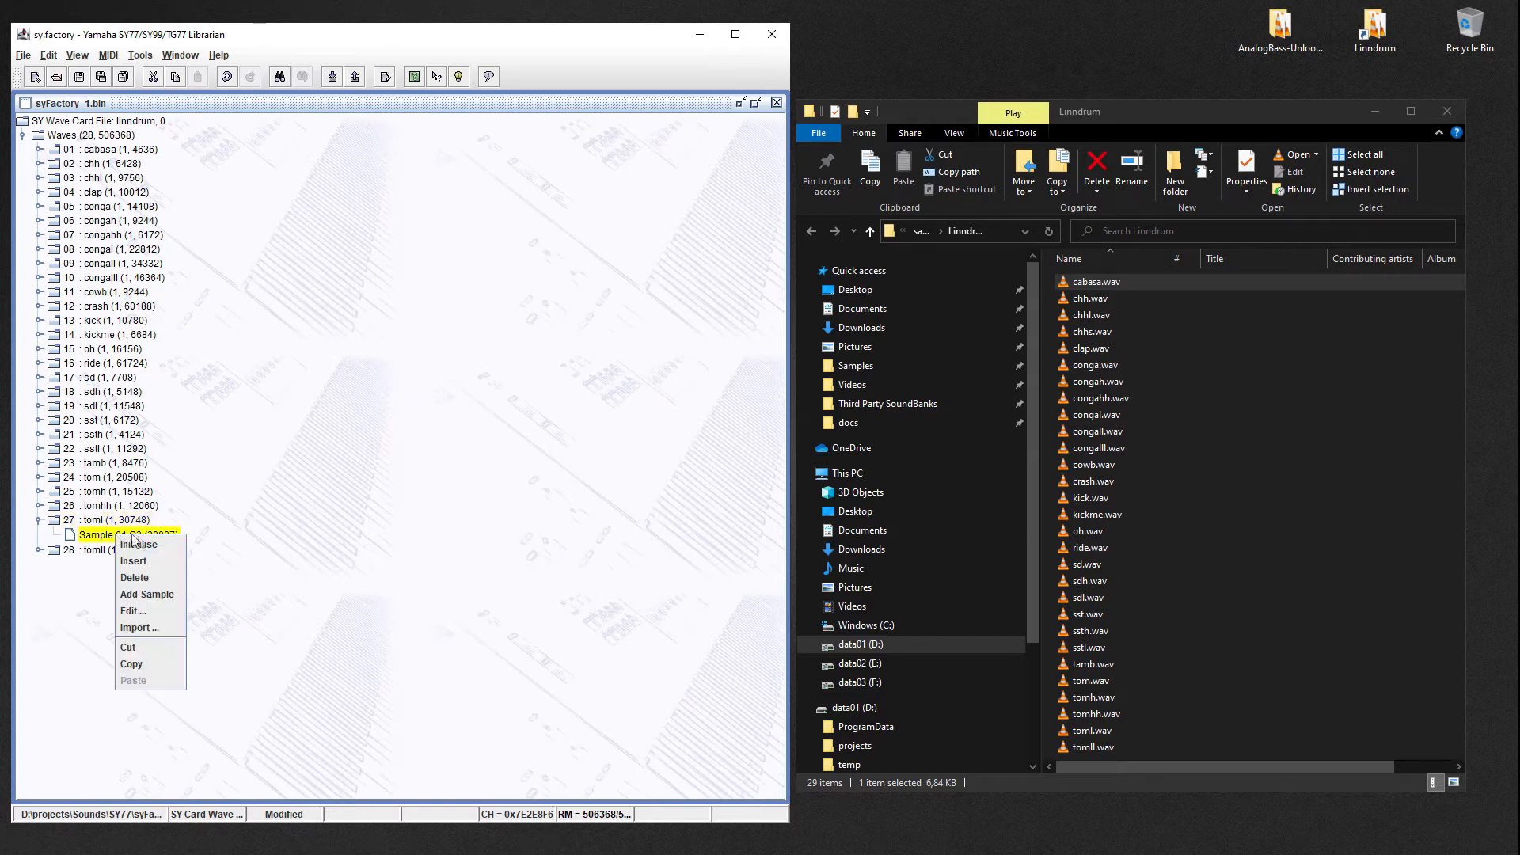
pyautogui.click(133, 610)
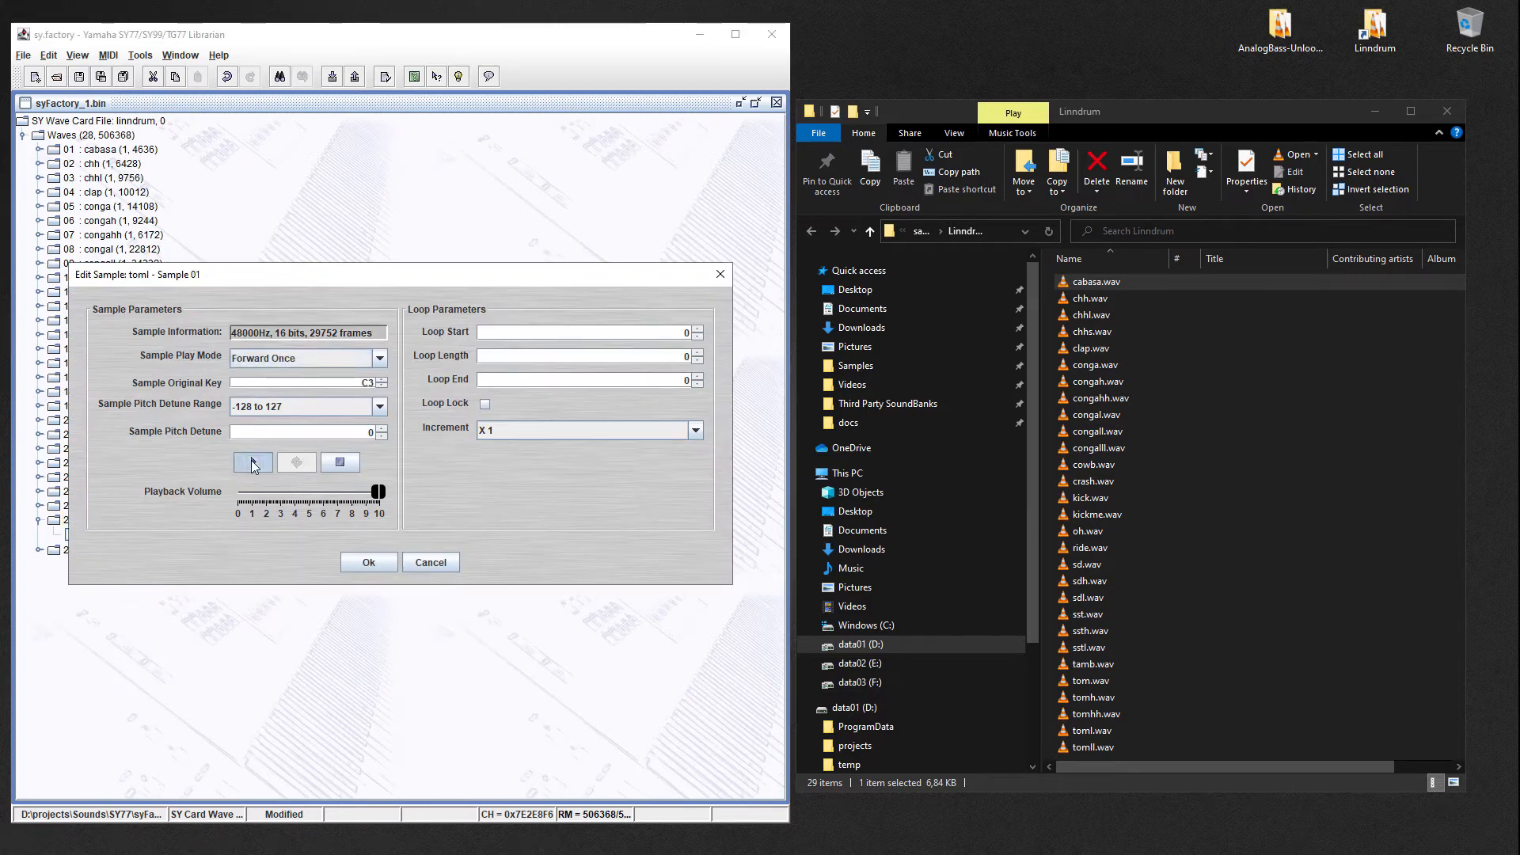
pyautogui.click(369, 562)
pyautogui.write('linnd.bin')
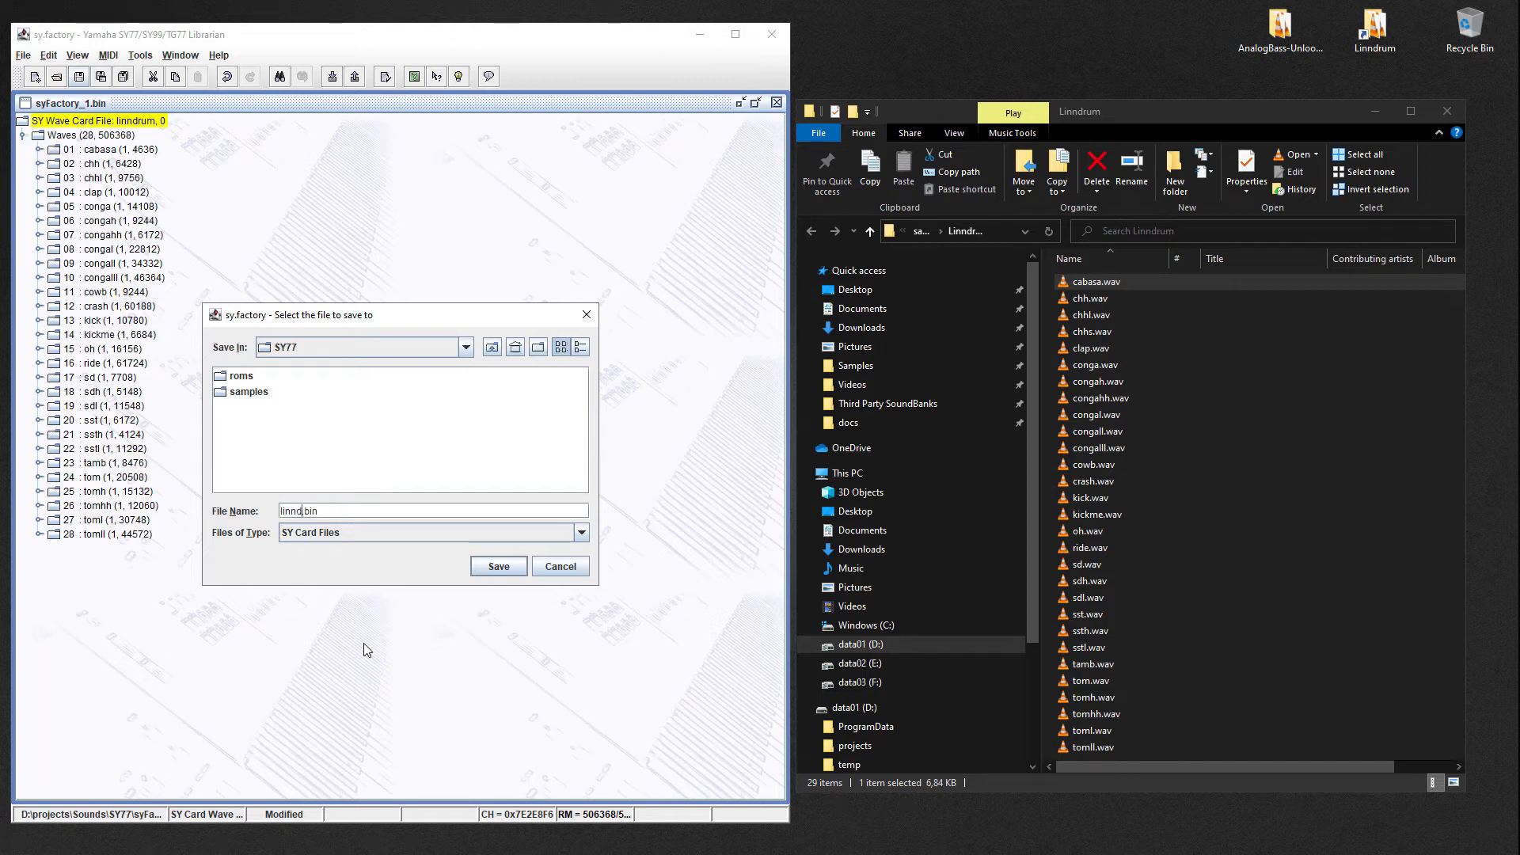
# - Save the wave card as linndrum.bin and open the WaveBlade slot manager
pyautogui.click(498, 566)
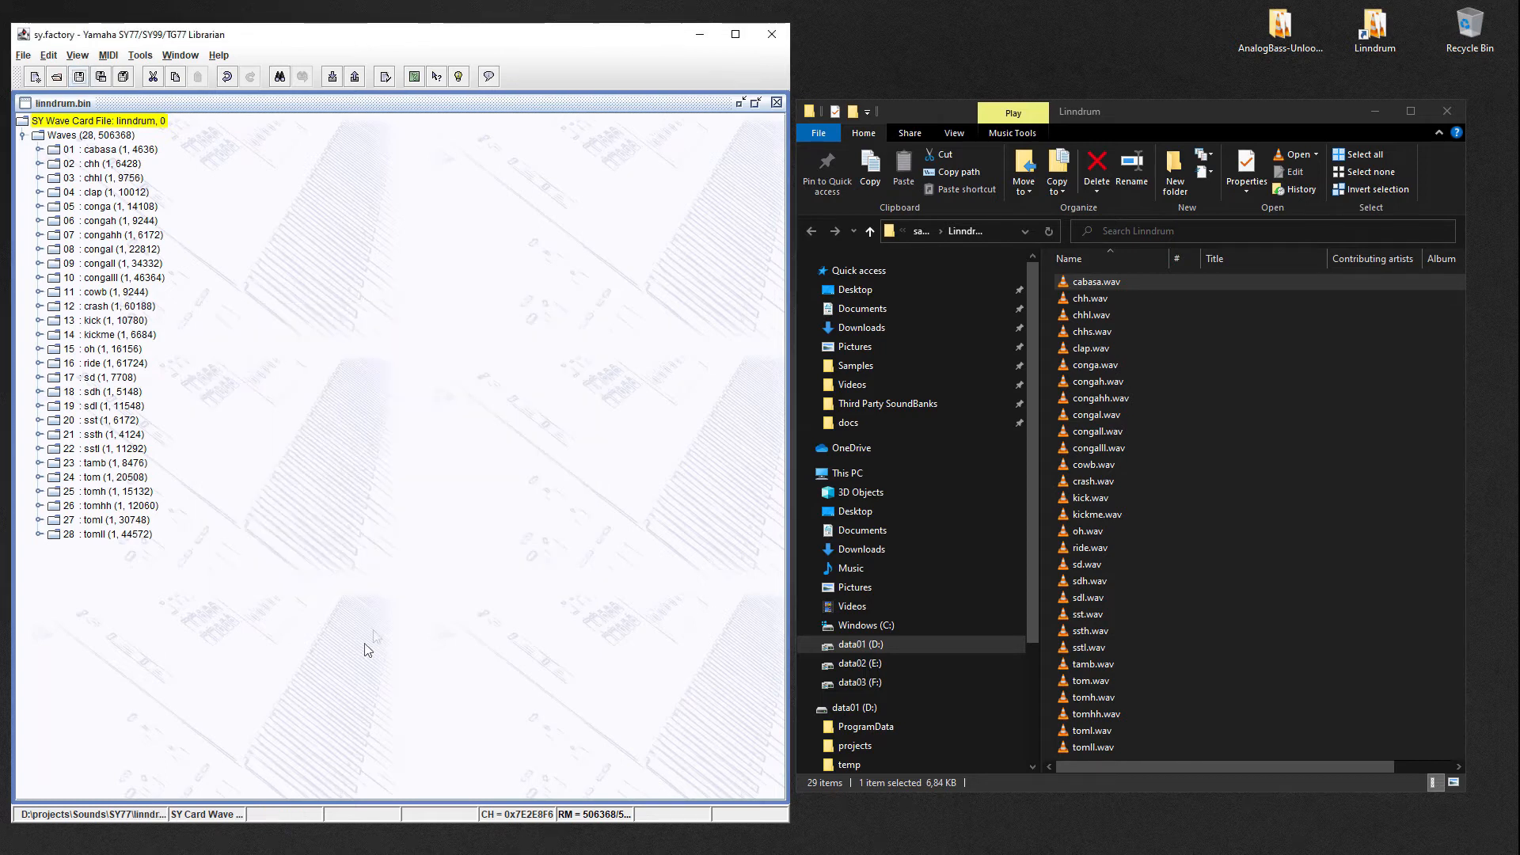
pyautogui.click(141, 56)
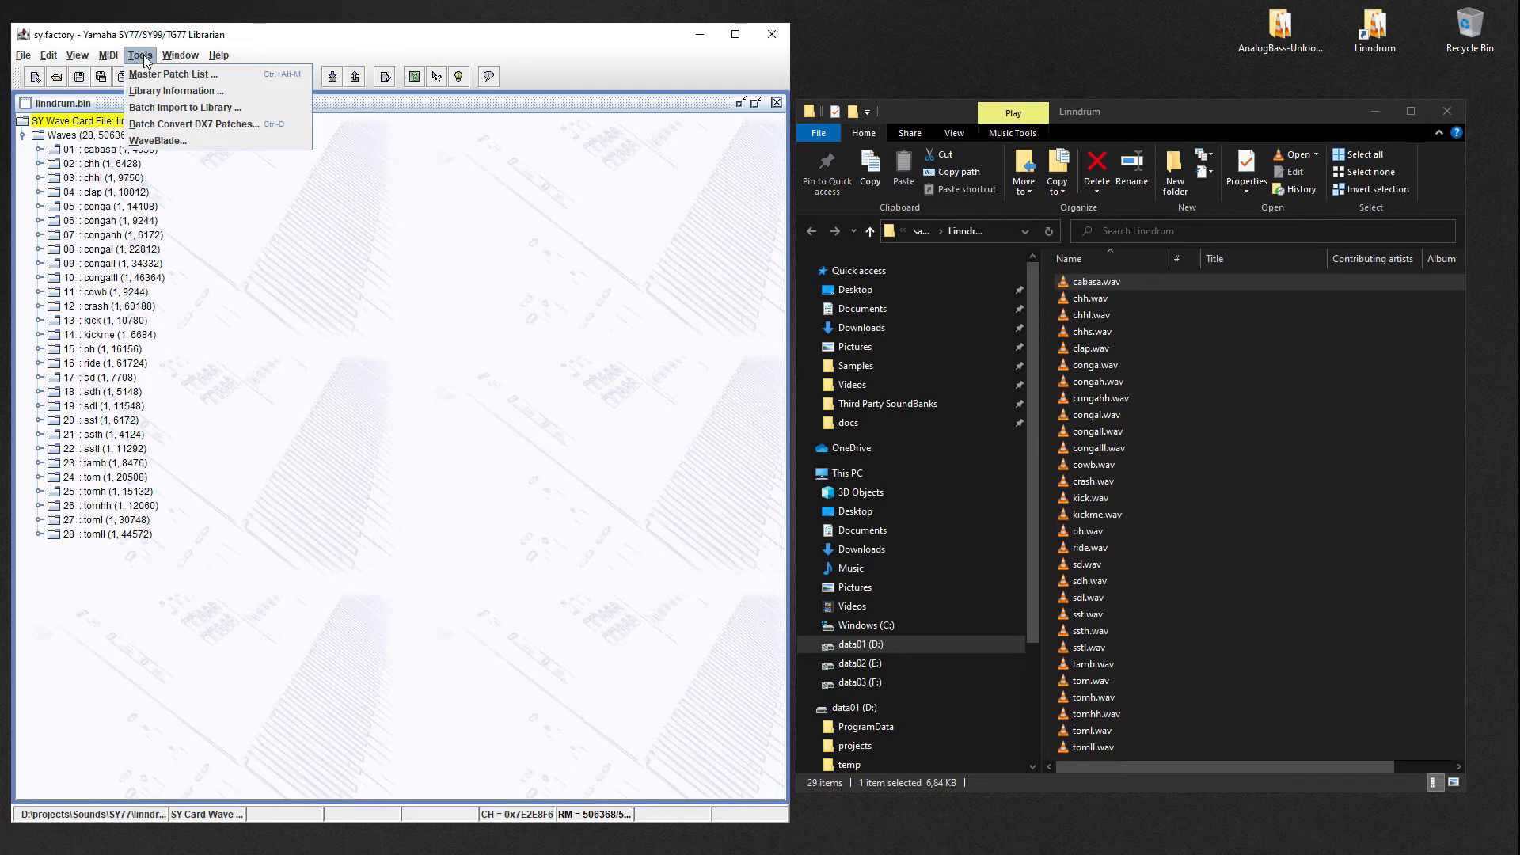
pyautogui.moveTo(159, 141)
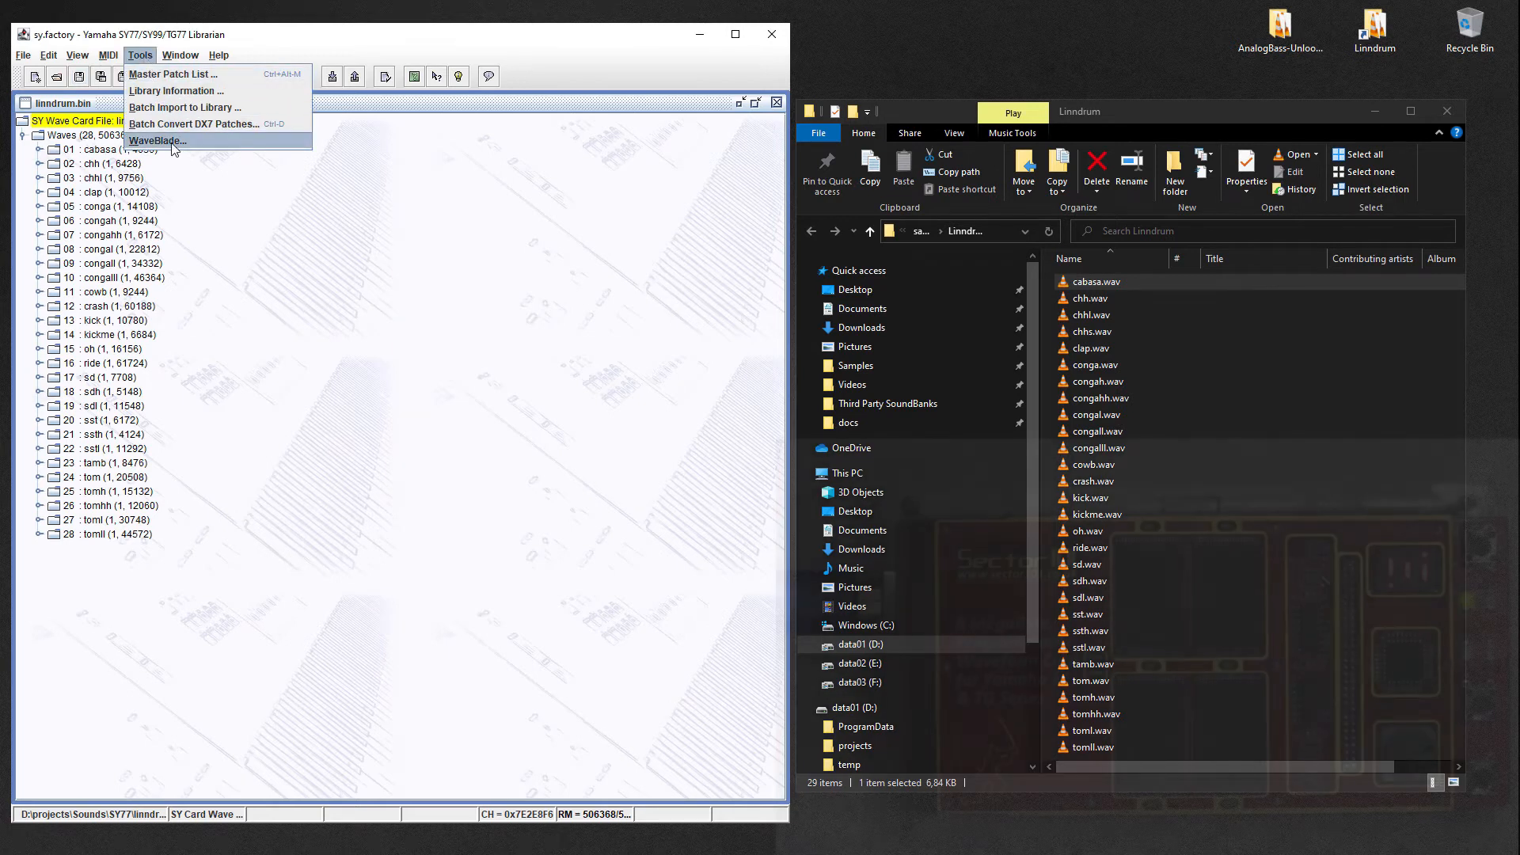
pyautogui.click(157, 140)
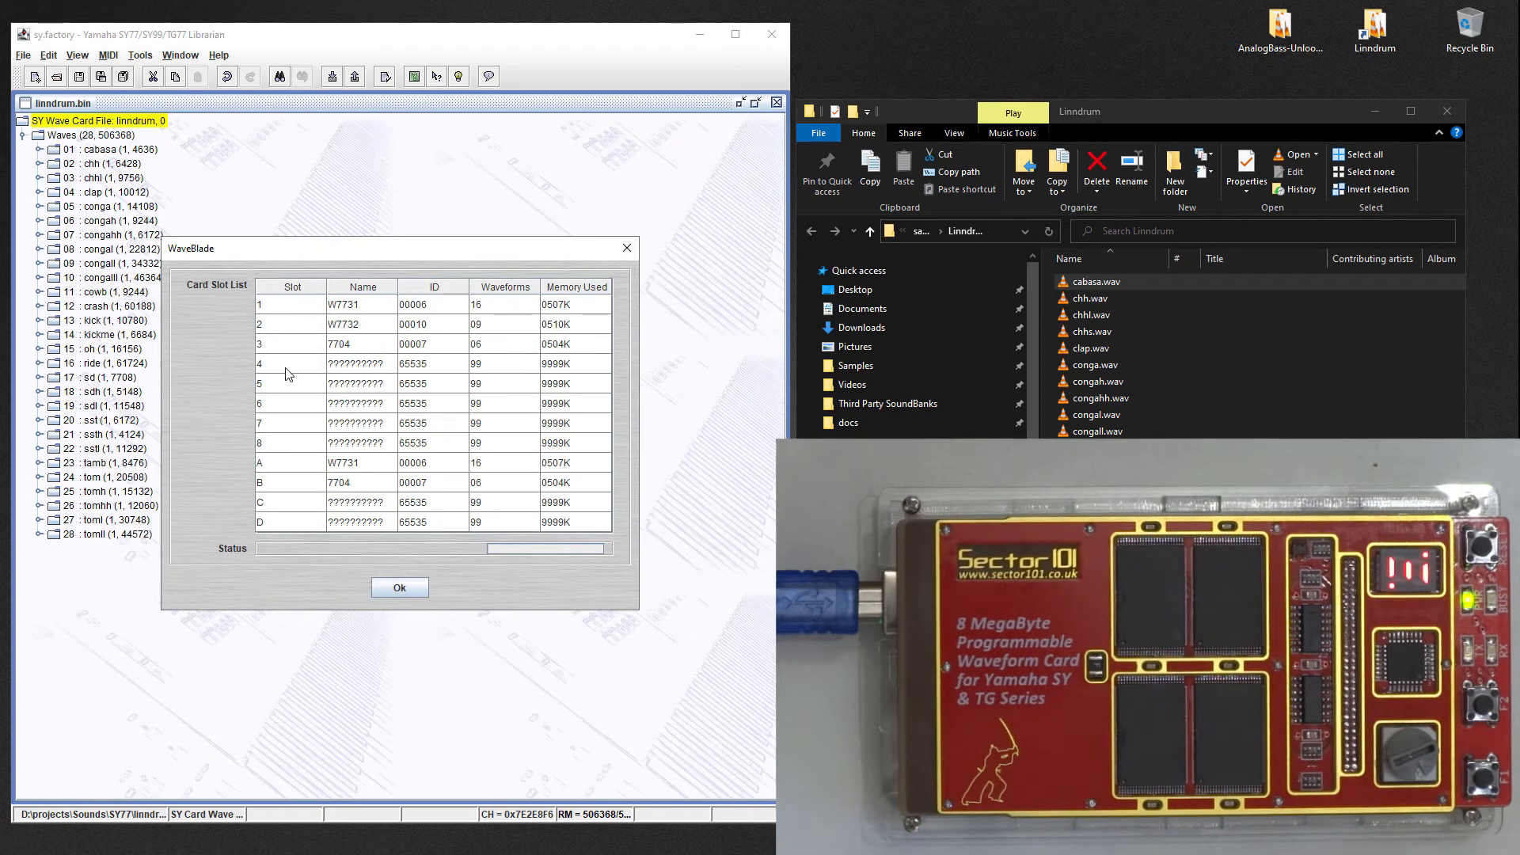
# - Upload the linndrum.bin card image into the empty WaveBlade slot 4
pyautogui.rightClick(356, 363)
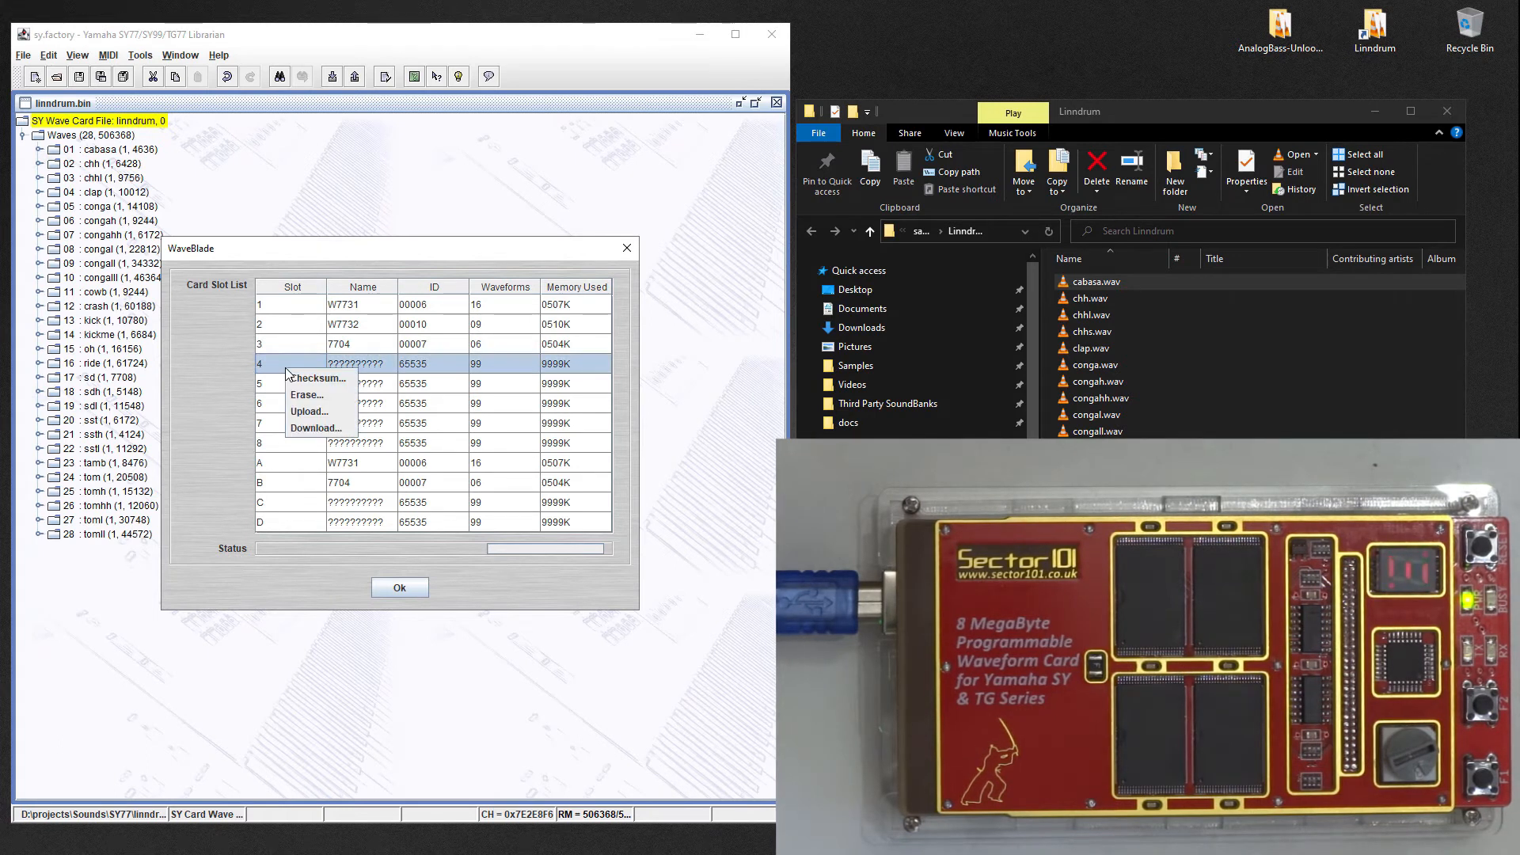
pyautogui.click(308, 411)
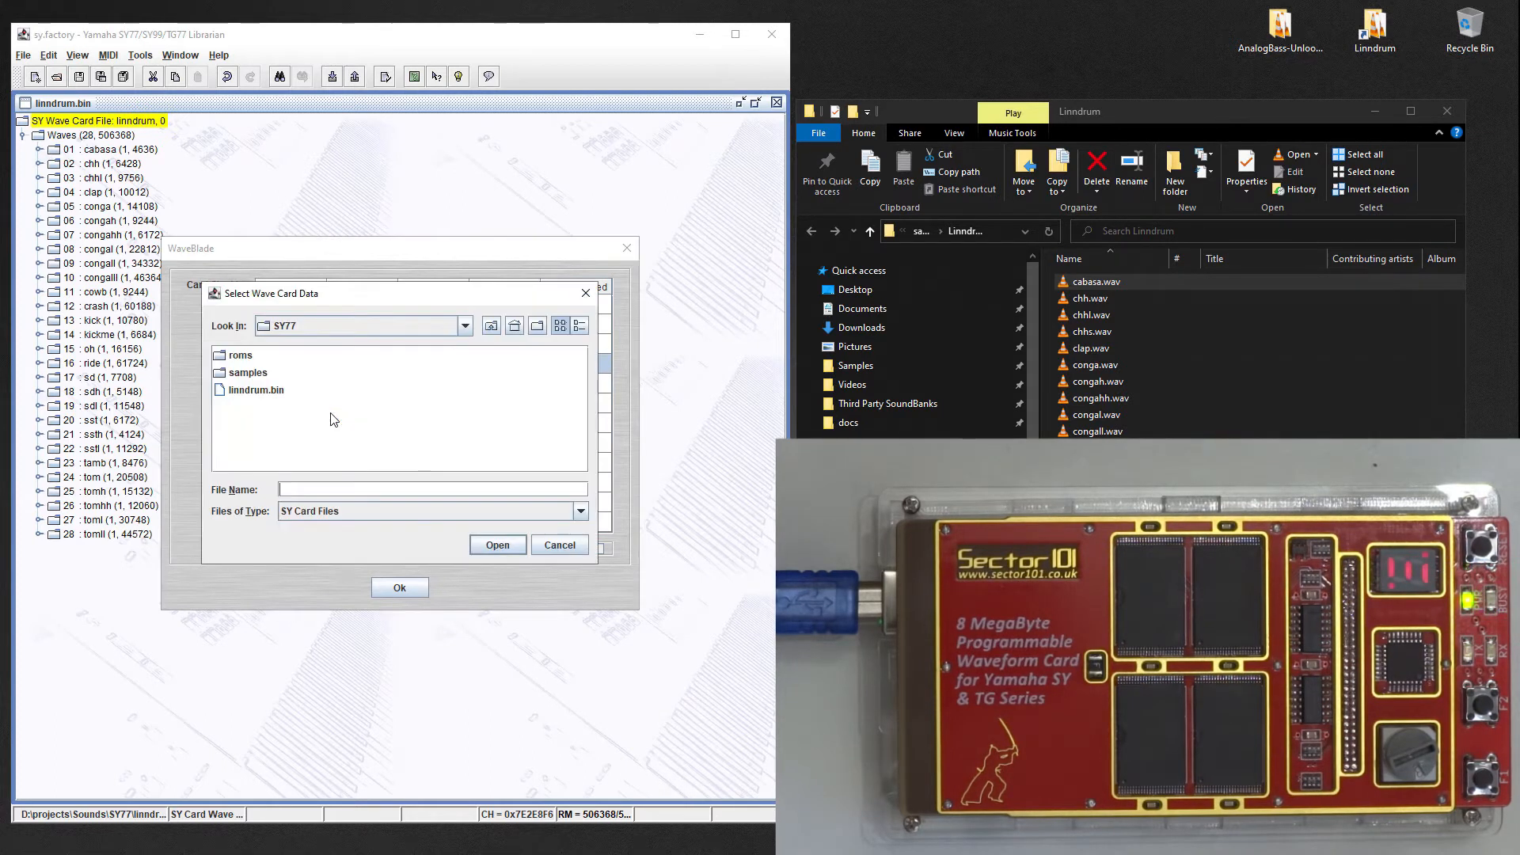
pyautogui.moveTo(341, 369)
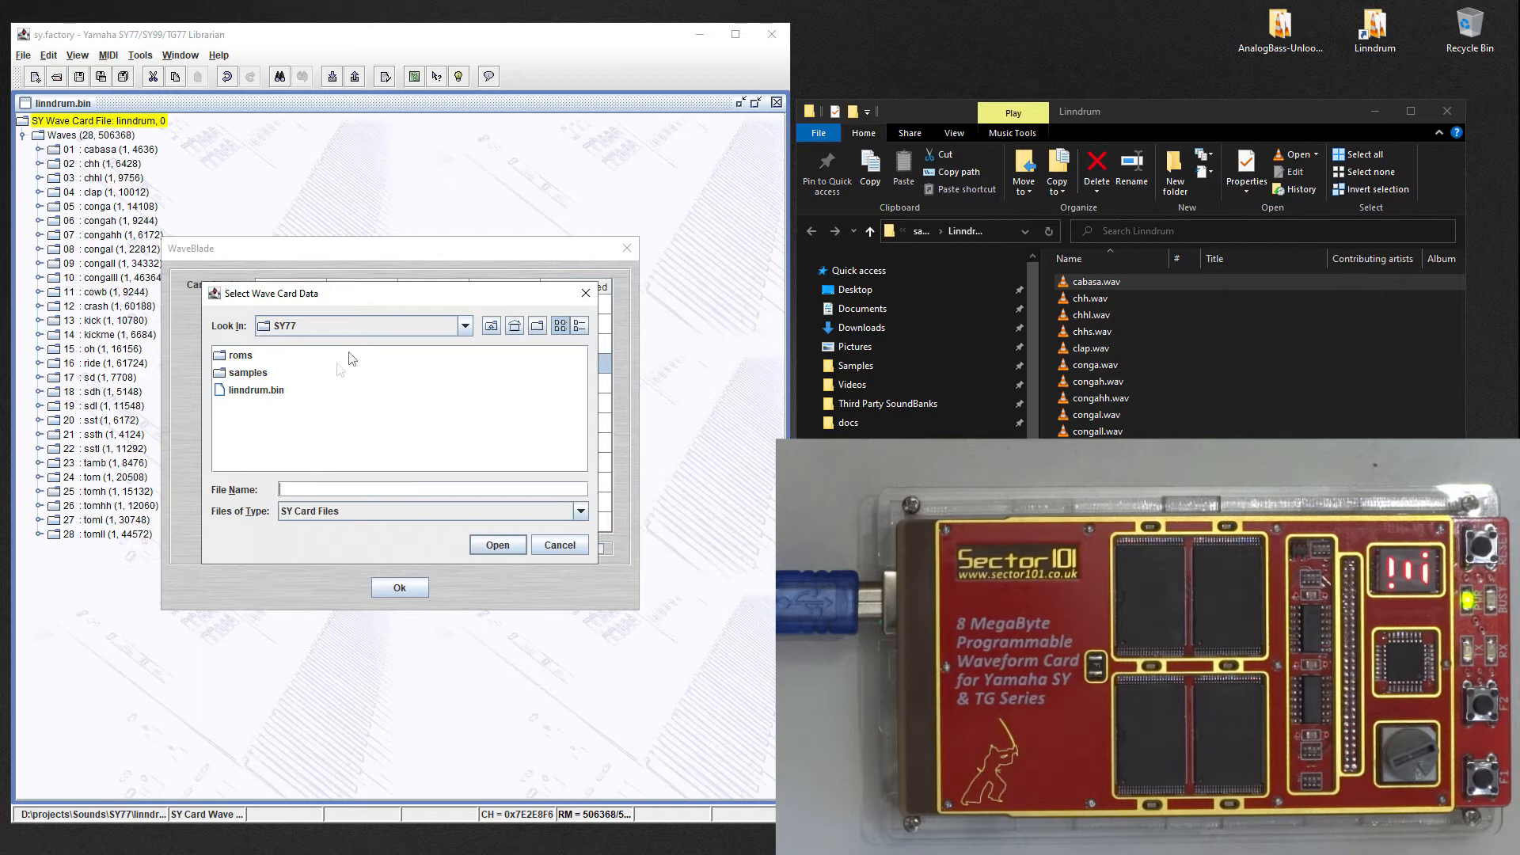
pyautogui.click(254, 390)
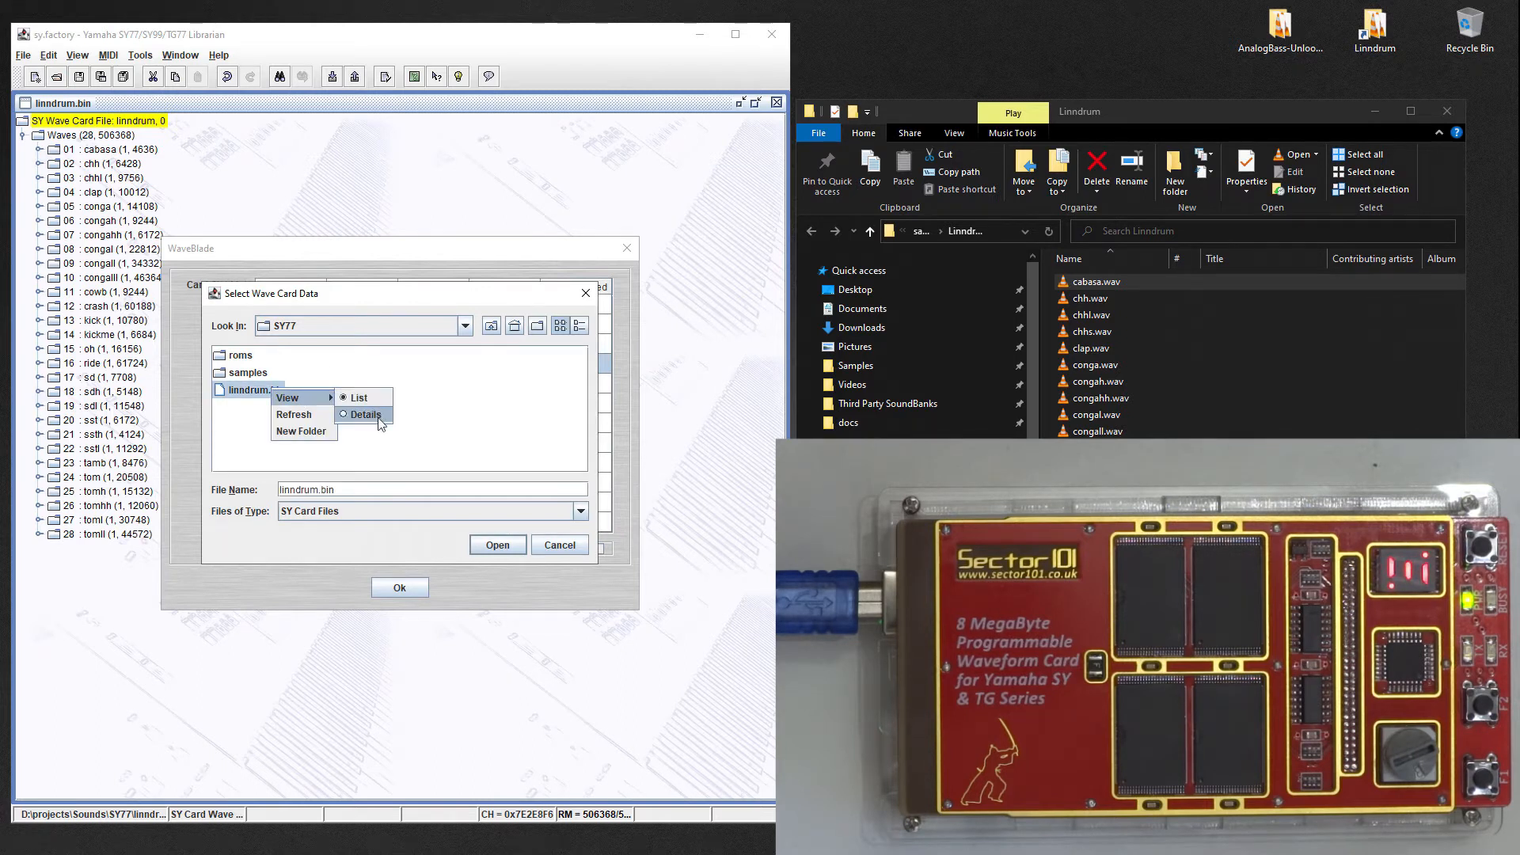
pyautogui.click(365, 414)
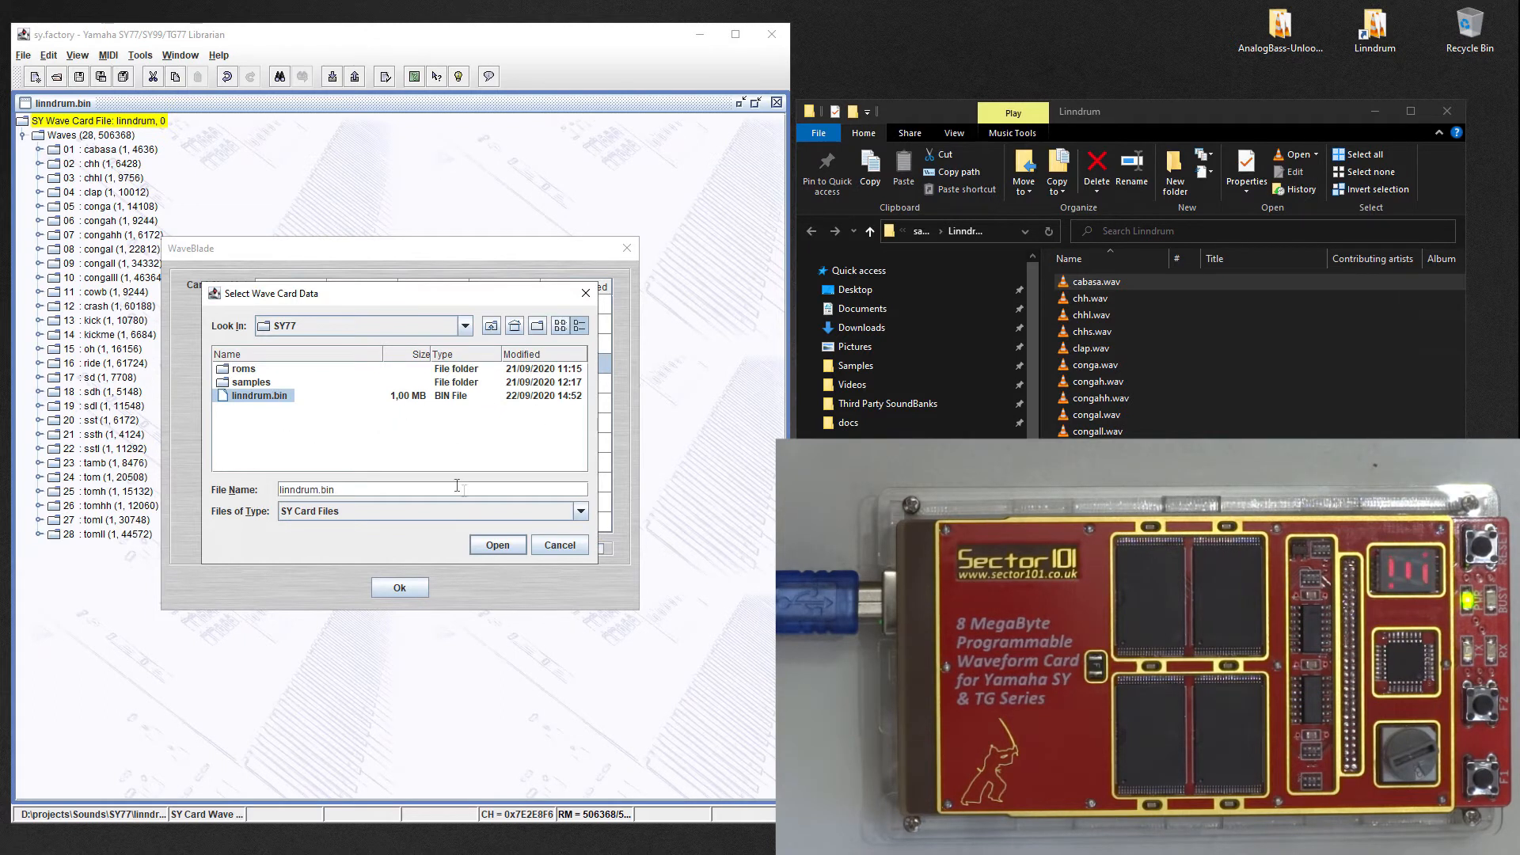
pyautogui.click(497, 544)
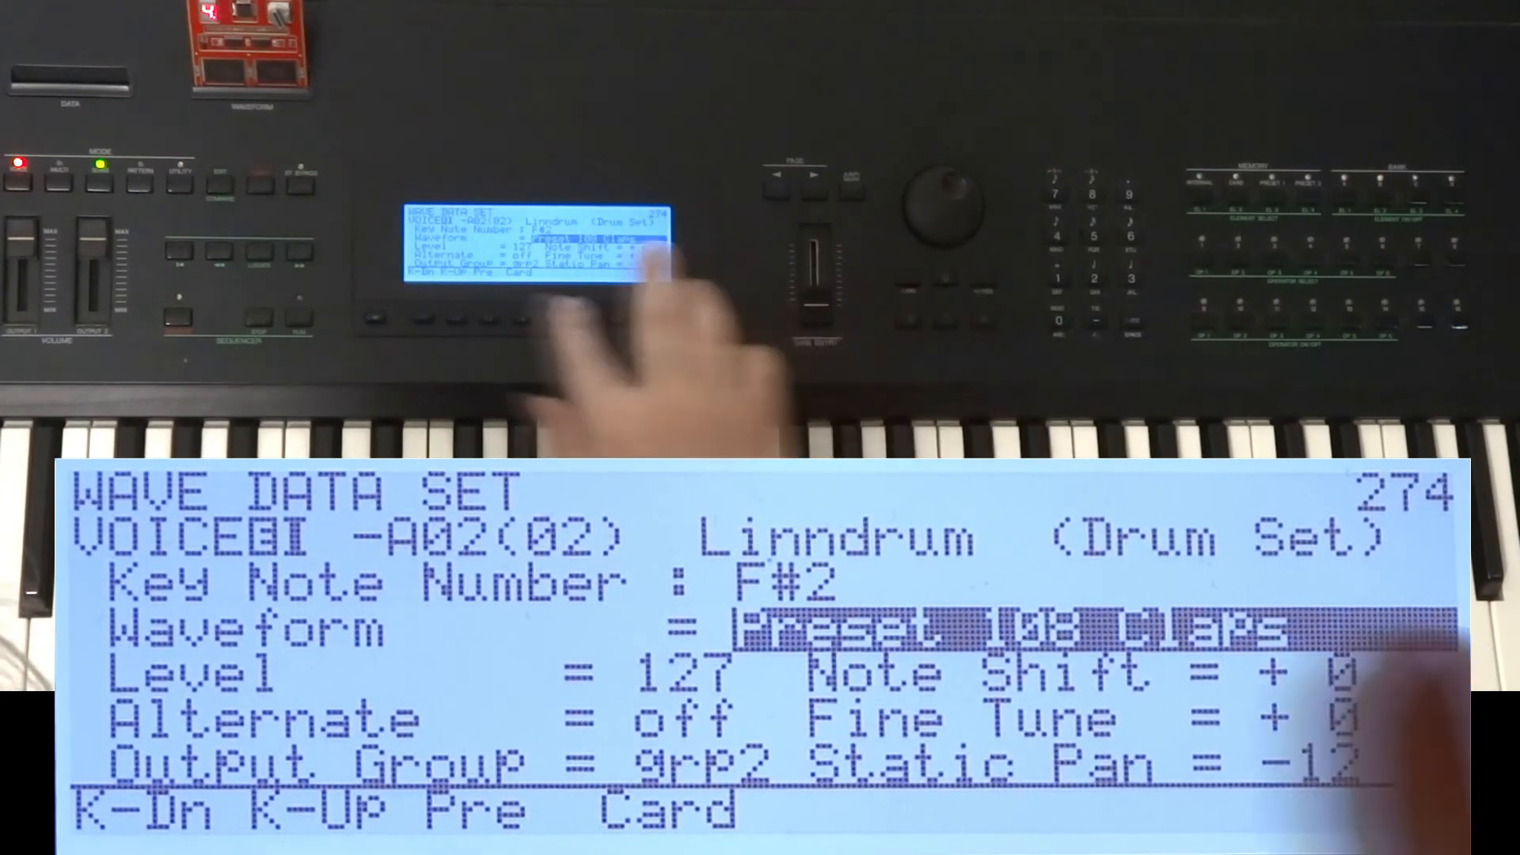
# - Switch key F#2's waveform source from Preset 108 Claps to card waveforms
pyautogui.click(944, 206)
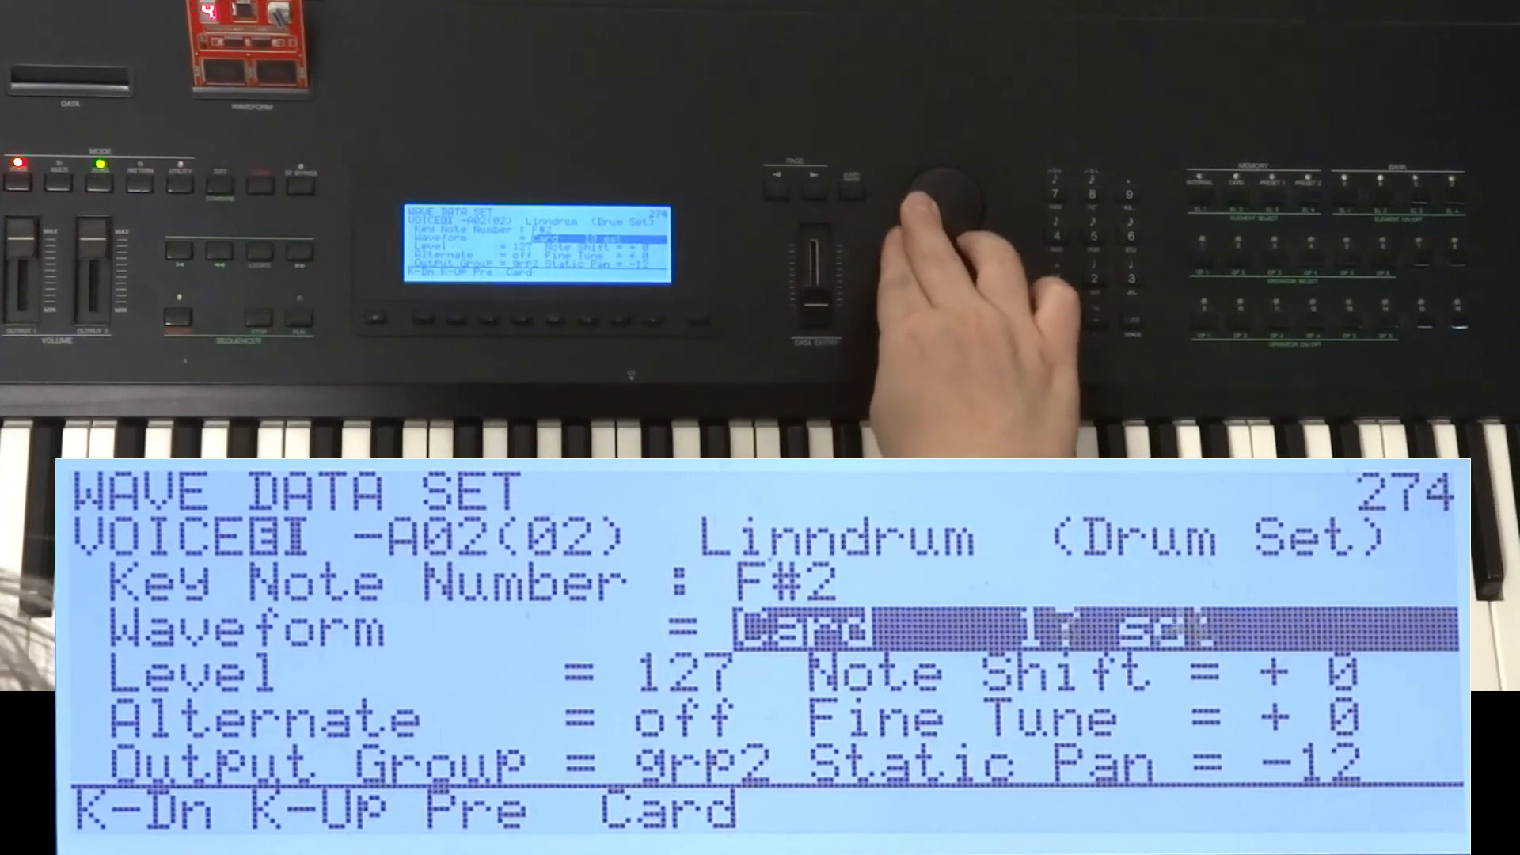